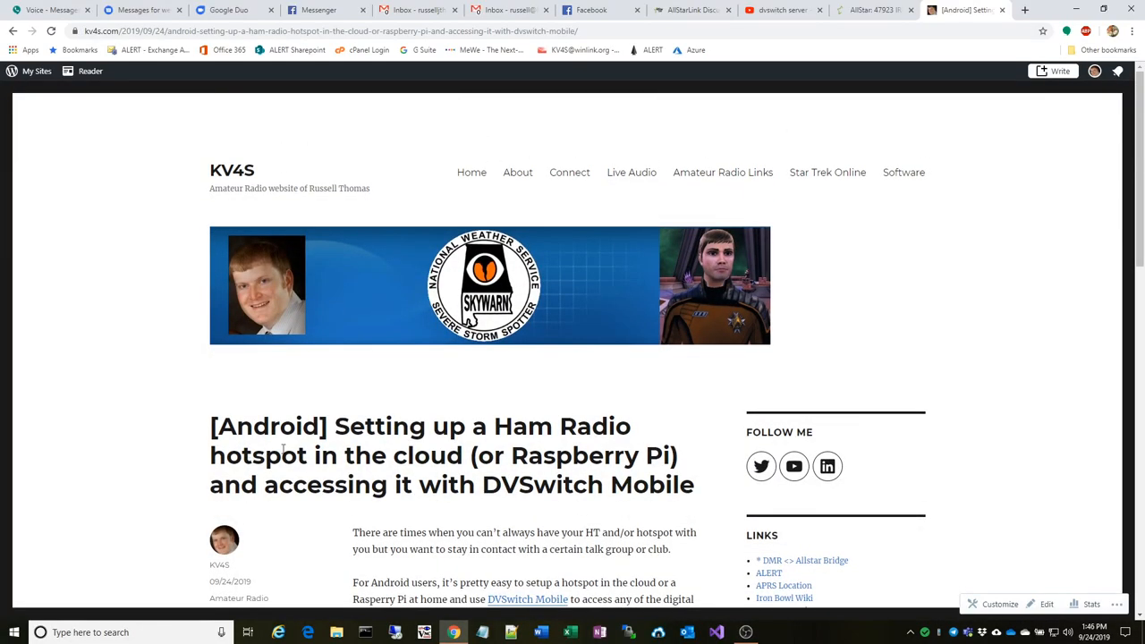
mouse_move(62, 490)
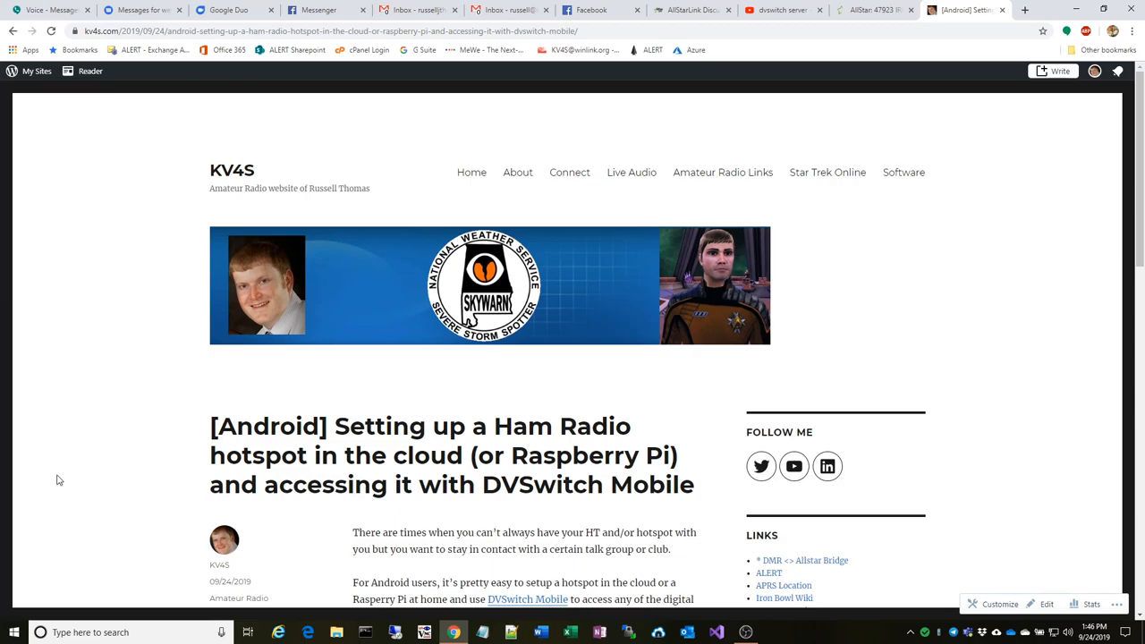
Scroll to the Ubuntu note and highlight its 'armhf to .amd64' text
scroll(down, 3)
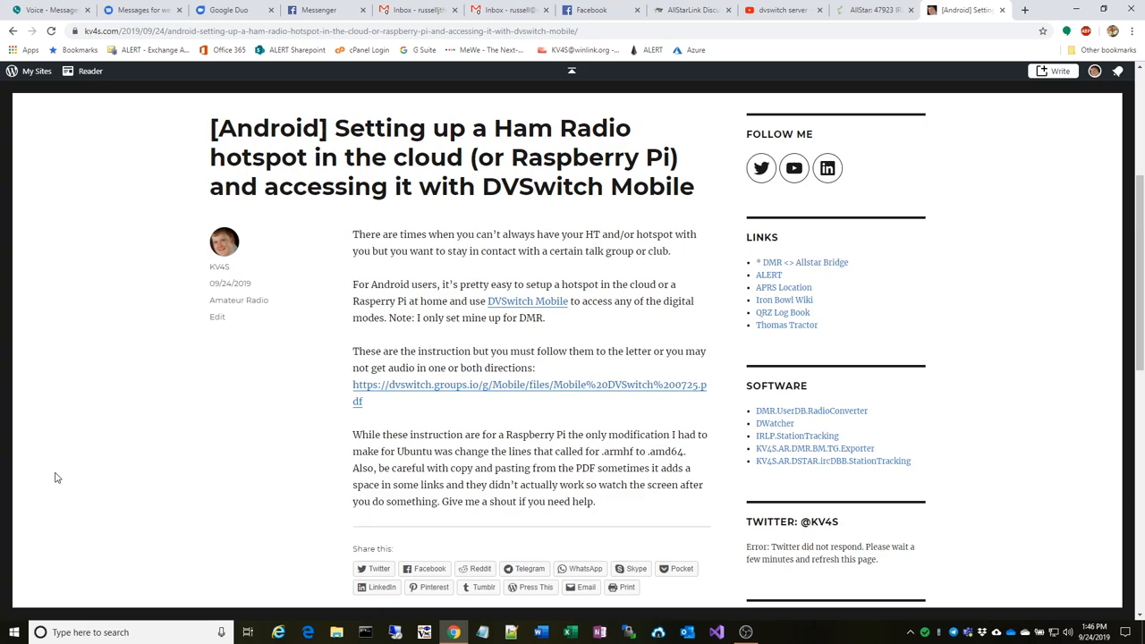
mouse_move(89, 483)
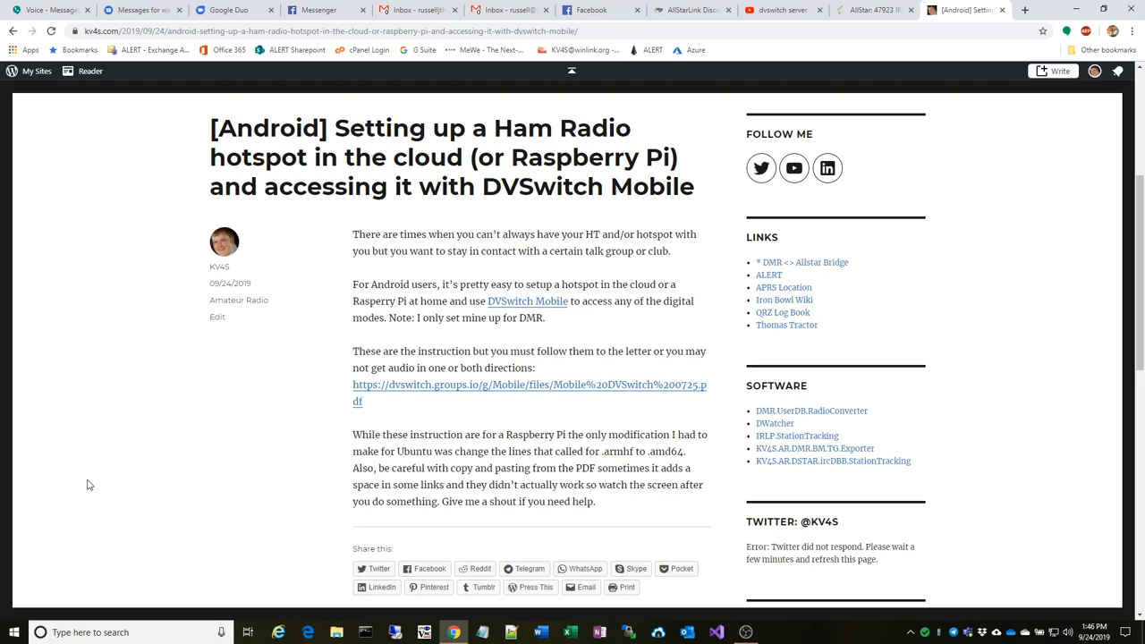
mouse_move(576, 451)
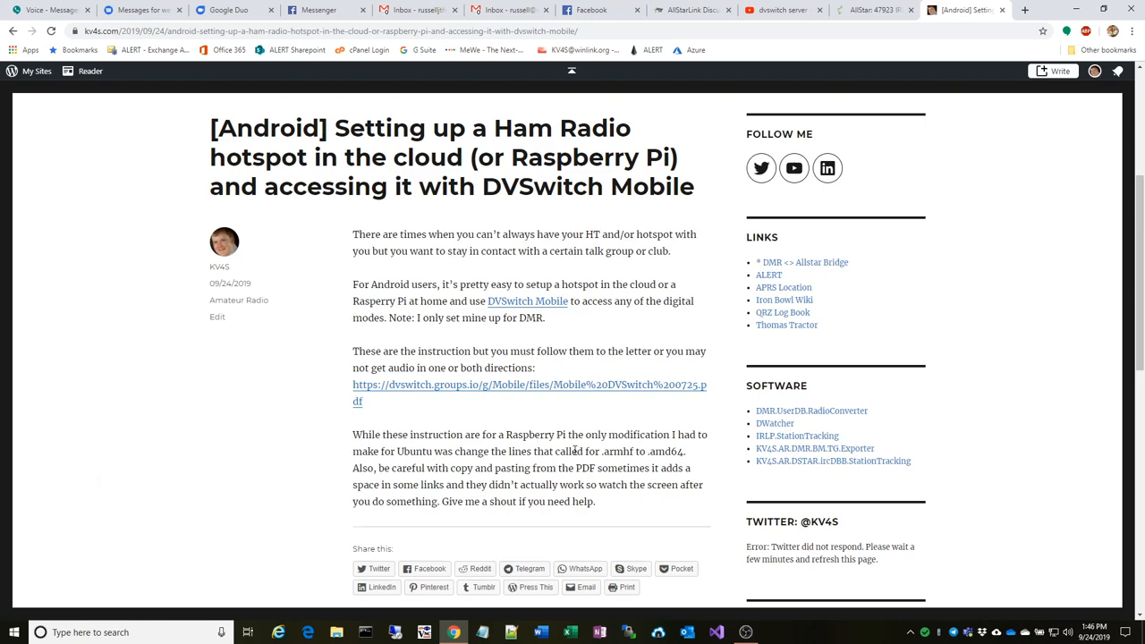
double_click(615, 451)
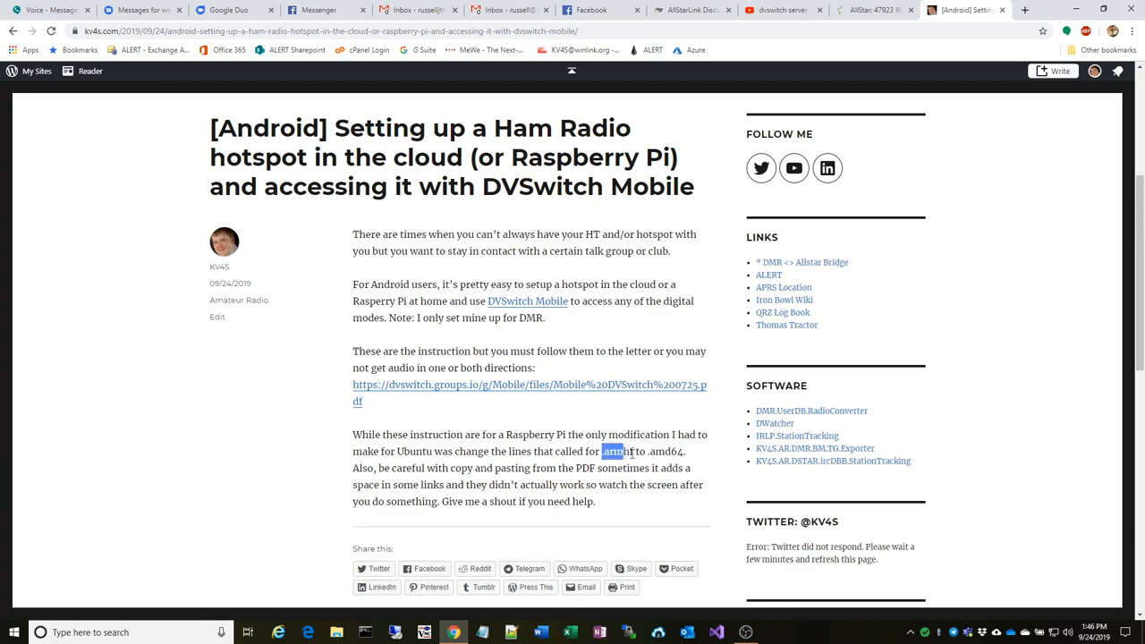
drag(605, 451, 687, 451)
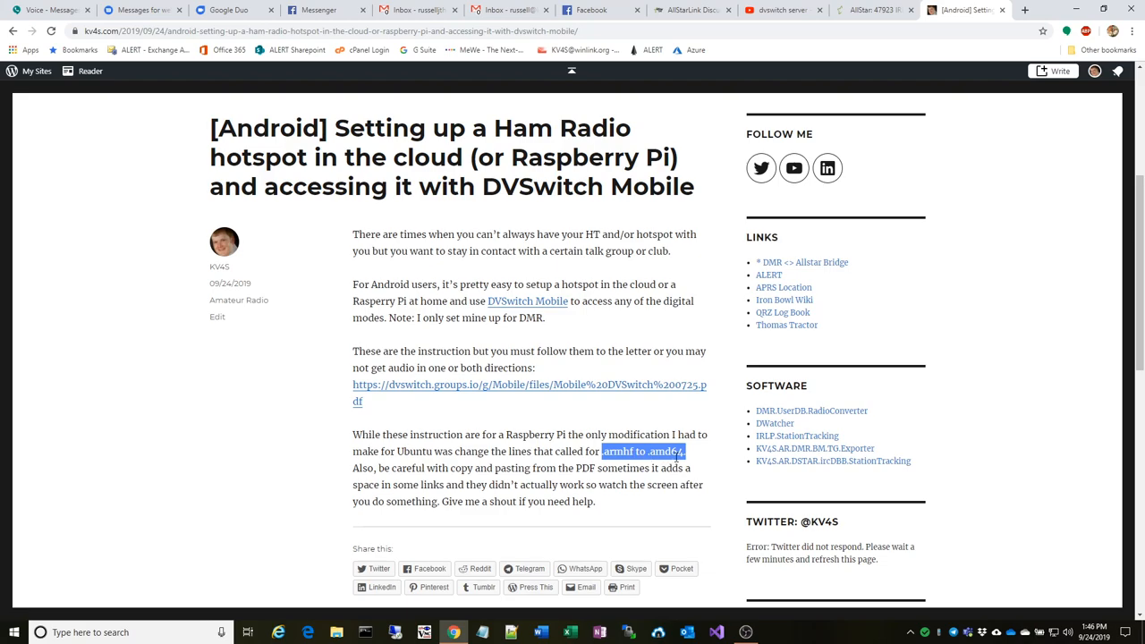
mouse_move(584, 395)
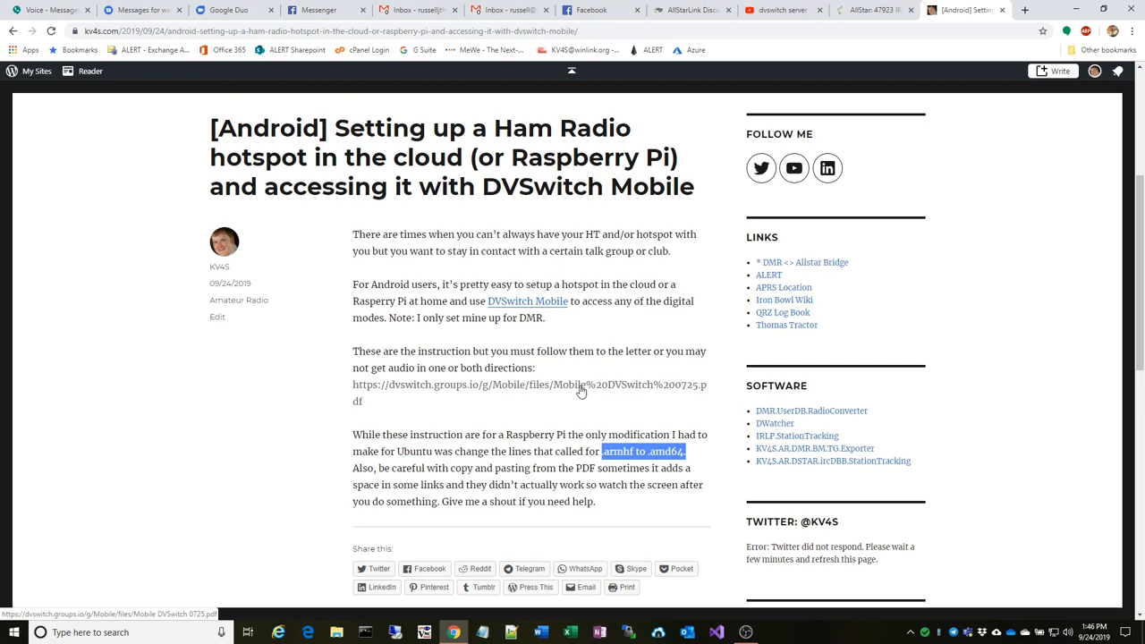
mouse_move(422, 396)
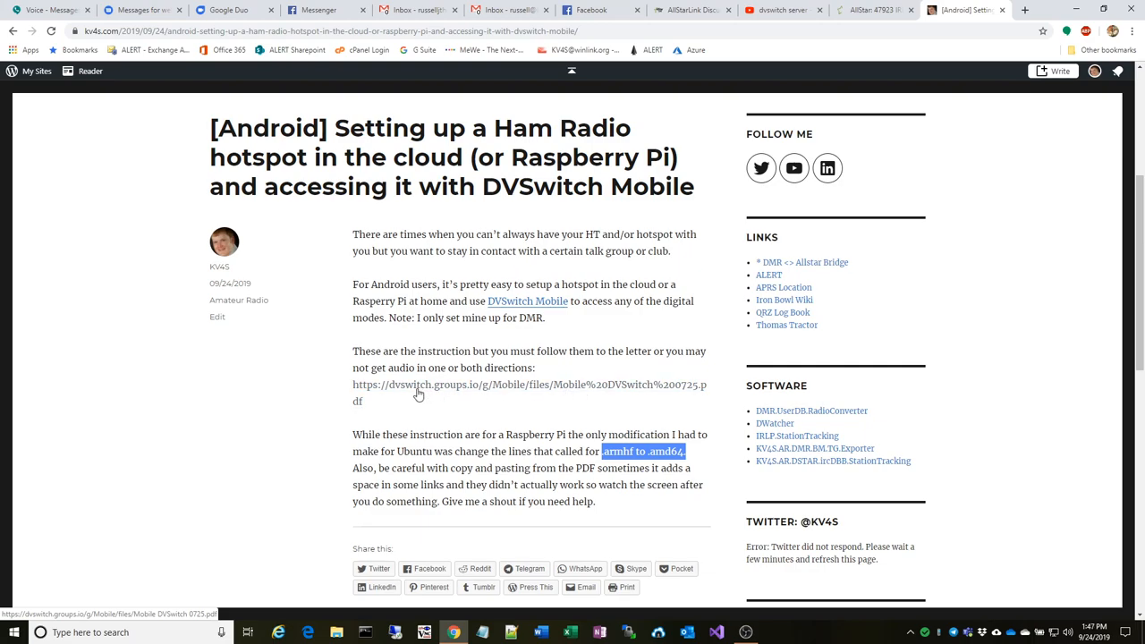
mouse_move(424, 394)
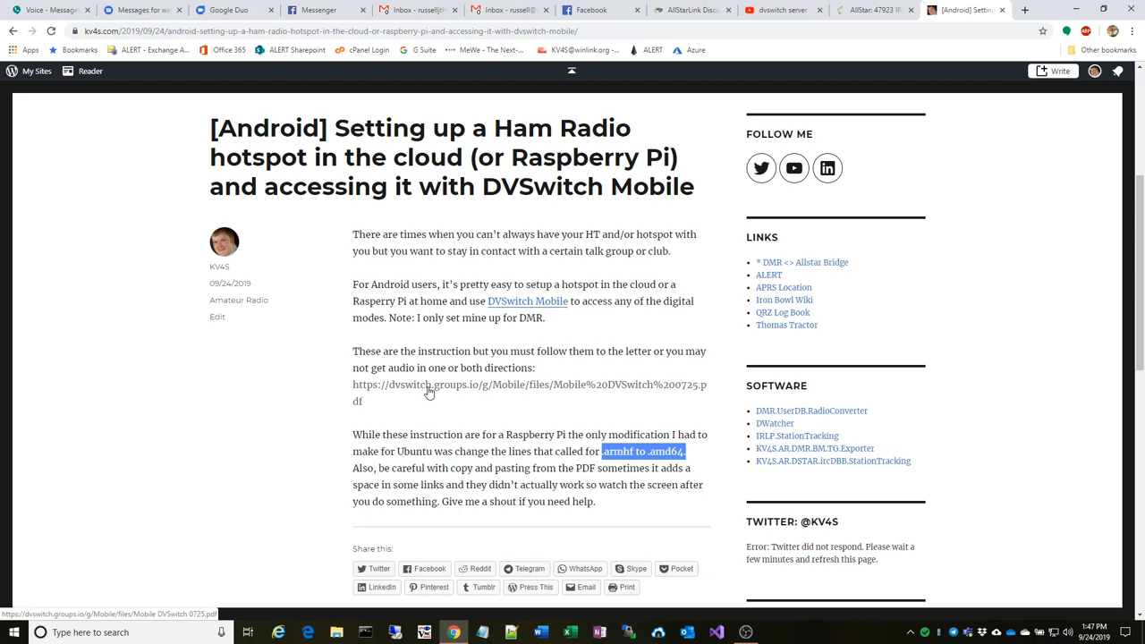
Follow the dvswitch.groups.io link to the installation PDF and scroll its first page's Raspberry Pi 3 B+ commands
click(530, 392)
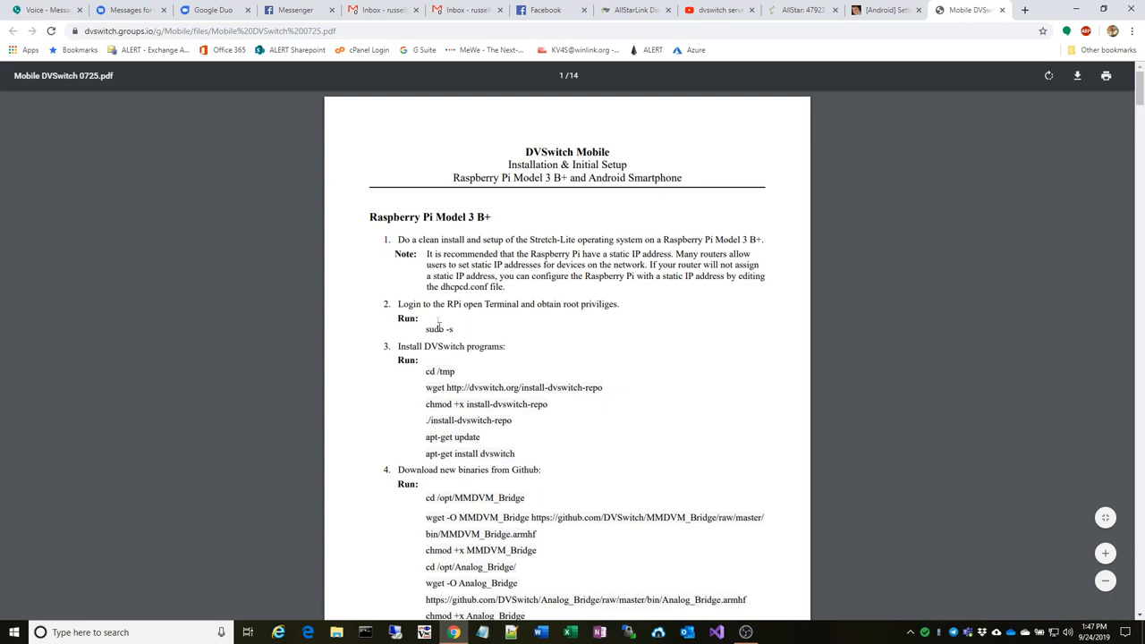
scroll(down, 3)
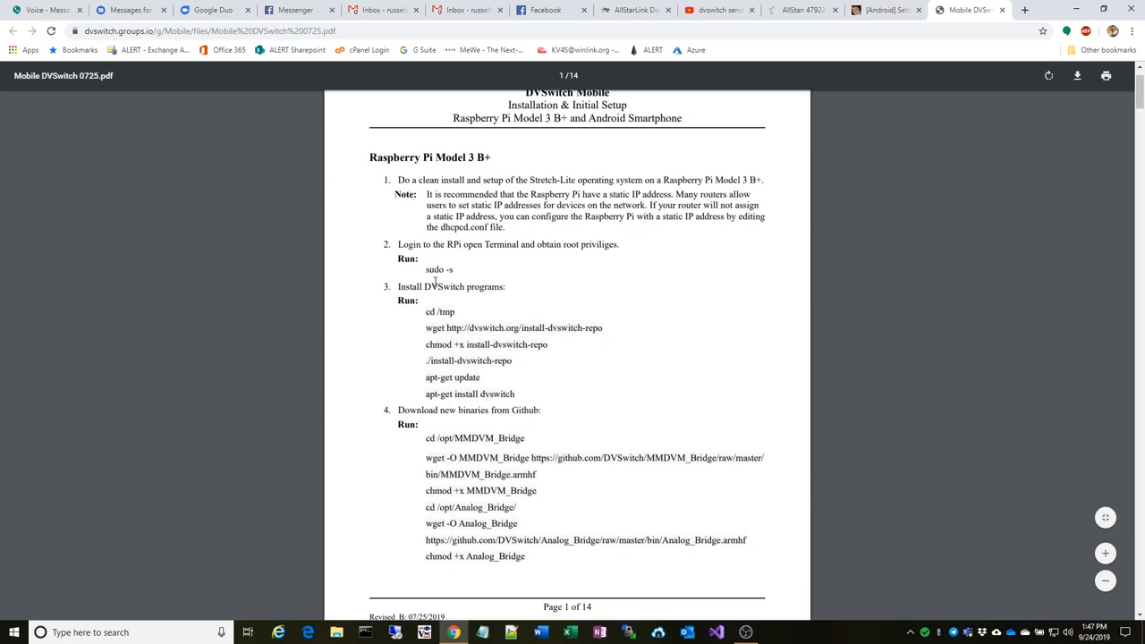
mouse_move(458, 276)
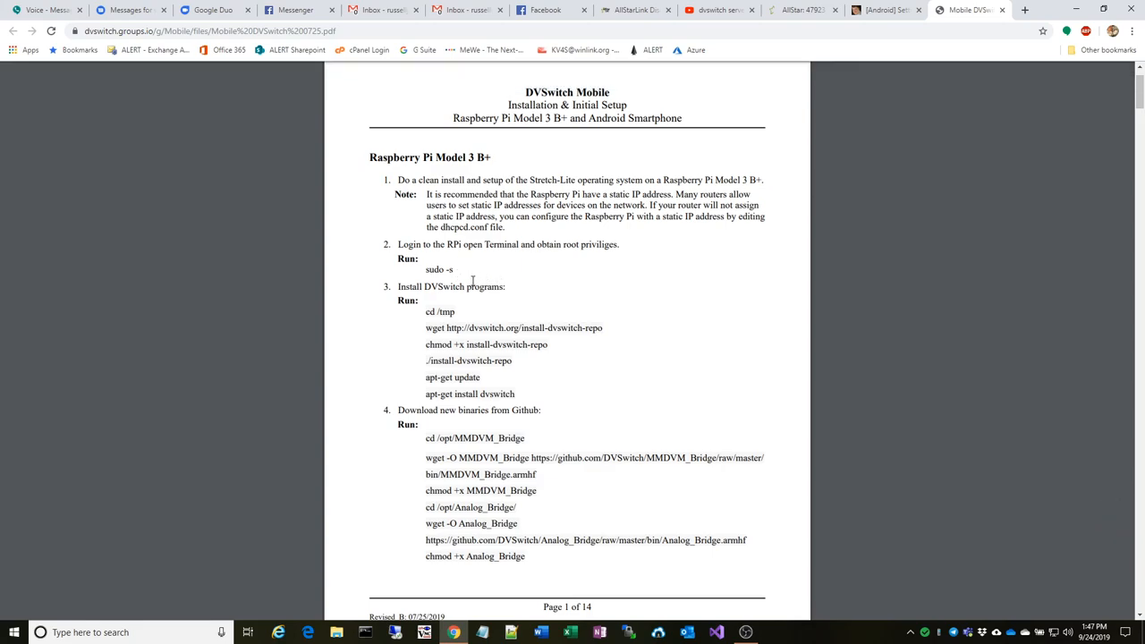
mouse_move(451, 299)
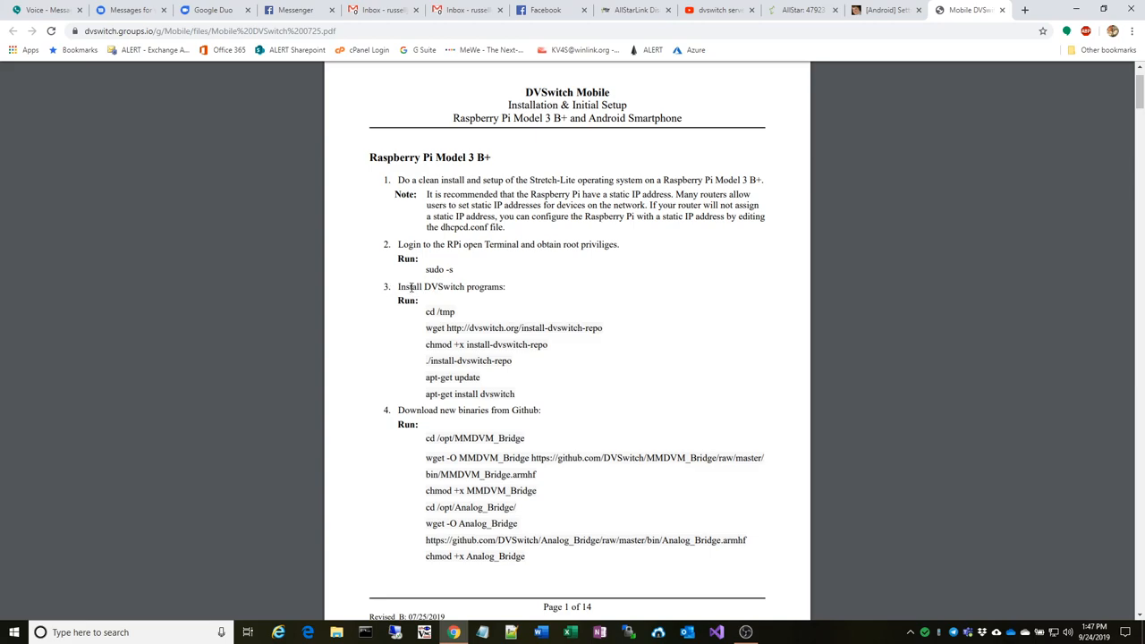
mouse_move(456, 290)
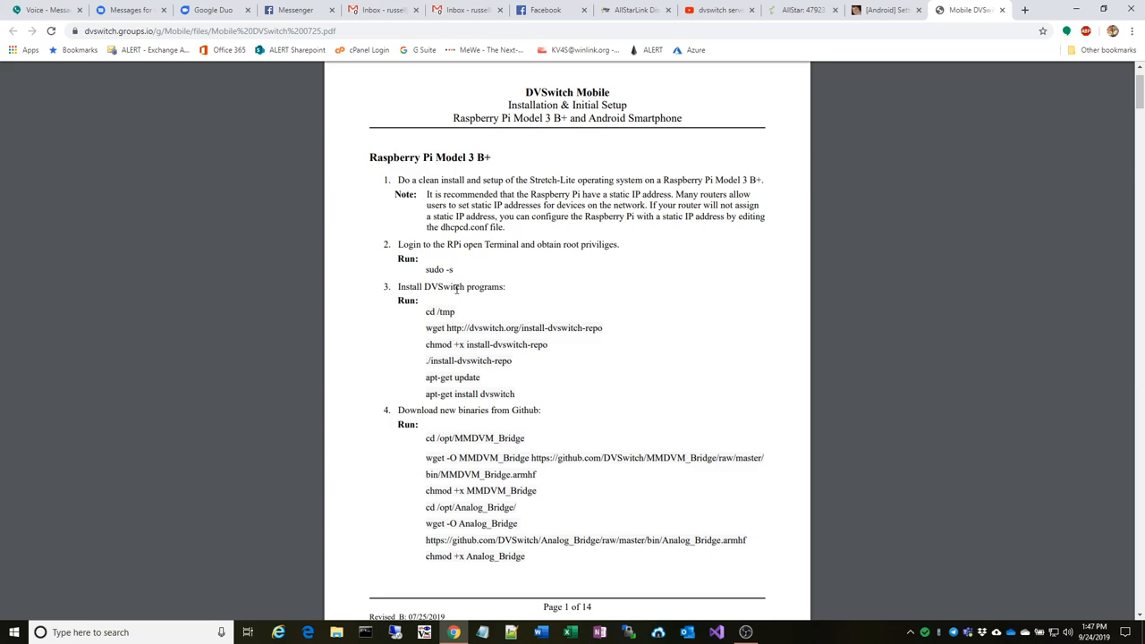
mouse_move(474, 319)
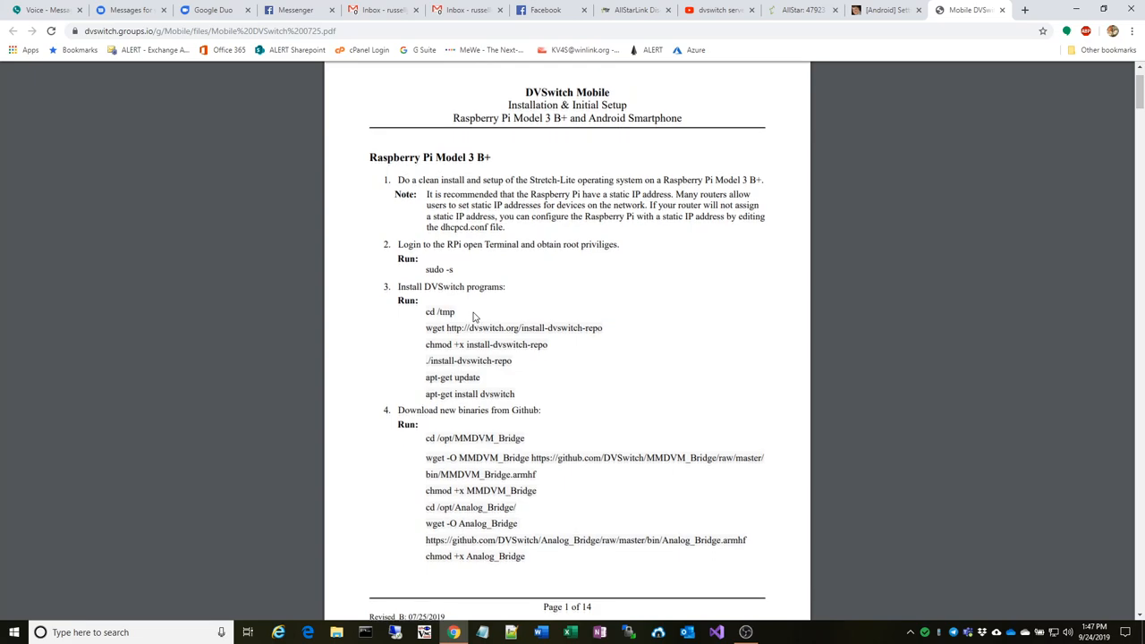
scroll(down, 3)
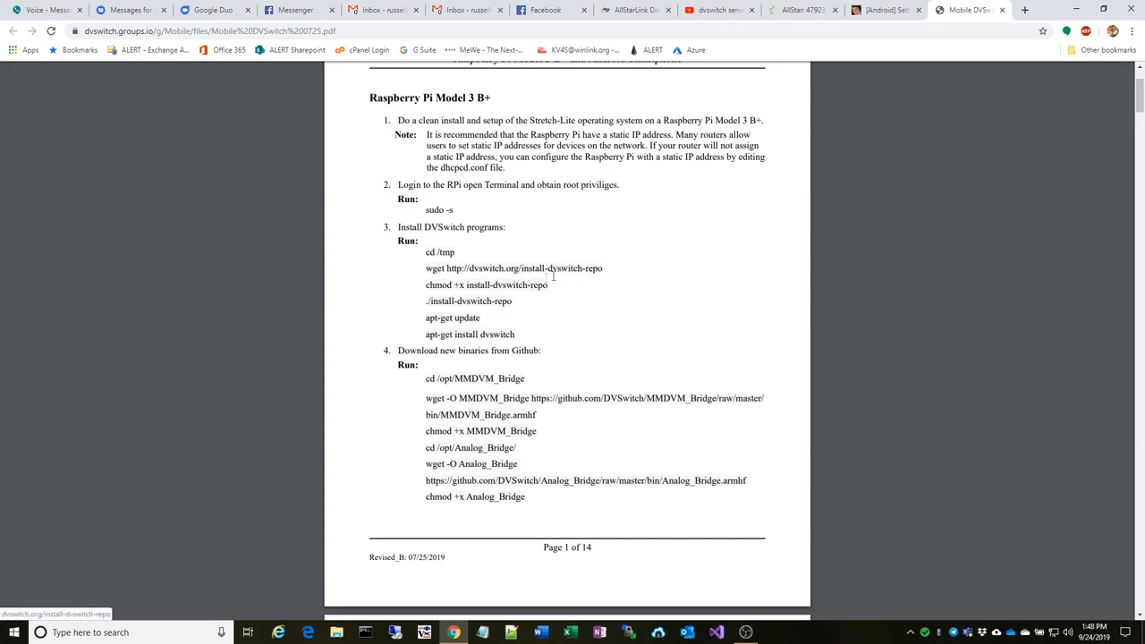
mouse_move(583, 285)
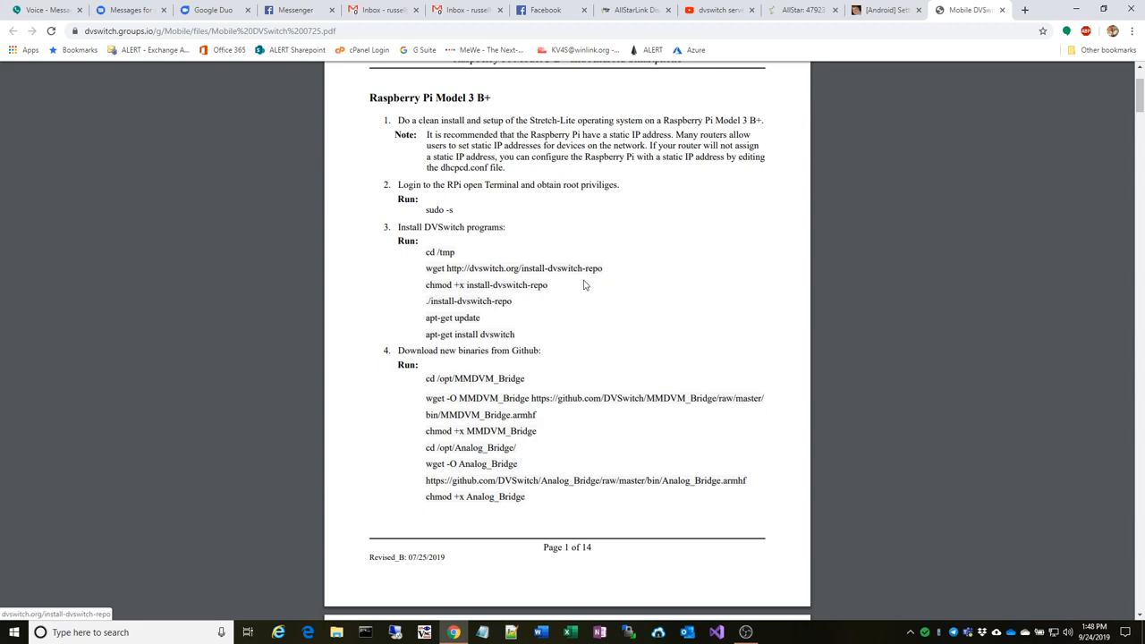
mouse_move(600, 279)
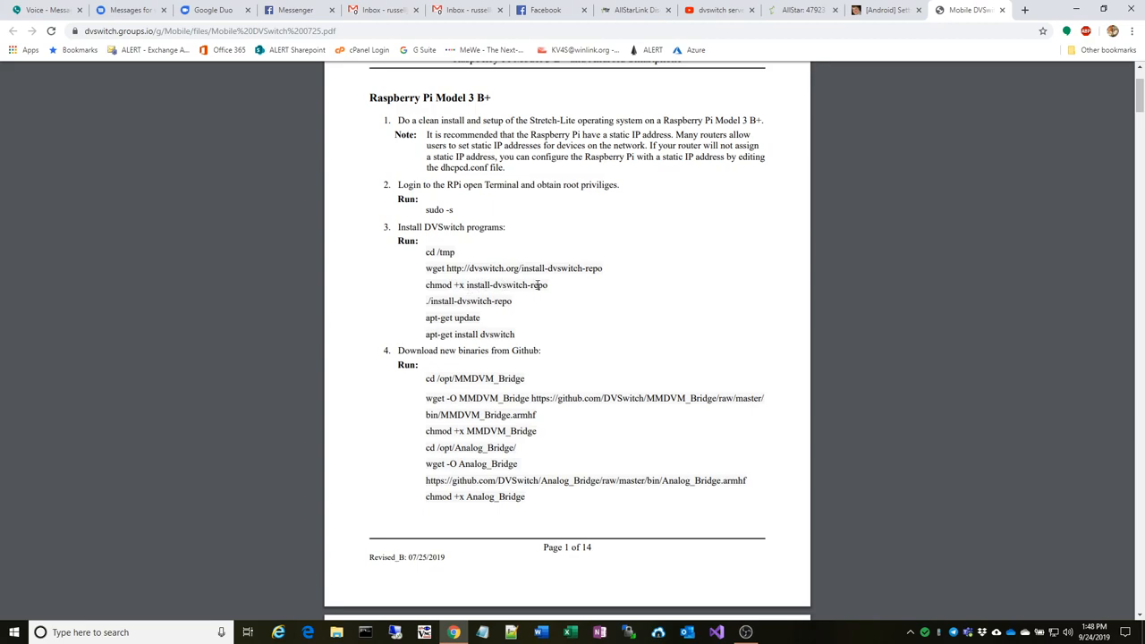
mouse_move(587, 290)
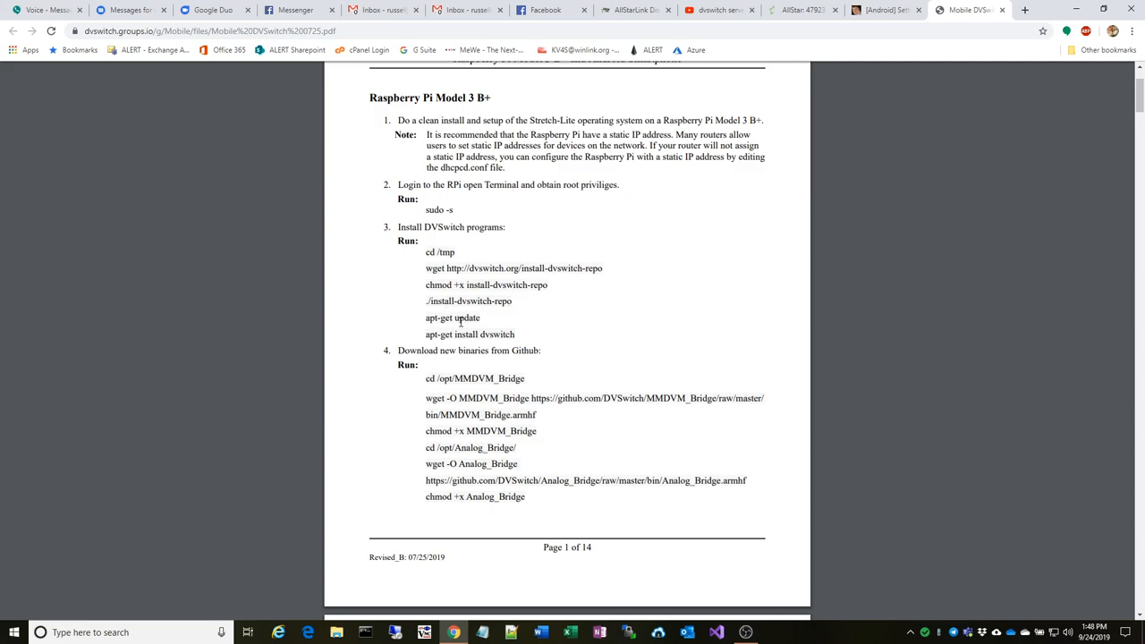
mouse_move(530, 339)
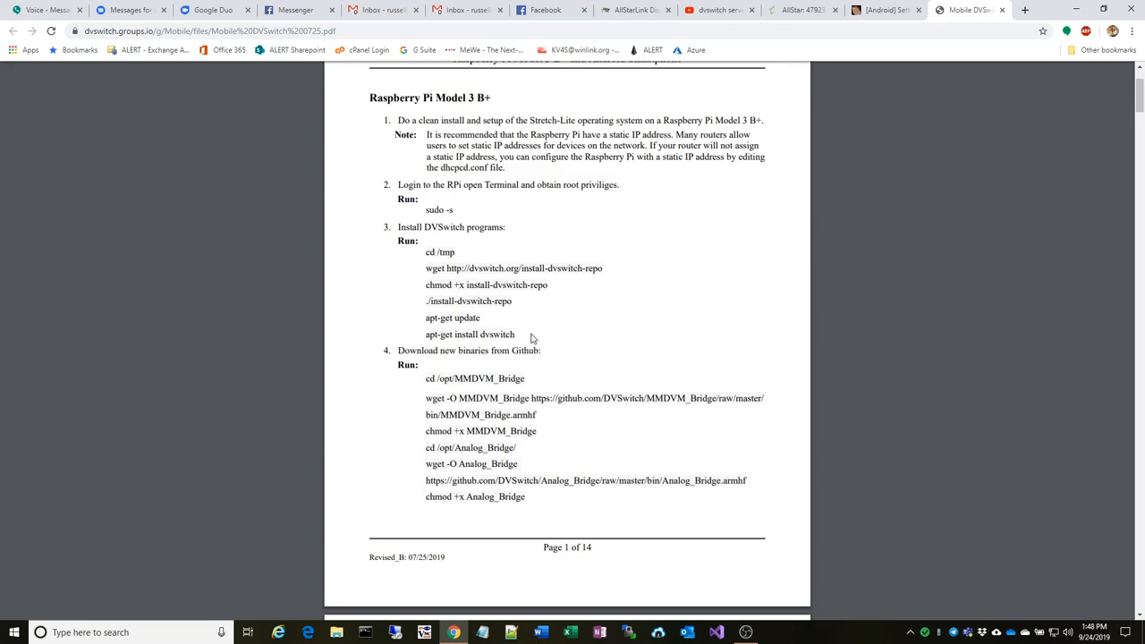
mouse_move(544, 344)
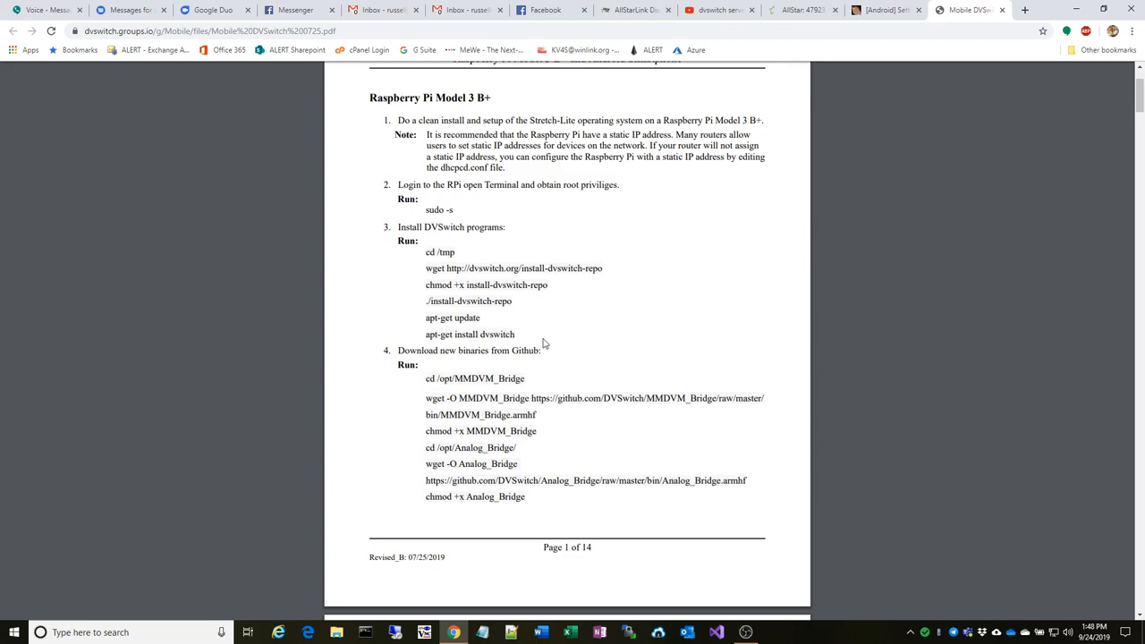
Scroll the PDF to step 4's GitHub binary download commands at the end of page 1
scroll(down, 3)
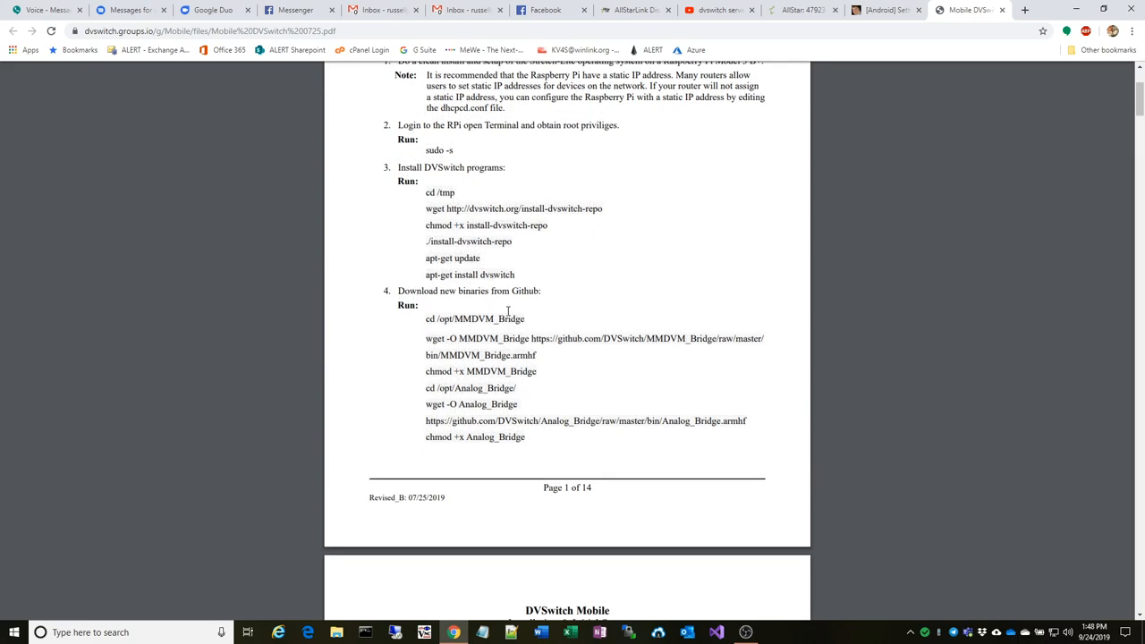
scroll(down, 3)
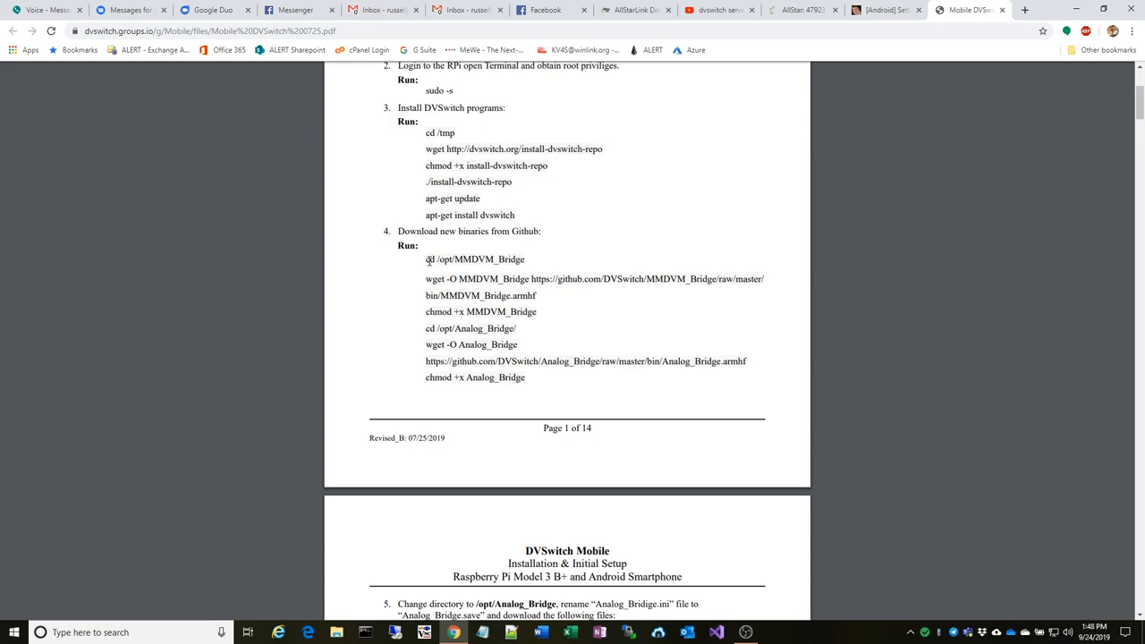
mouse_move(517, 280)
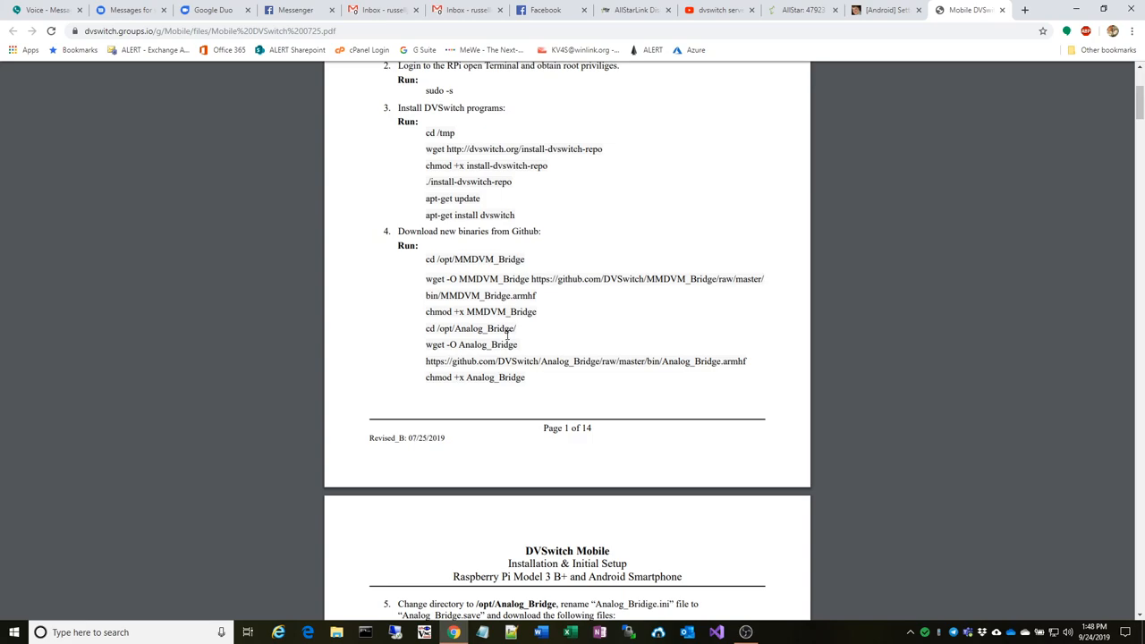
mouse_move(734, 361)
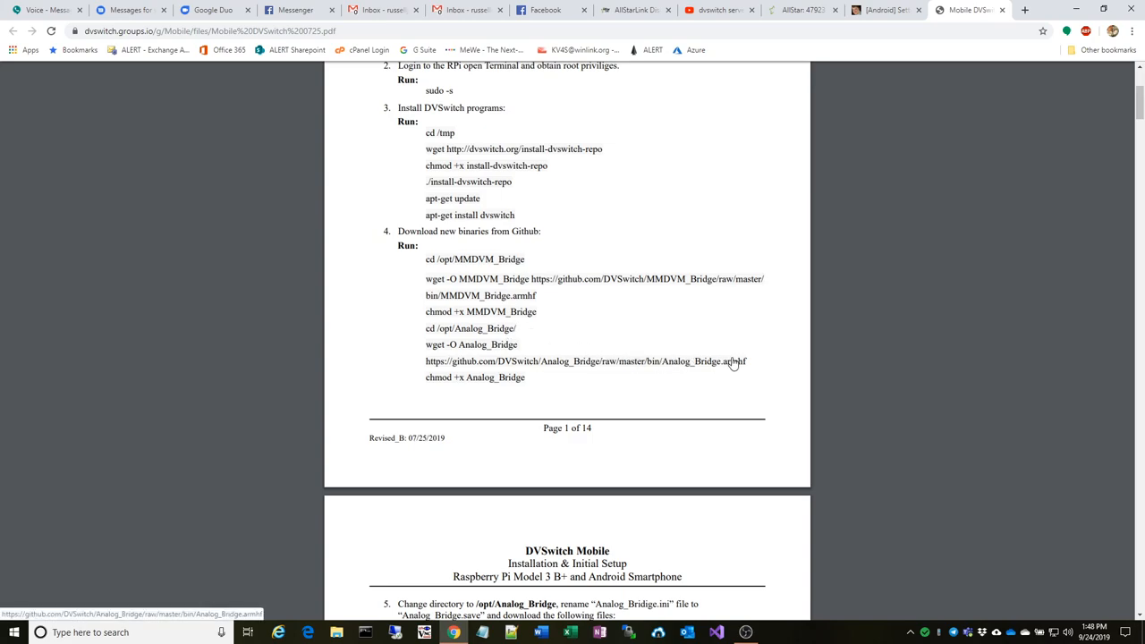
mouse_move(728, 369)
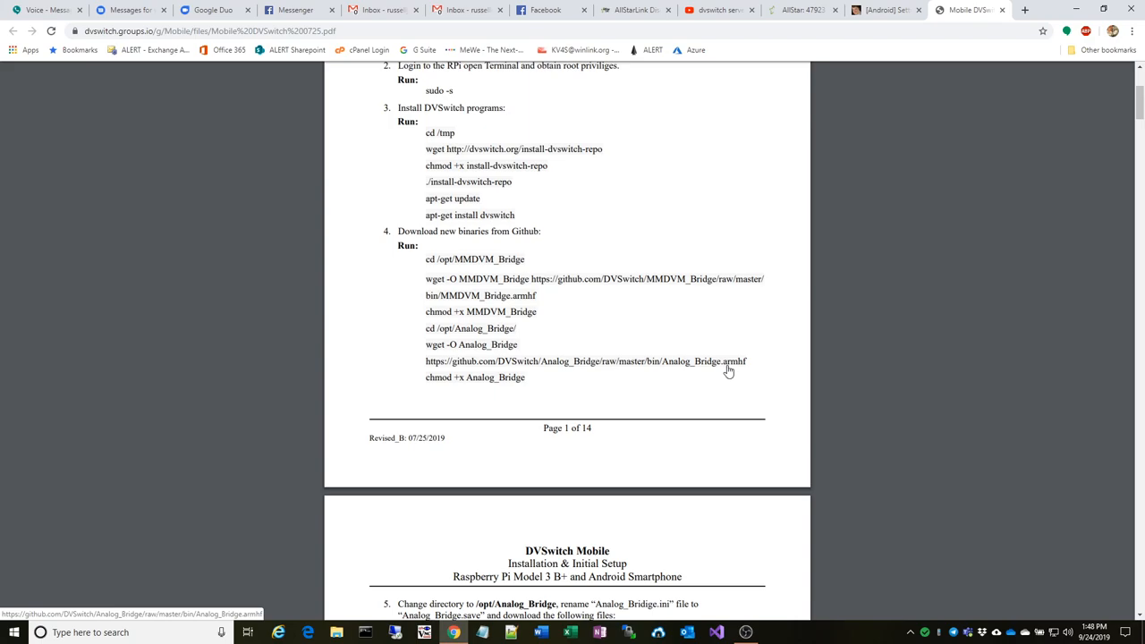
scroll(down, 3)
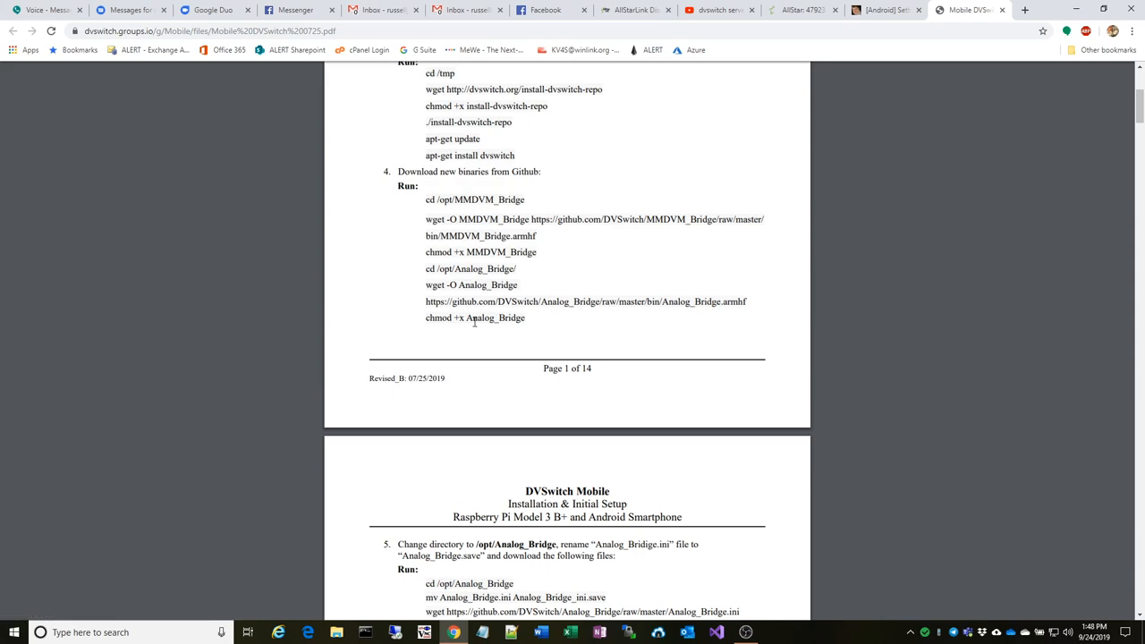
Scroll through page 2 and 3's Analog_Bridge downloads and MMDVM_Bridge.ini settings
scroll(down, 3)
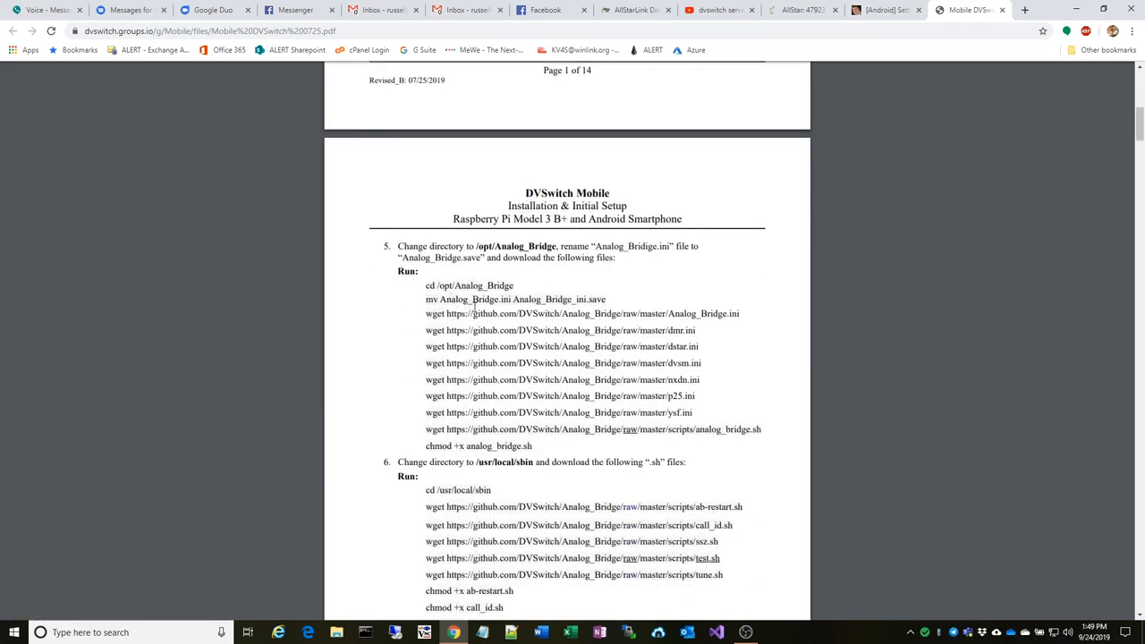
mouse_move(698, 365)
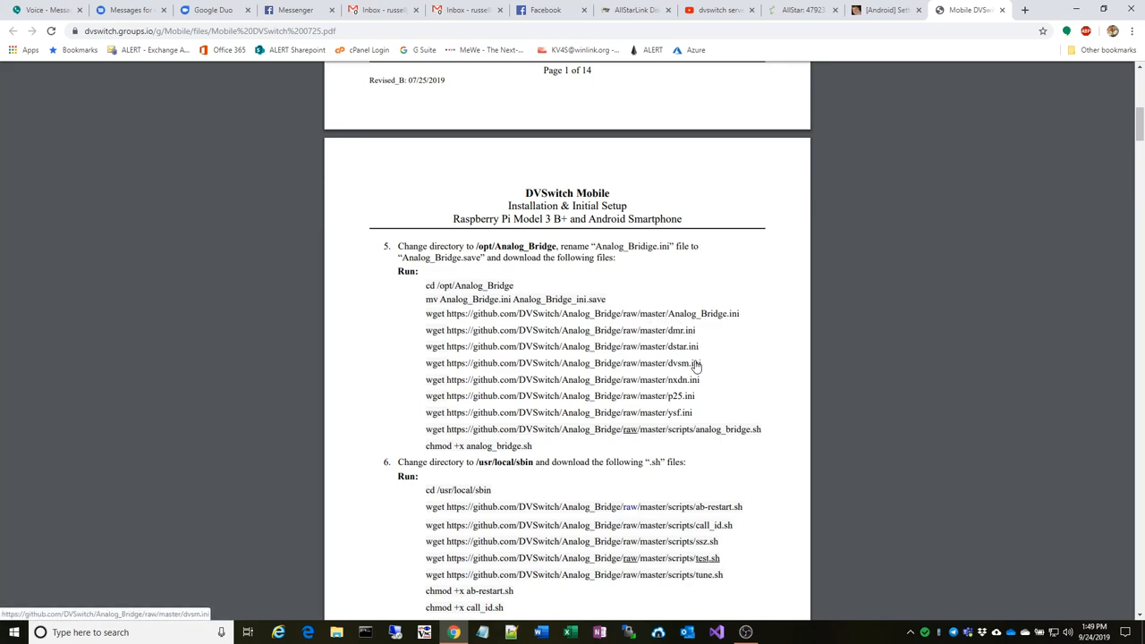
mouse_move(541, 338)
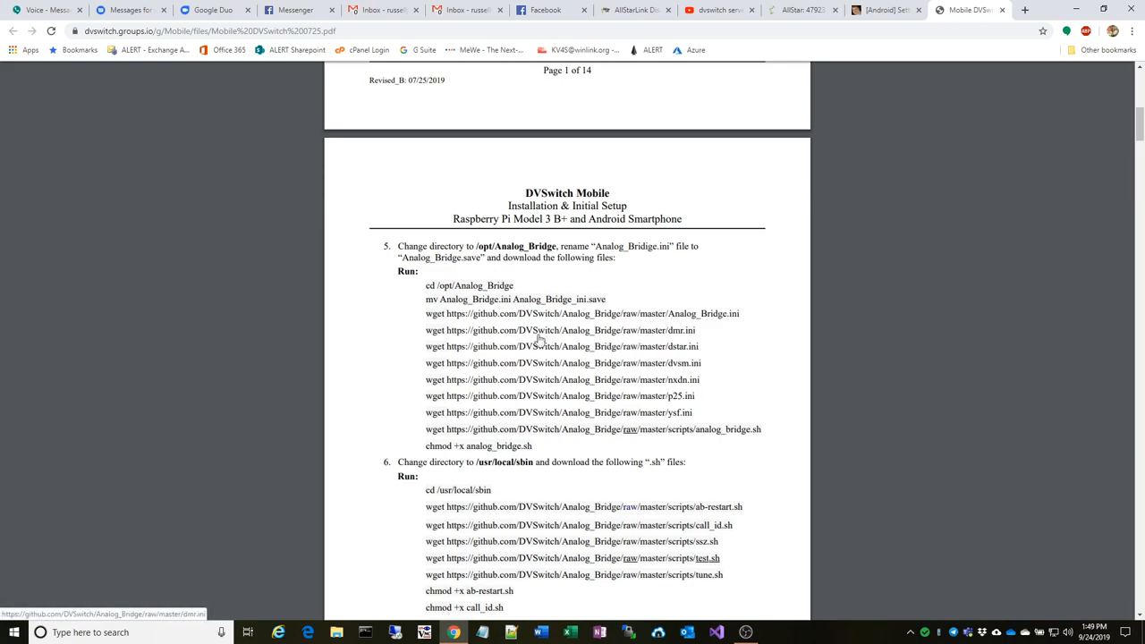
mouse_move(678, 344)
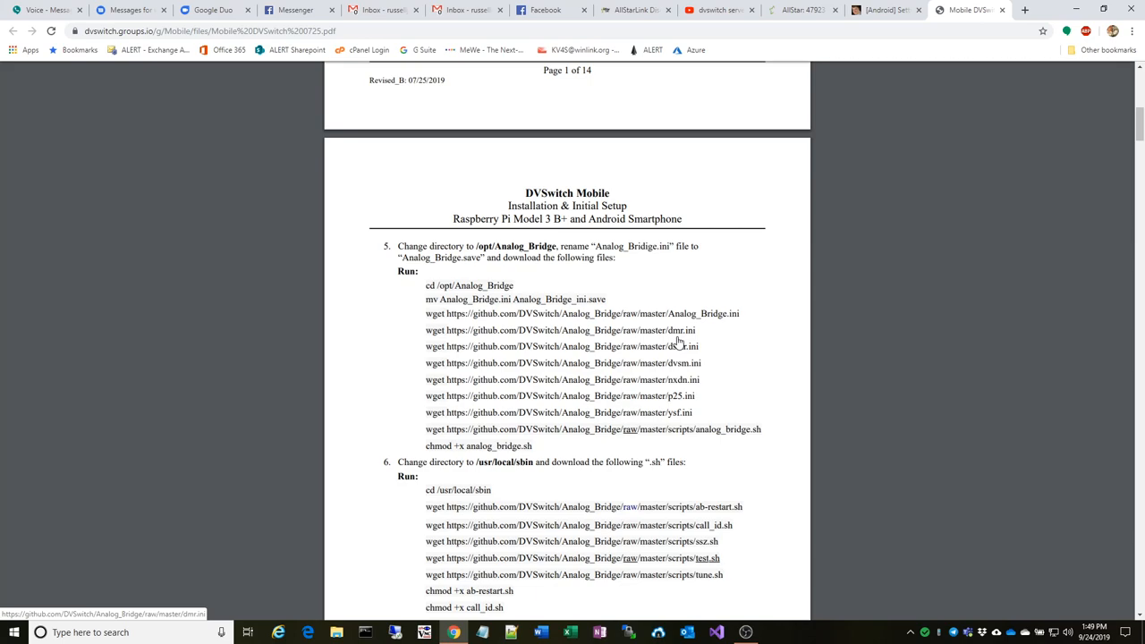
mouse_move(673, 387)
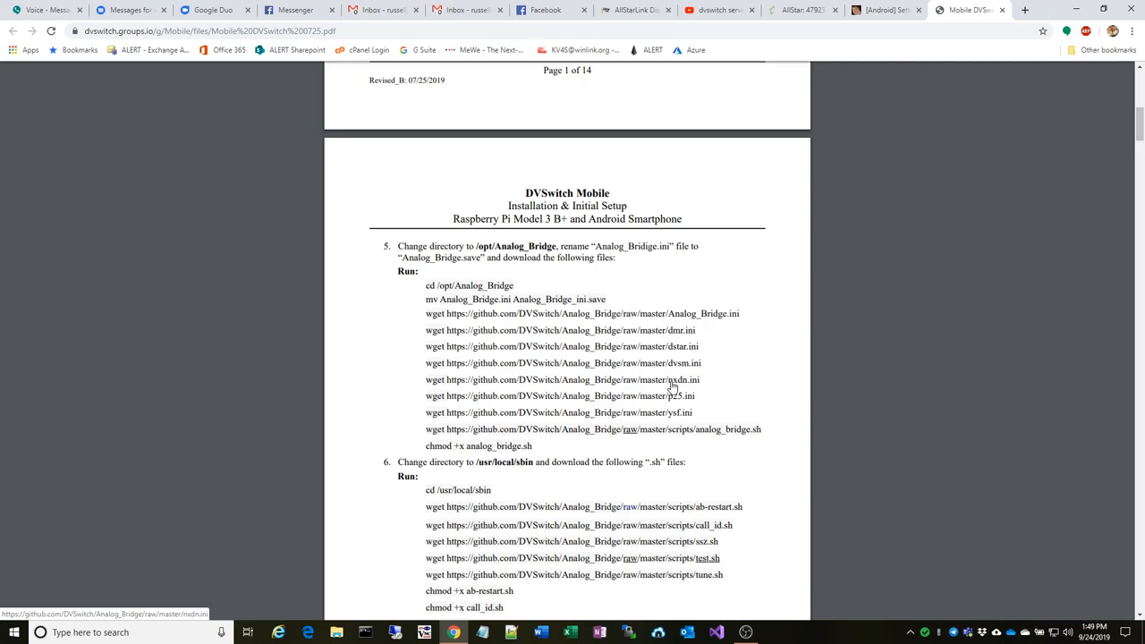
mouse_move(559, 365)
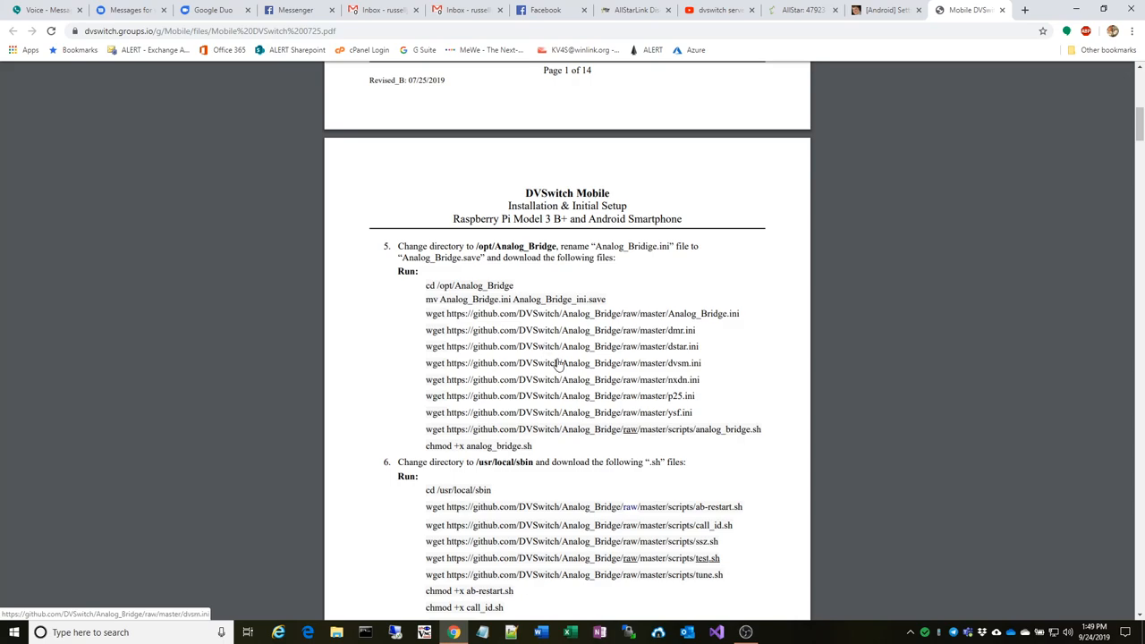
mouse_move(585, 338)
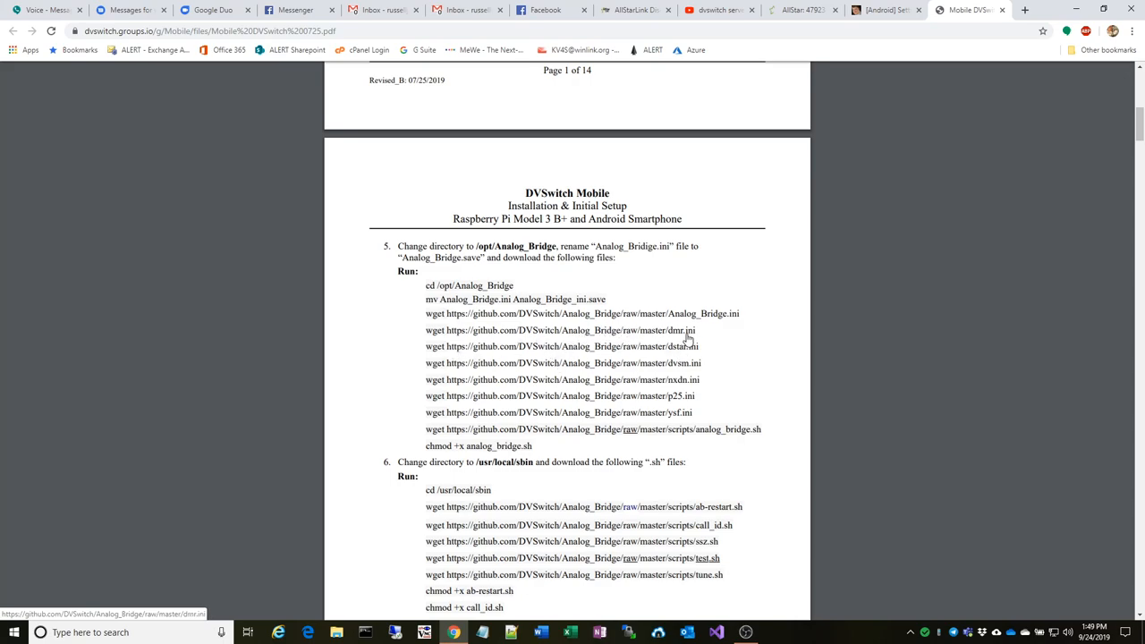
mouse_move(680, 319)
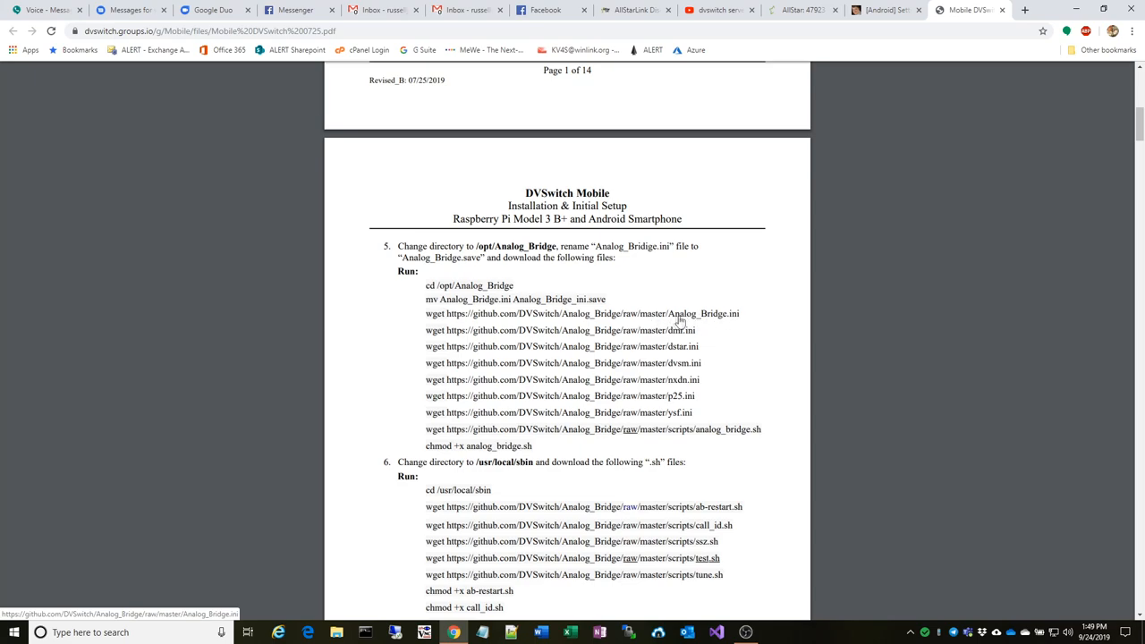
mouse_move(666, 308)
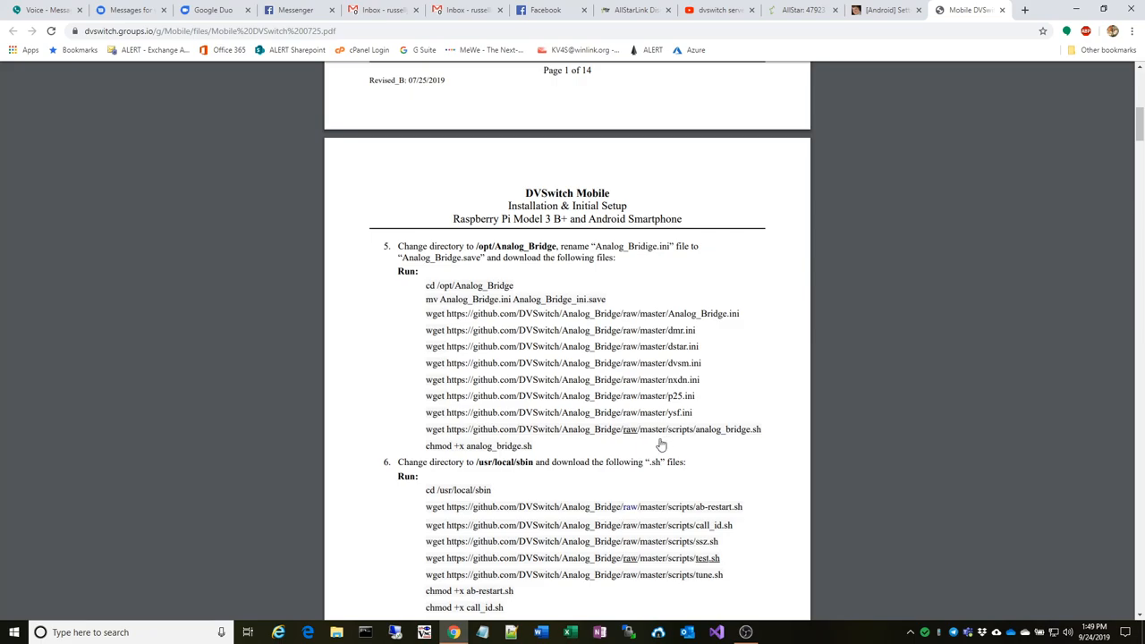
mouse_move(549, 448)
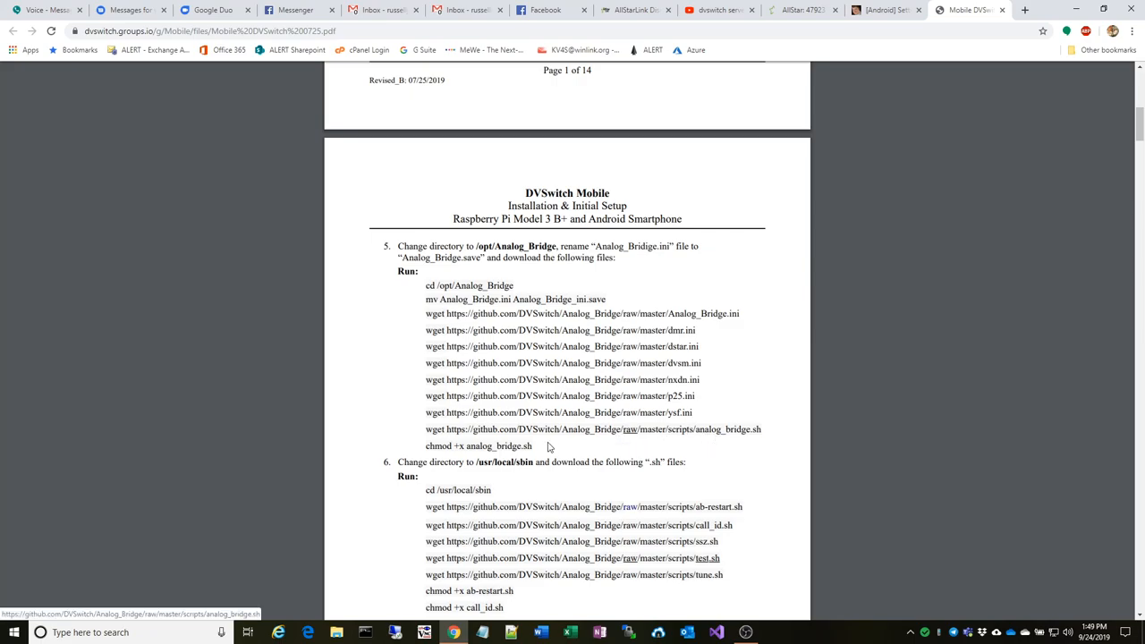
scroll(down, 3)
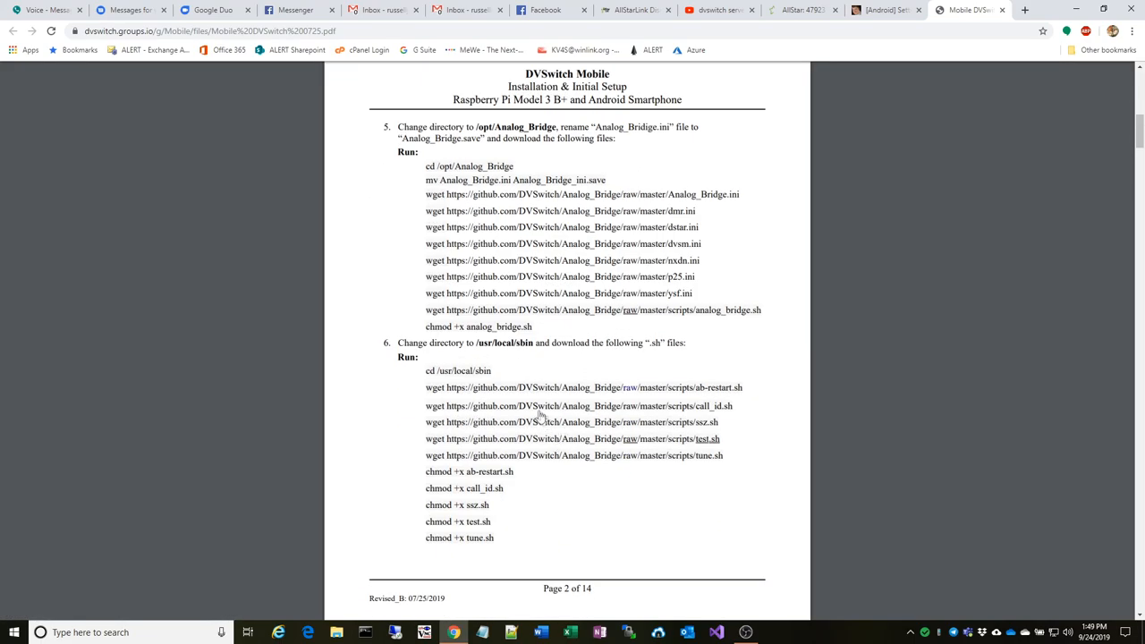
scroll(down, 3)
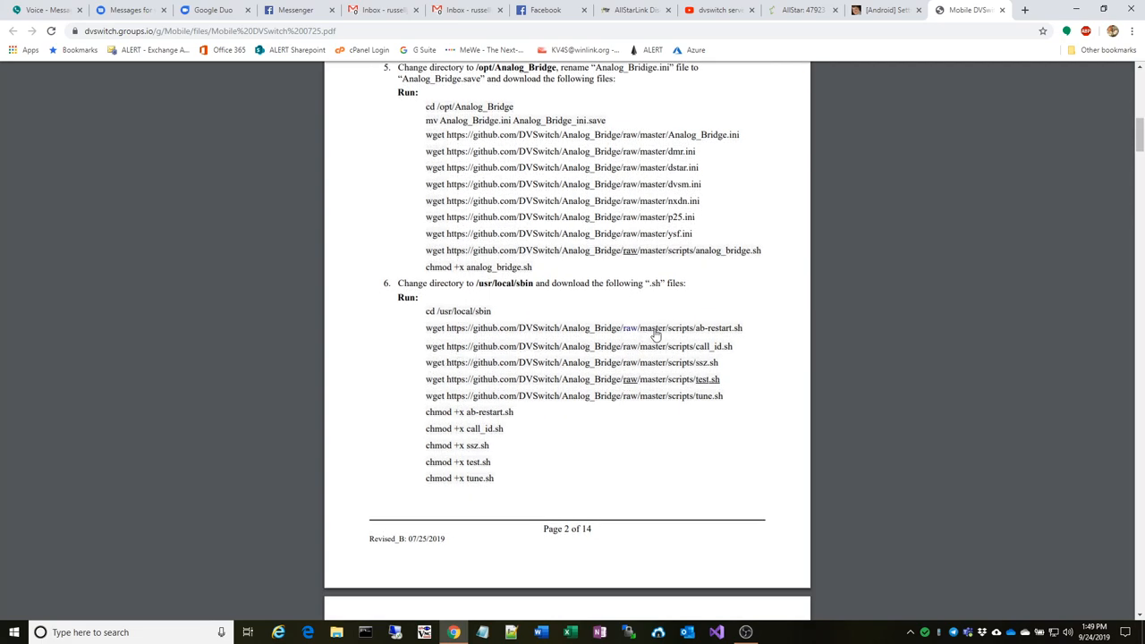
mouse_move(712, 408)
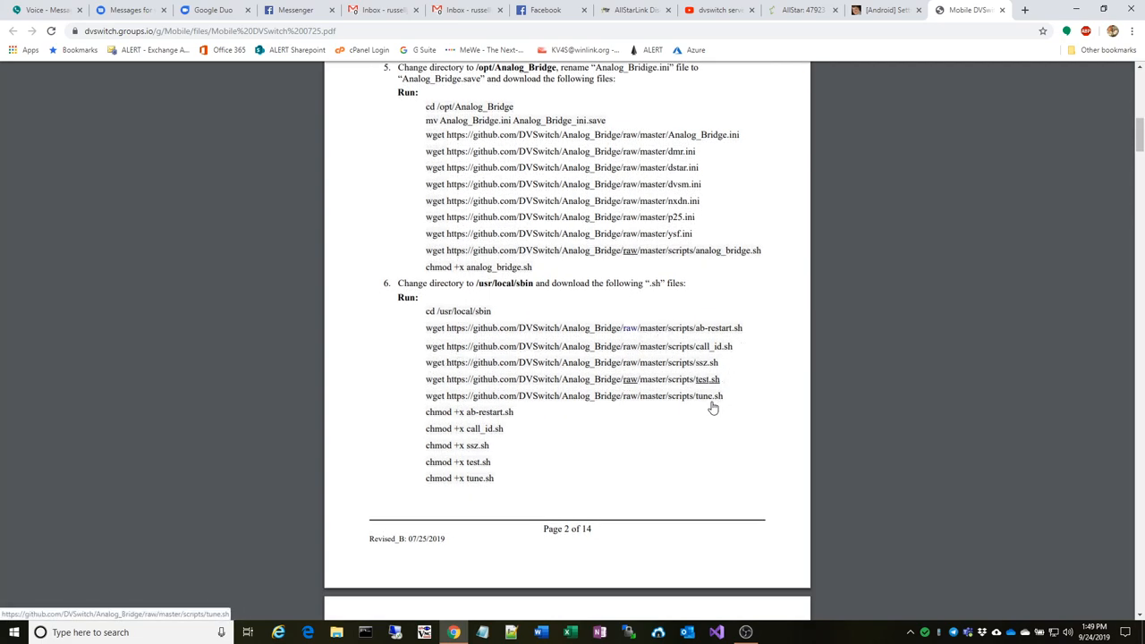
mouse_move(733, 349)
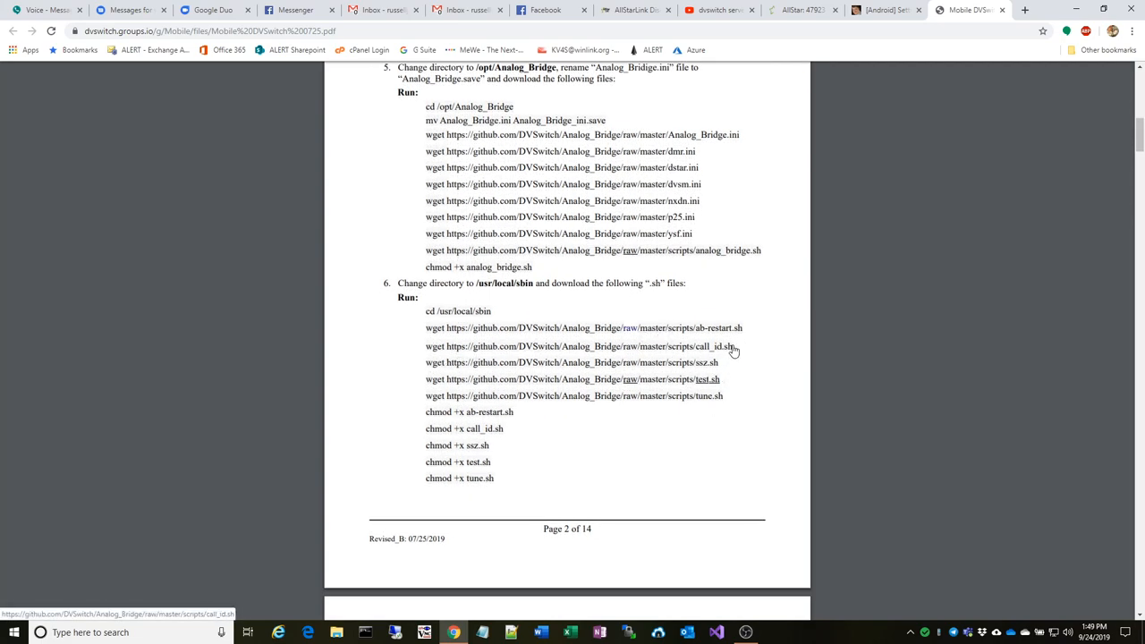
mouse_move(723, 333)
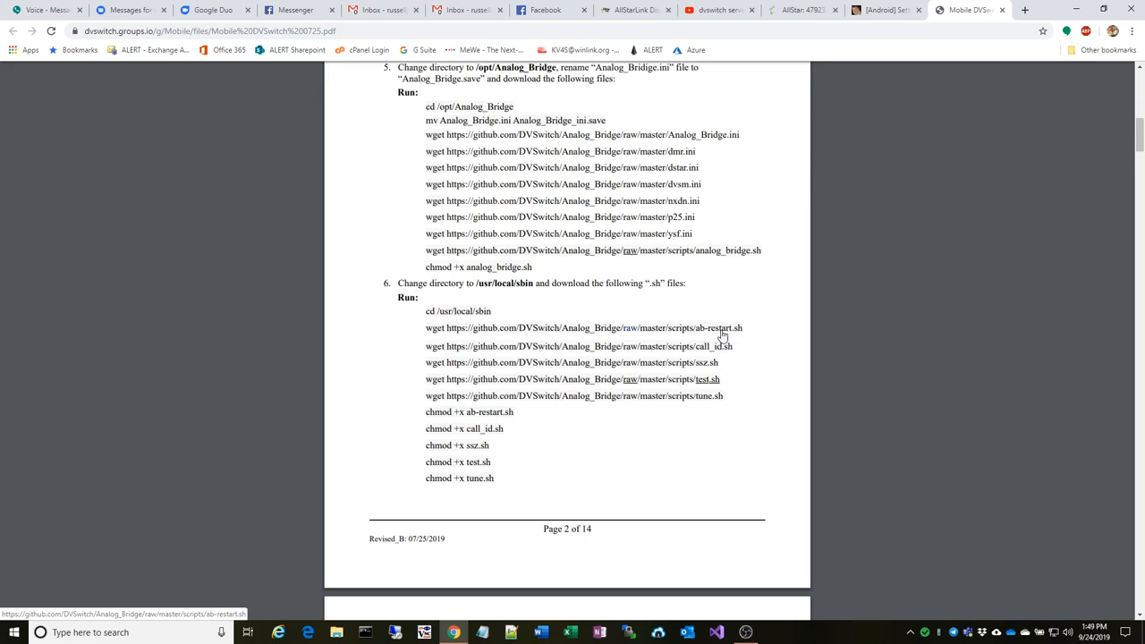
scroll(down, 3)
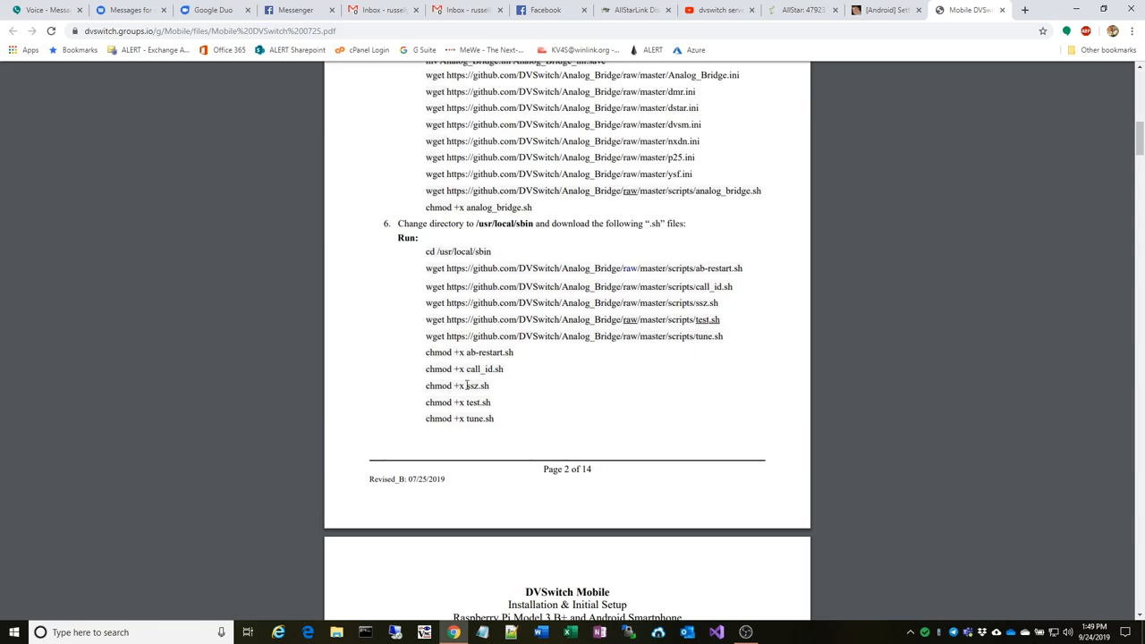
scroll(down, 3)
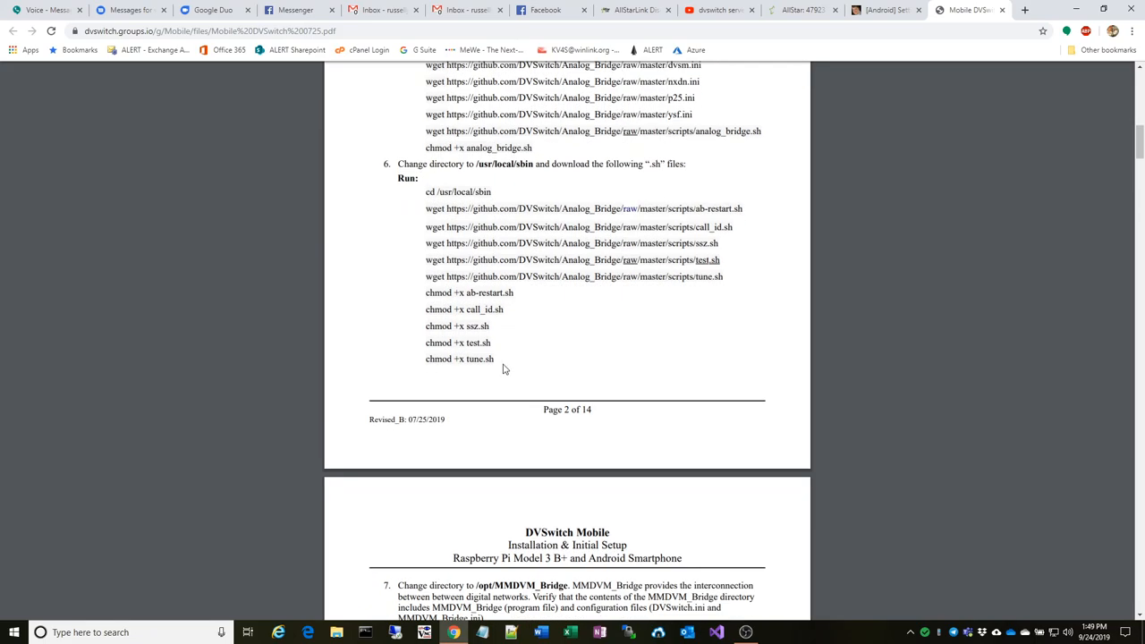
scroll(down, 3)
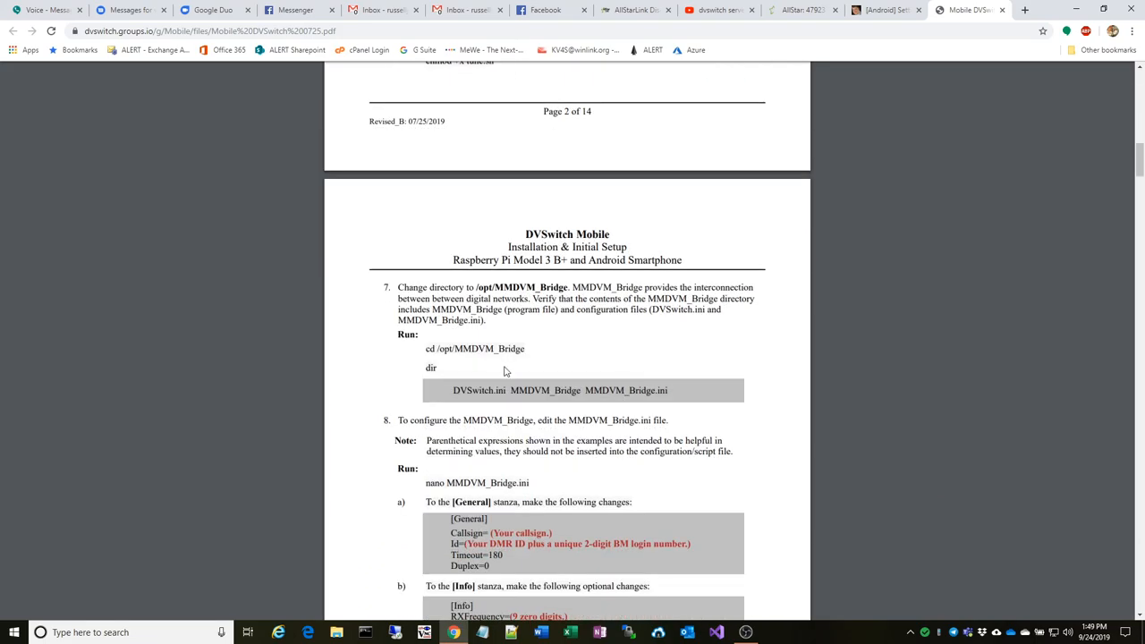
Continue to page 4's mode stanzas with DMR and System Fusion enabled
scroll(down, 3)
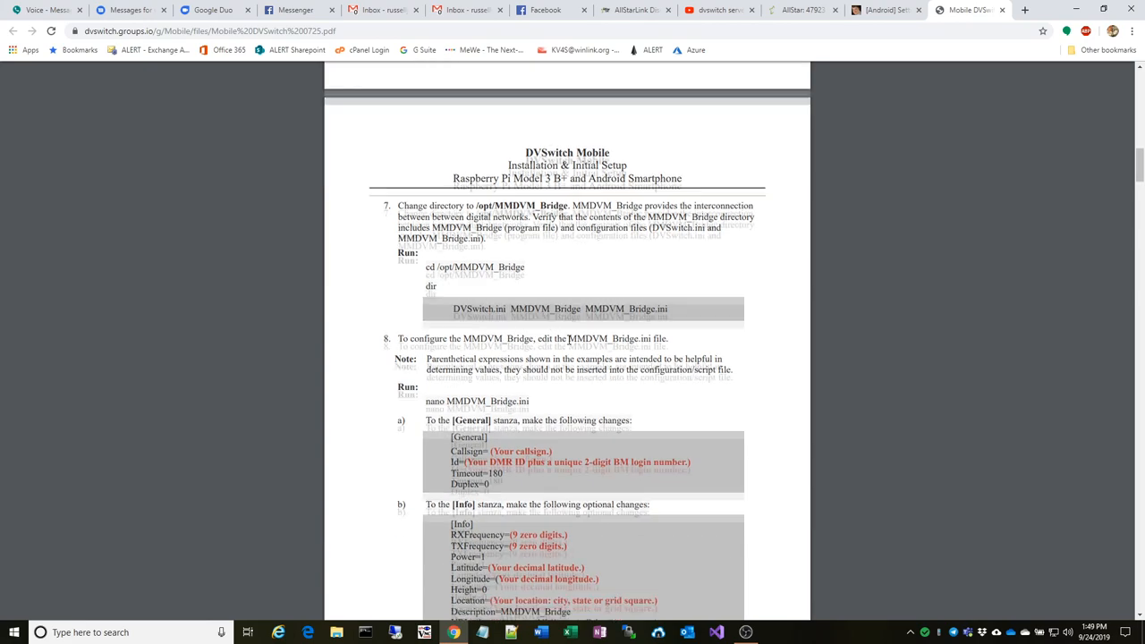
scroll(down, 3)
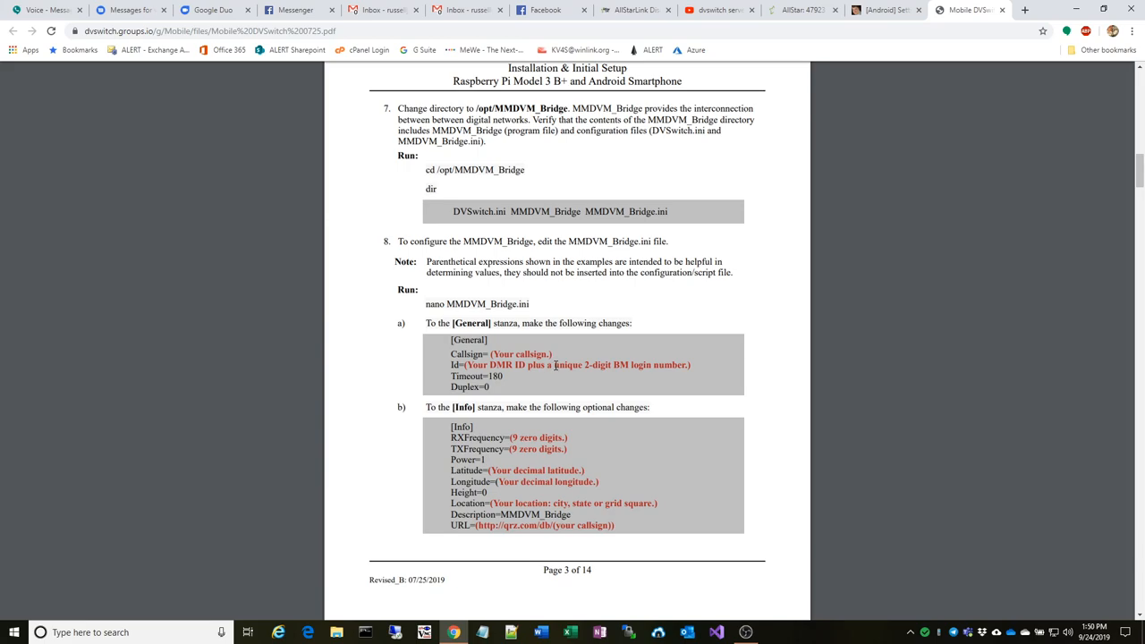
mouse_move(612, 374)
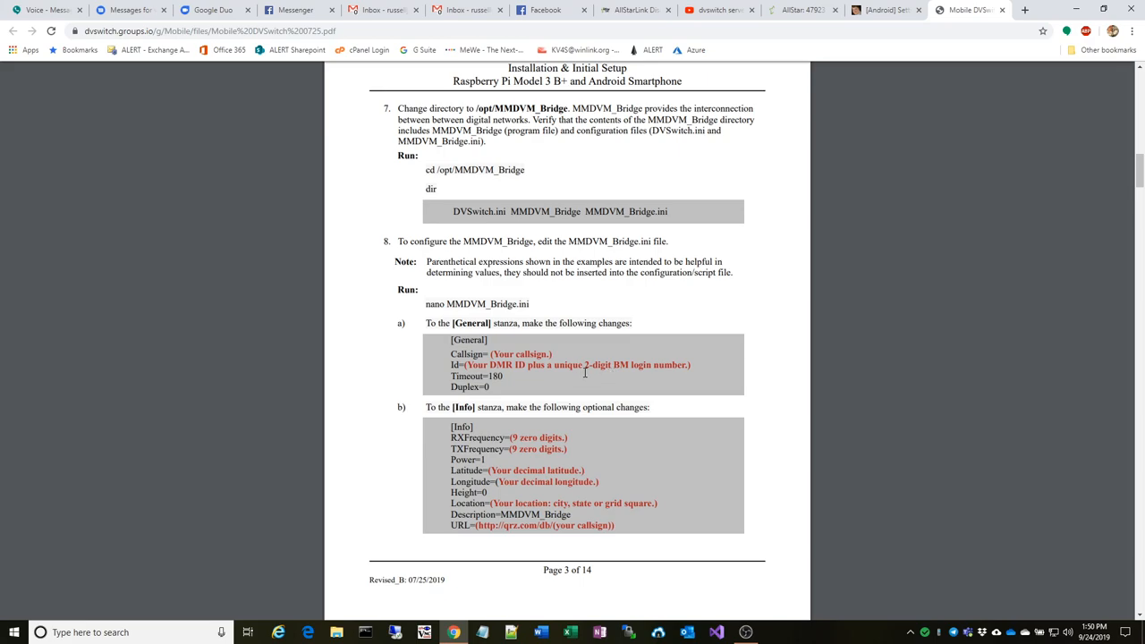
scroll(down, 3)
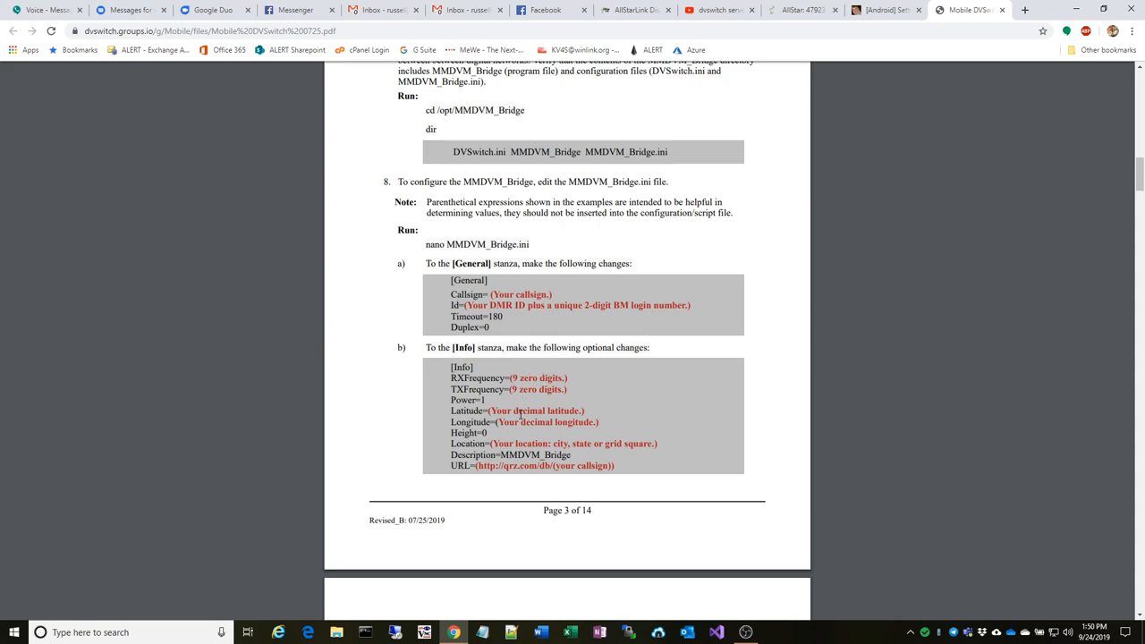
scroll(down, 3)
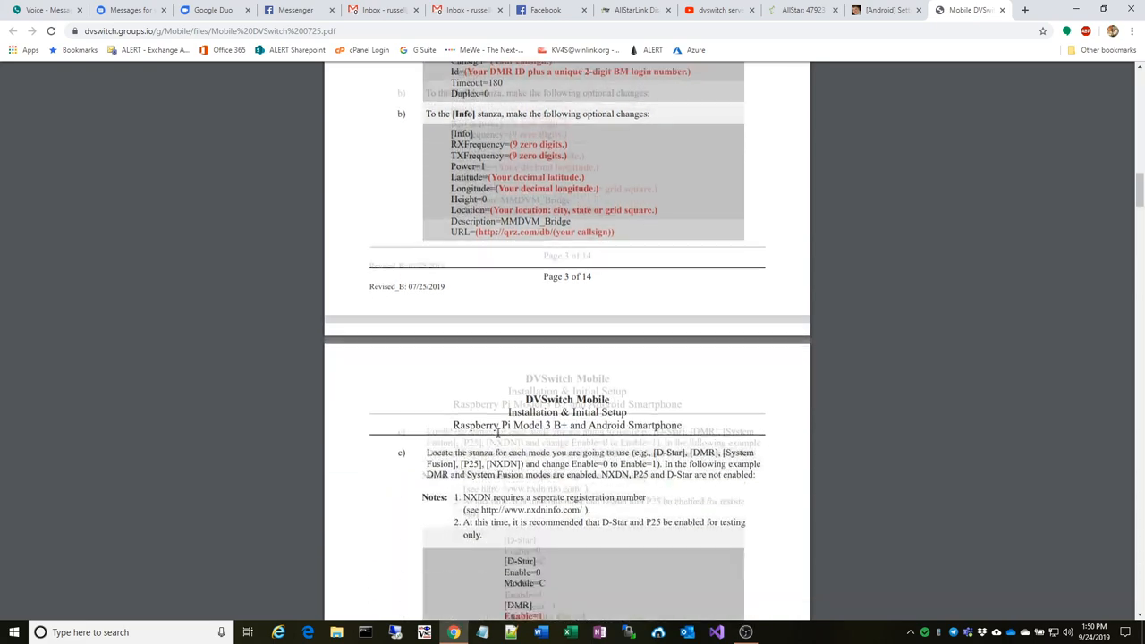
scroll(down, 3)
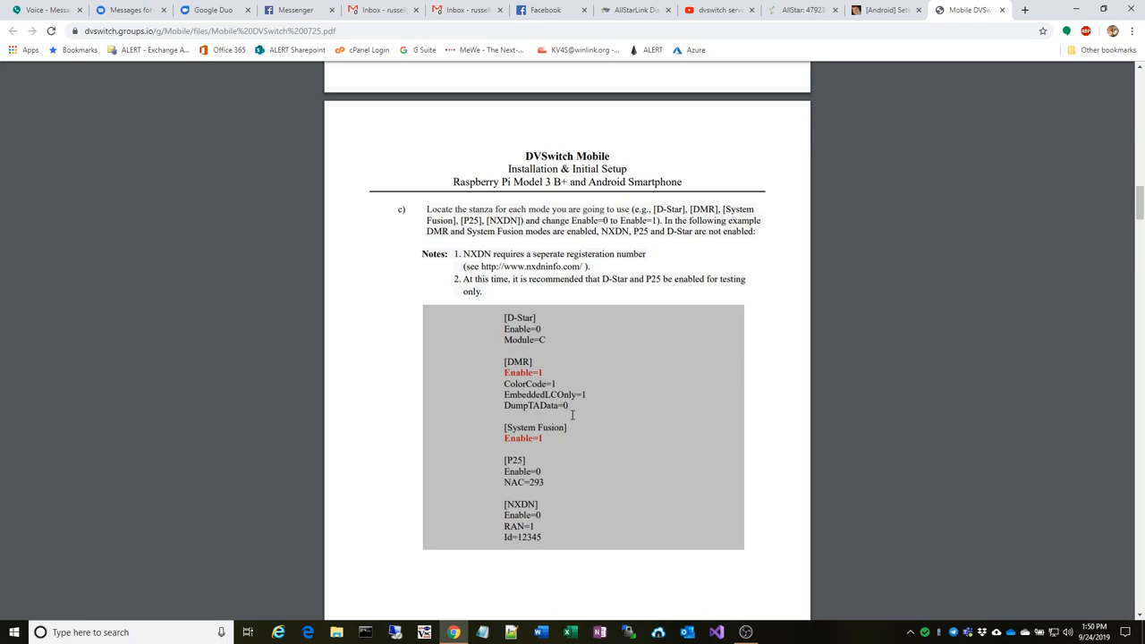
mouse_move(512, 315)
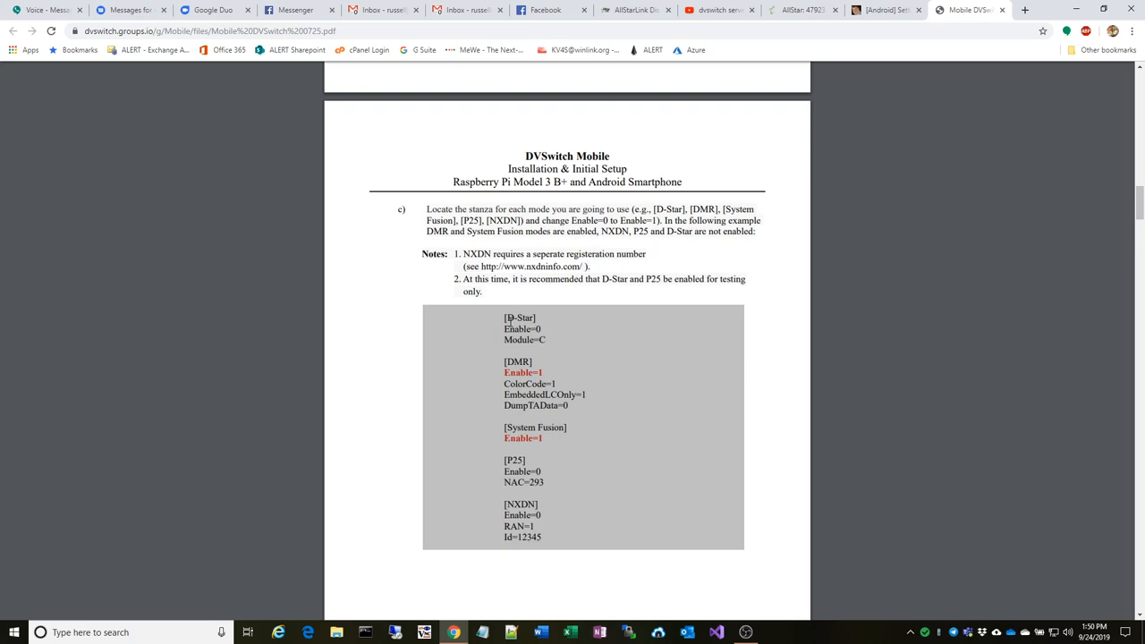
Scroll from the page 4 mode stanzas to page 5's Network stanza with DMR and System Fusion settings
scroll(down, 3)
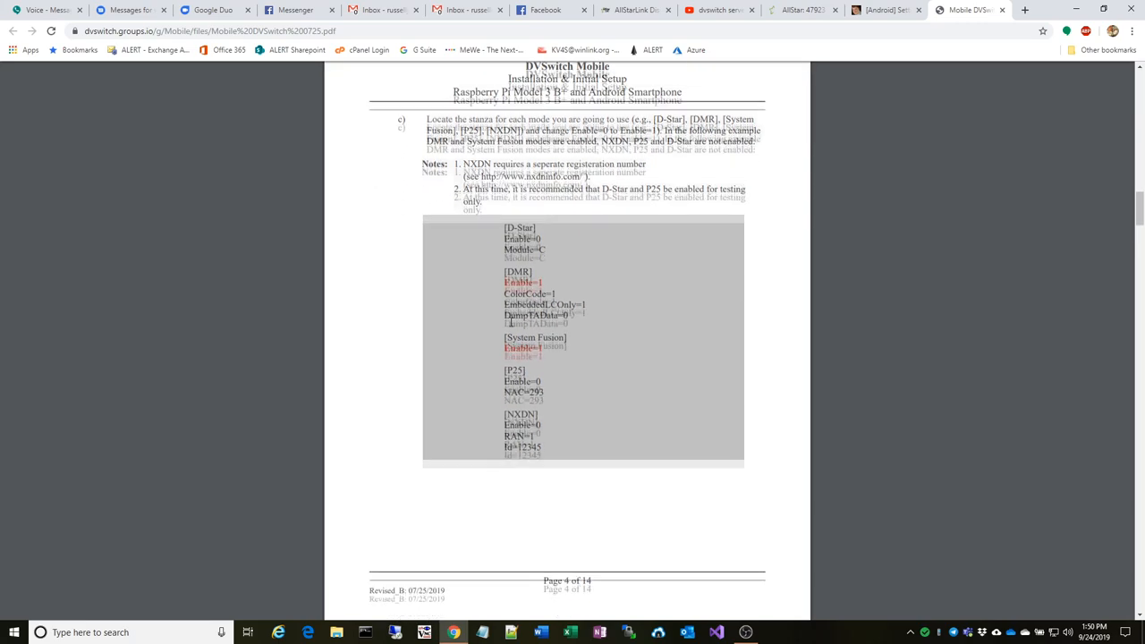
scroll(down, 3)
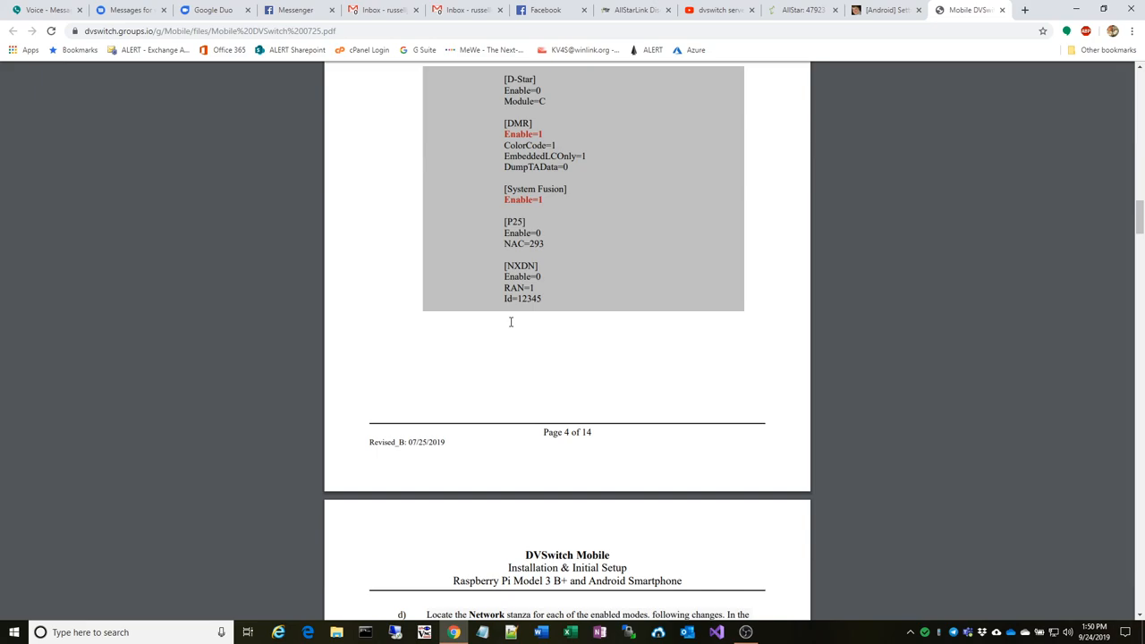
scroll(down, 3)
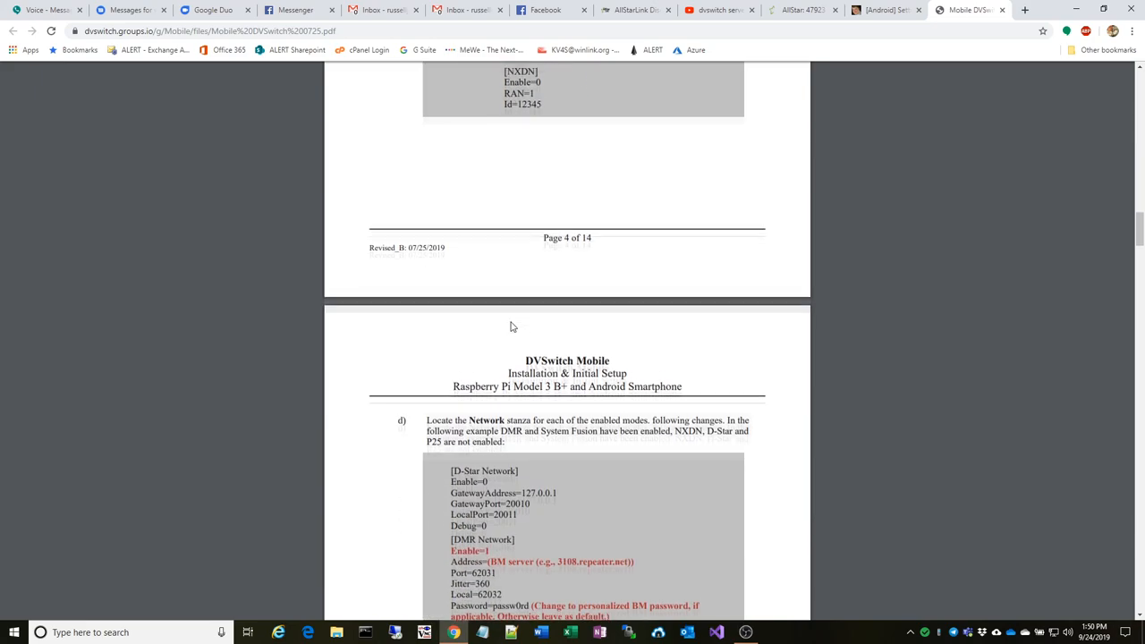
scroll(up, 3)
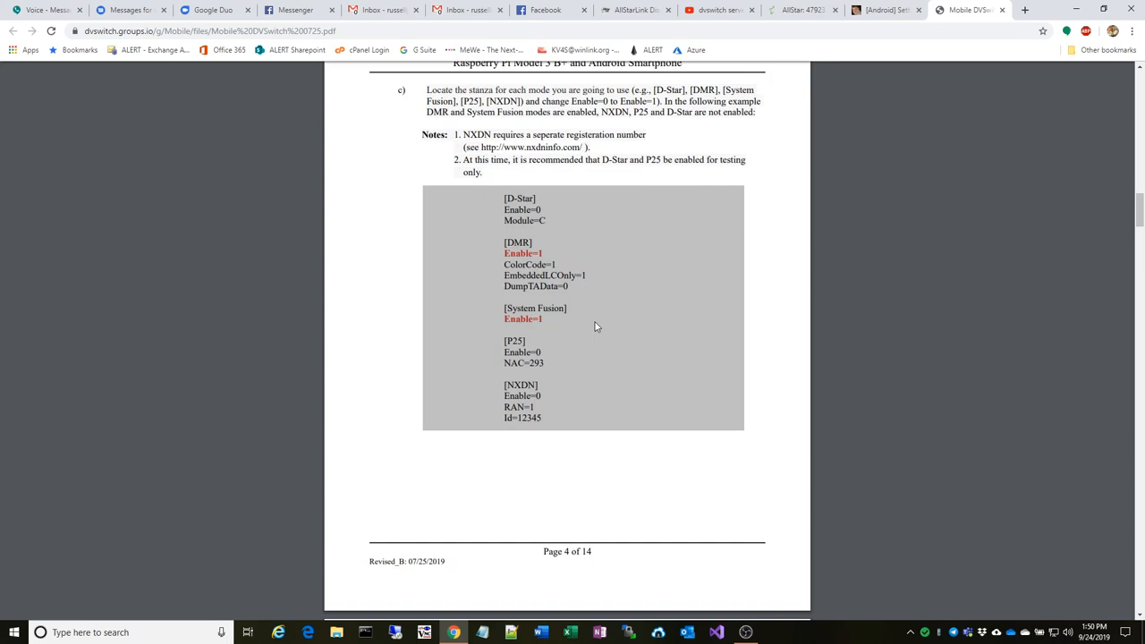
scroll(down, 3)
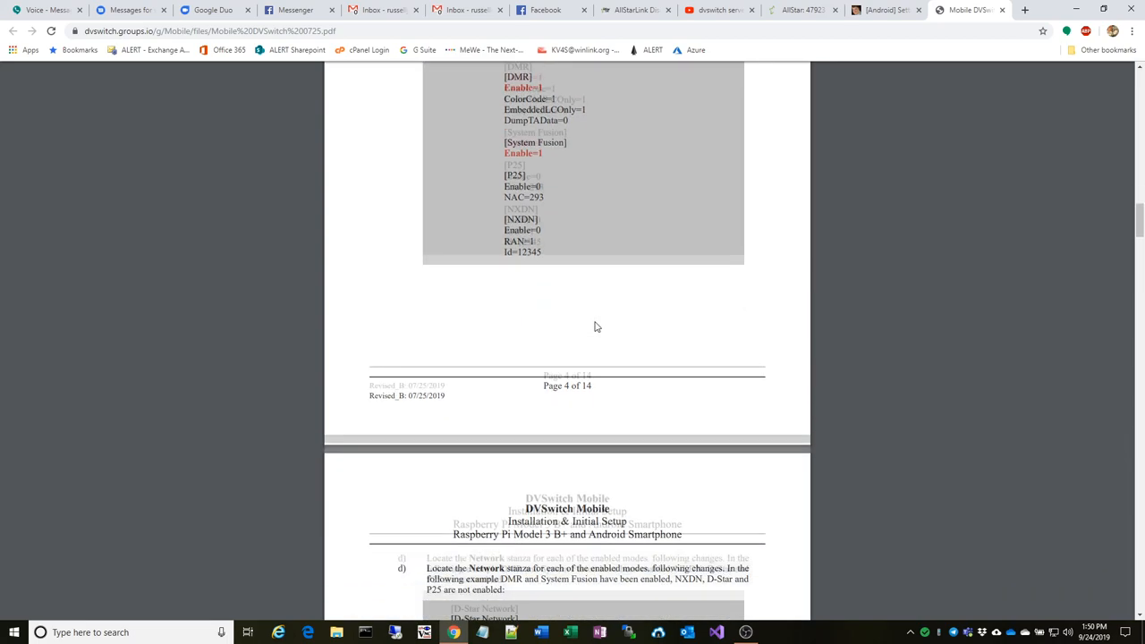
scroll(down, 3)
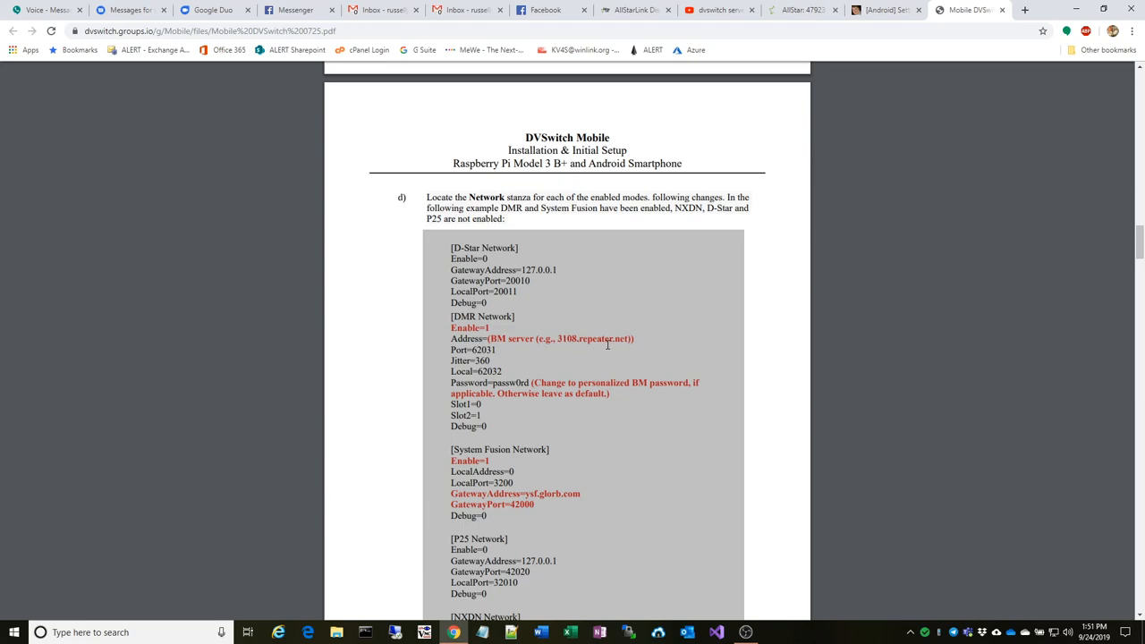
mouse_move(607, 339)
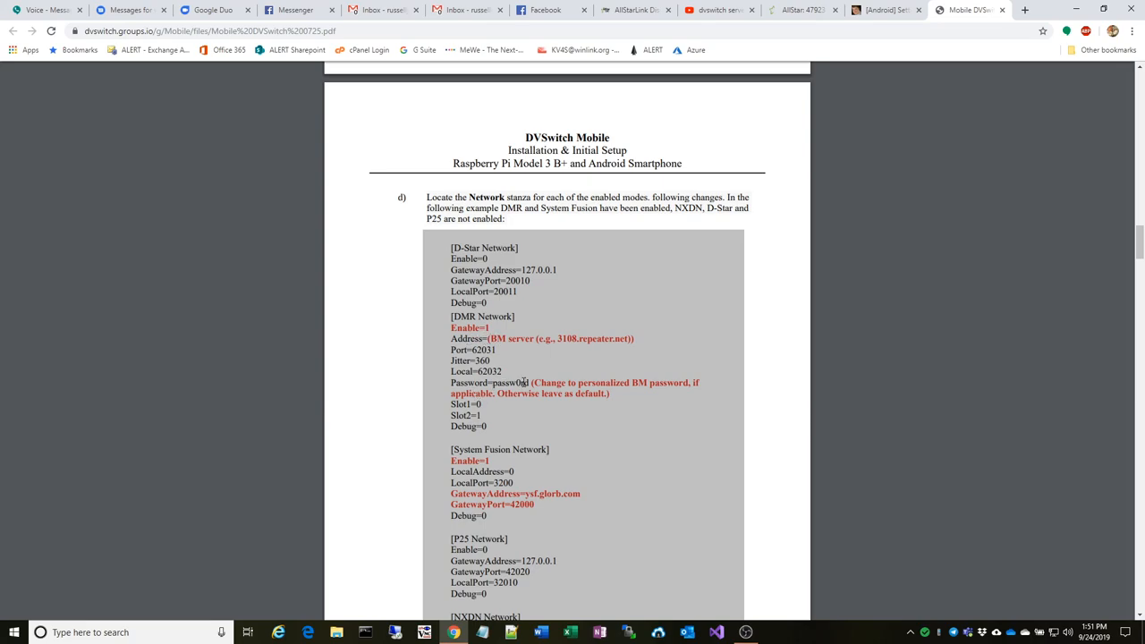
Scroll through steps 9 and 10 to the [AMBE_AUDIO] settings and start of the [USRP] stanza
scroll(down, 3)
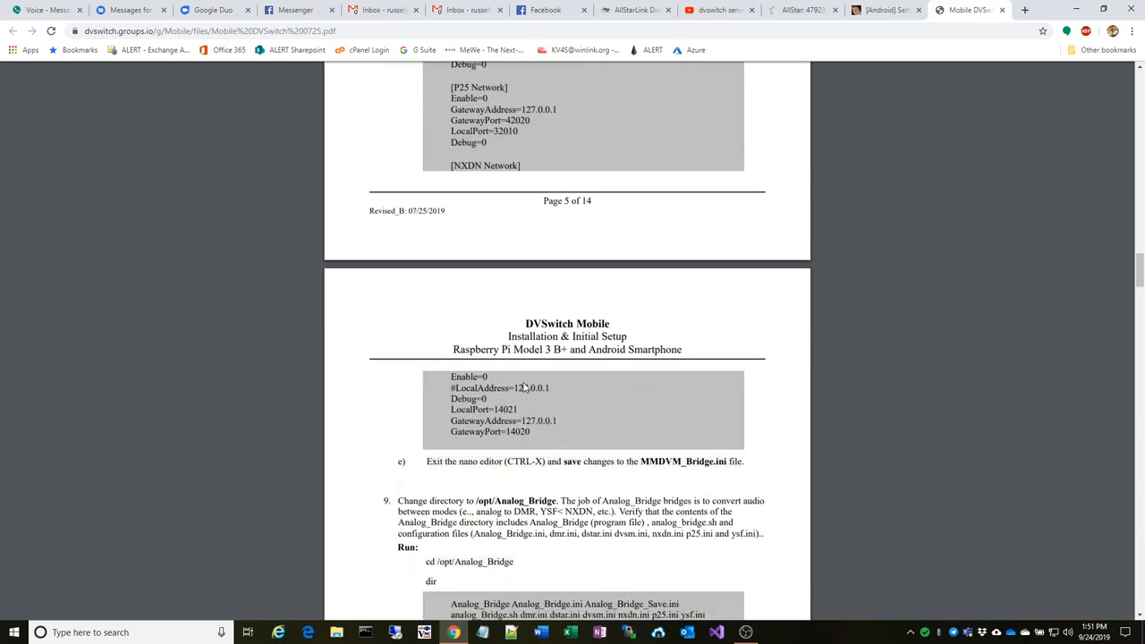
scroll(down, 3)
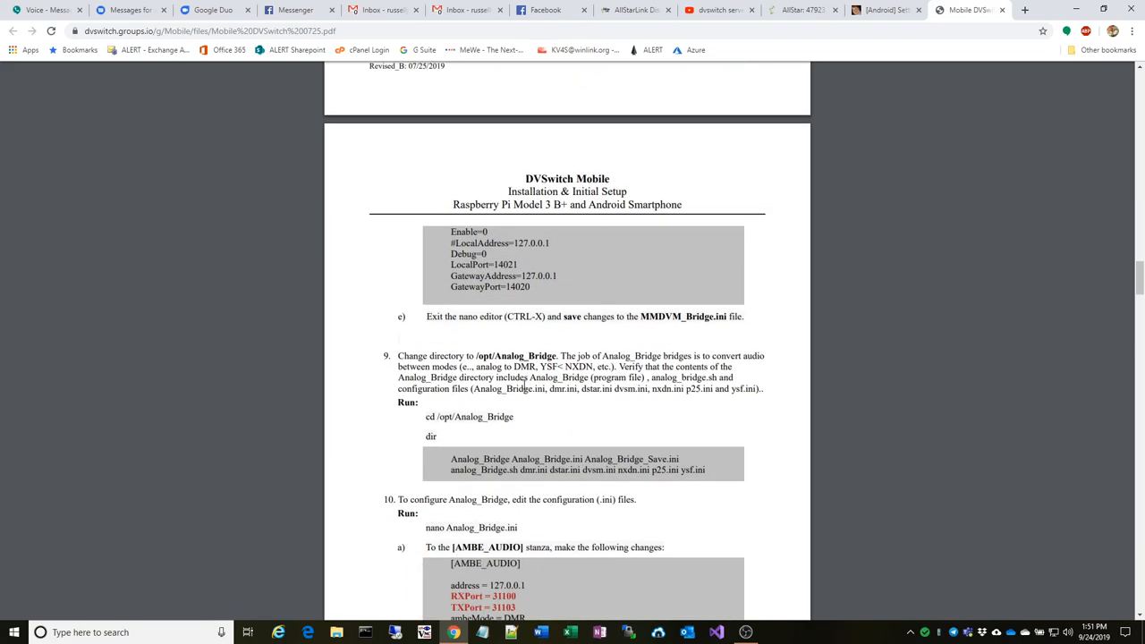
scroll(down, 3)
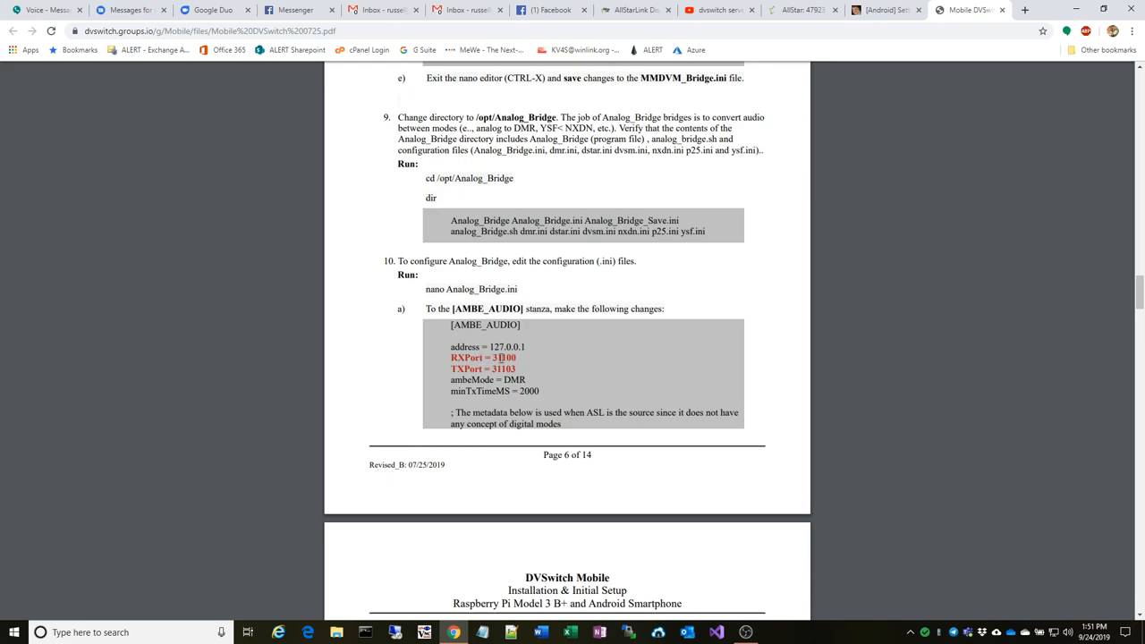
scroll(down, 3)
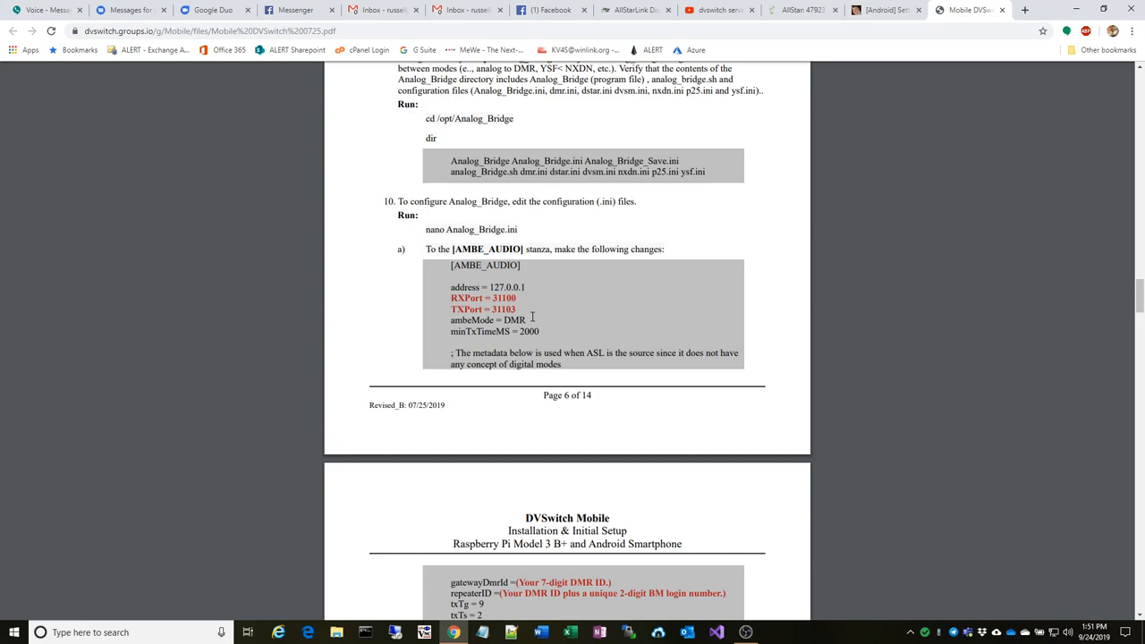
scroll(down, 3)
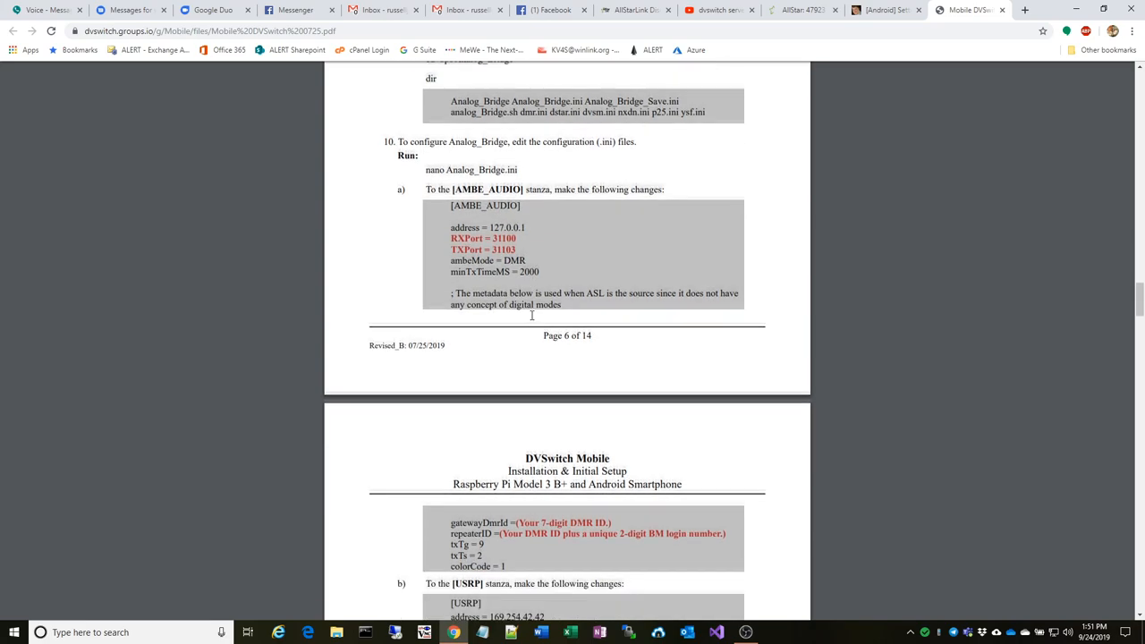
scroll(down, 3)
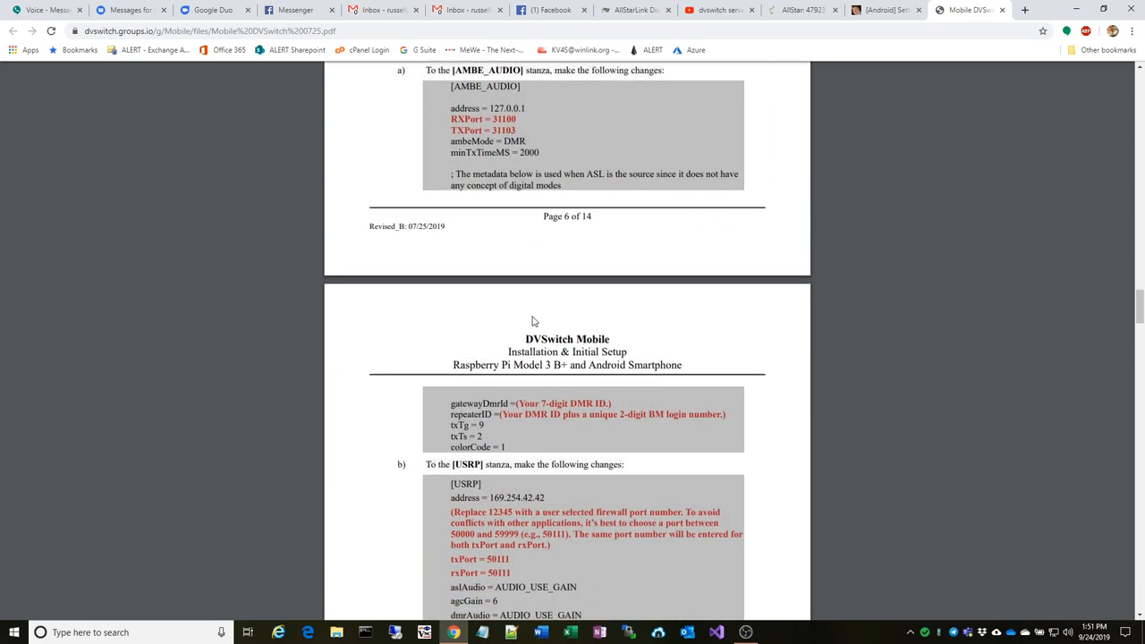
Scroll to page 7's complete [USRP] stanza and the steps for saving Analog_Bridge.ini
scroll(down, 3)
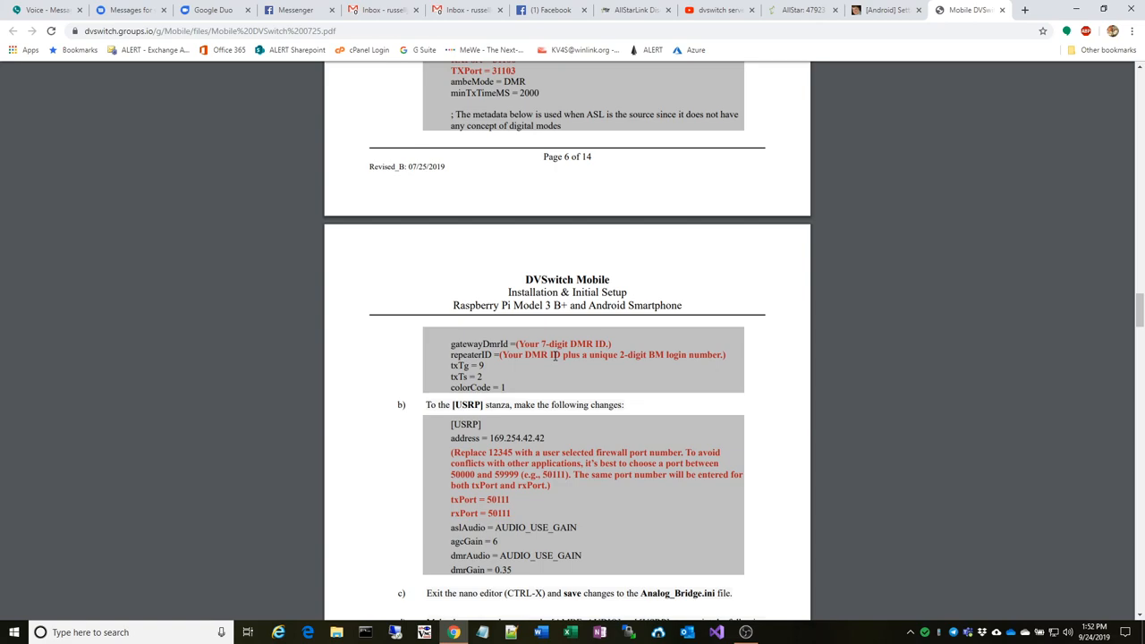
mouse_move(658, 347)
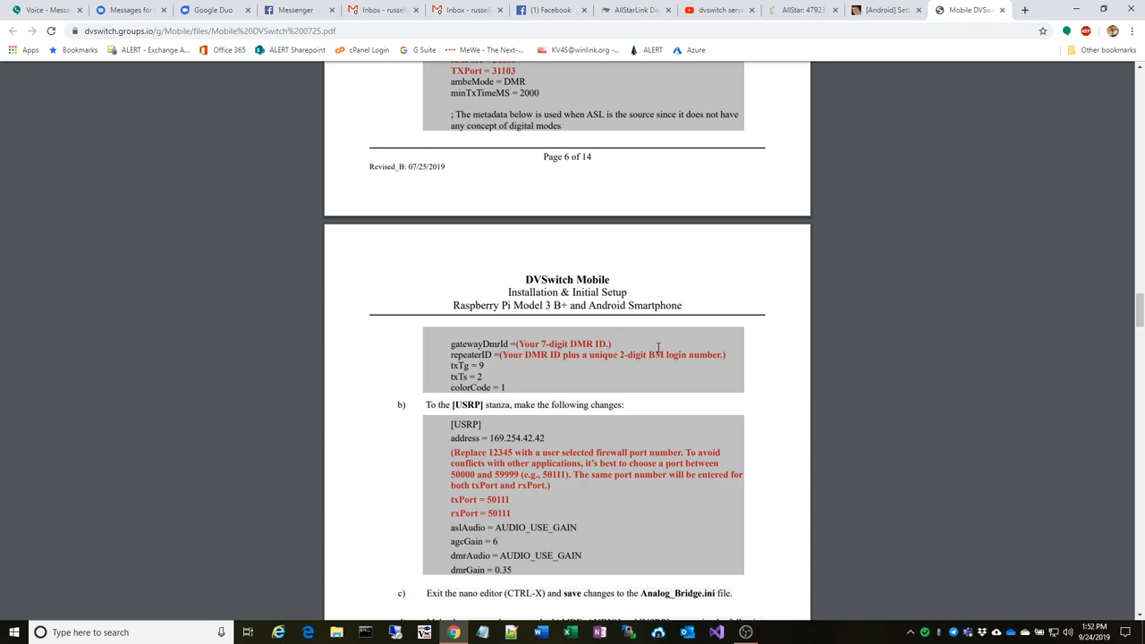
mouse_move(581, 354)
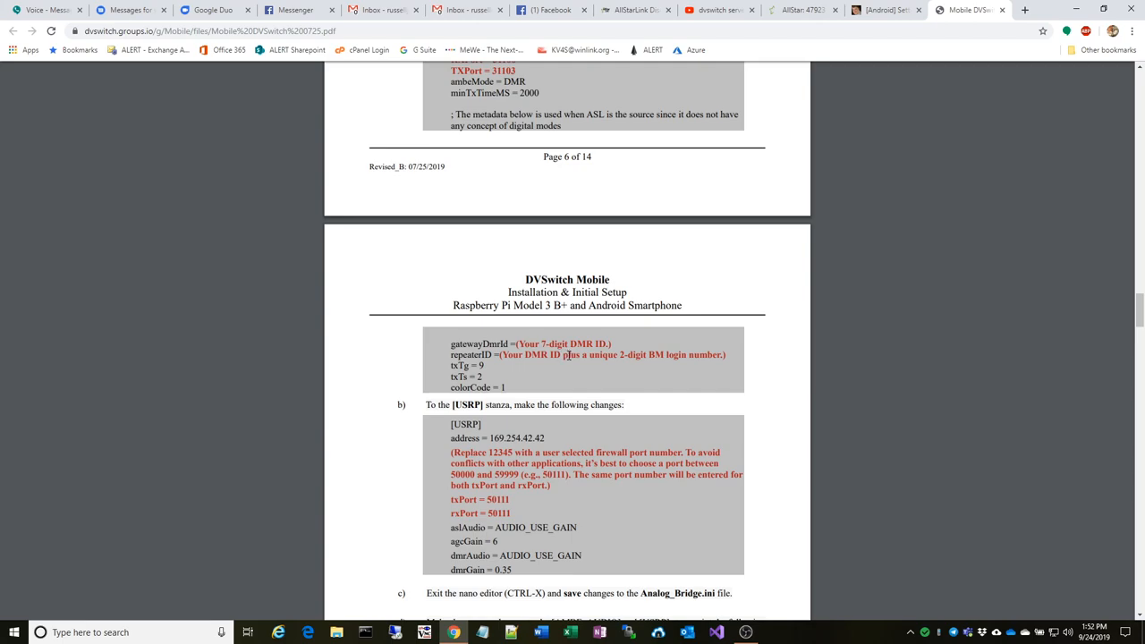
mouse_move(514, 331)
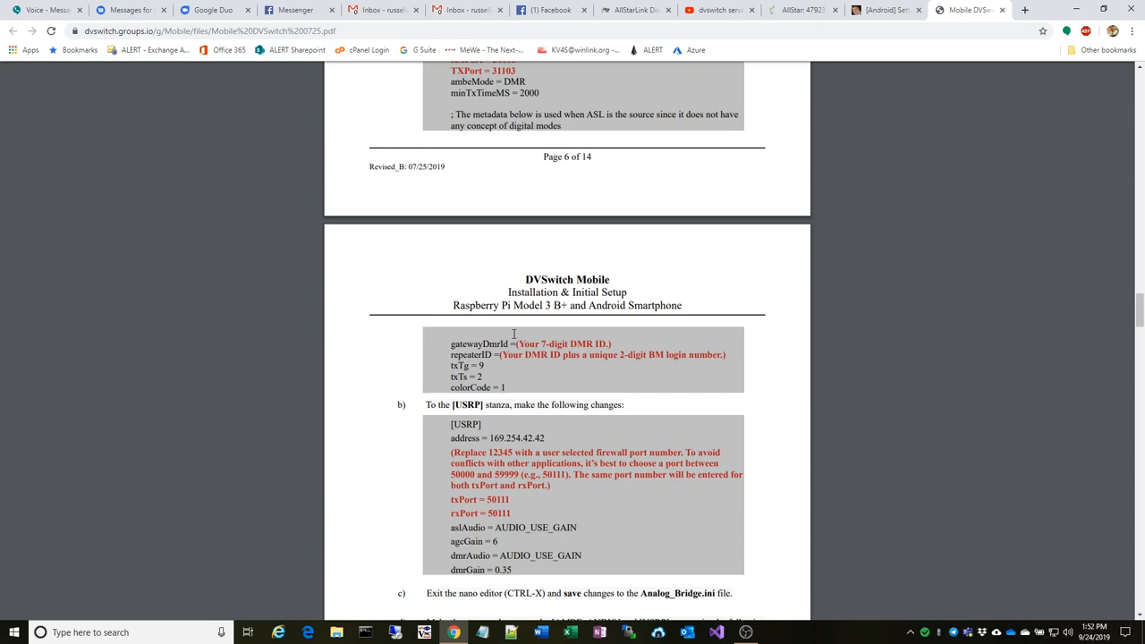
mouse_move(564, 354)
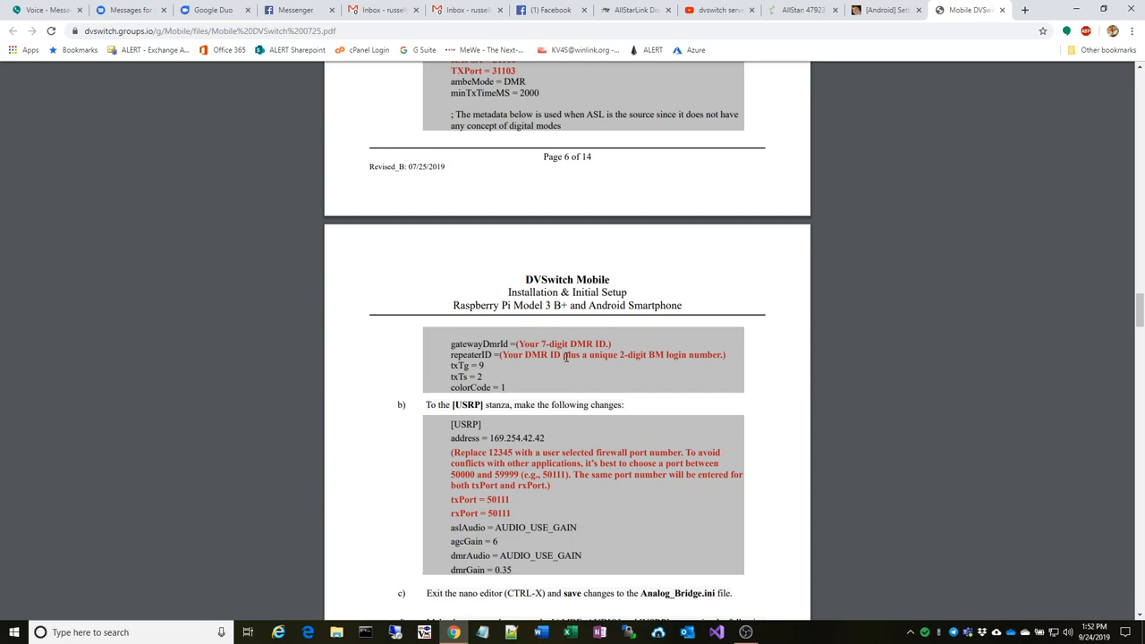
scroll(down, 3)
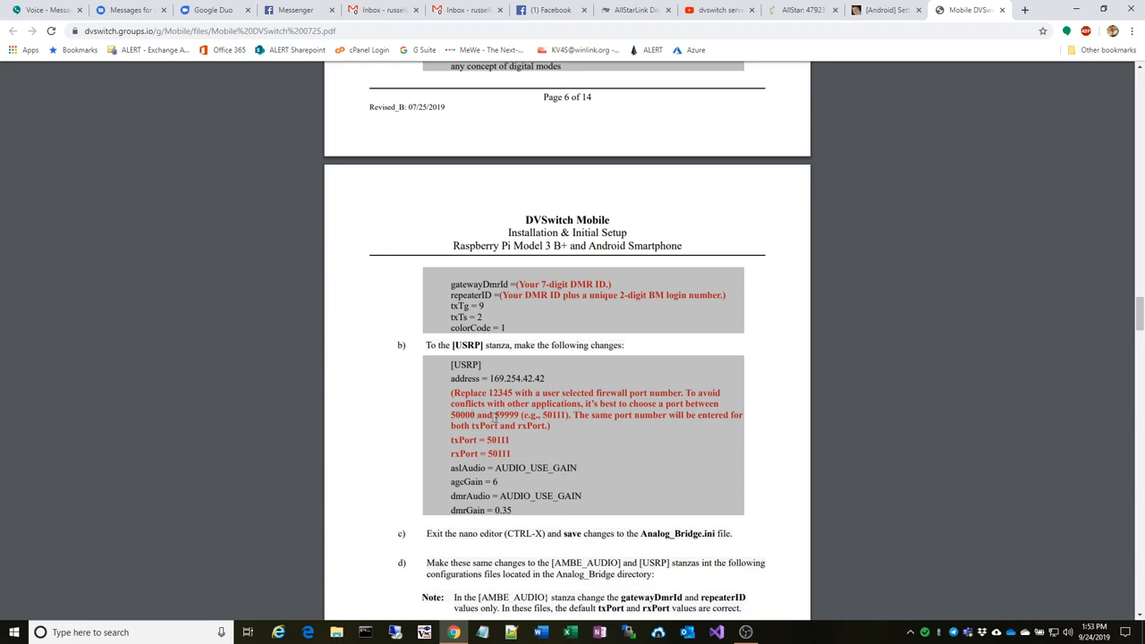
Scroll past the end of page 7 to step 11 on editing analog_bridge.sh for the firewall port
scroll(down, 3)
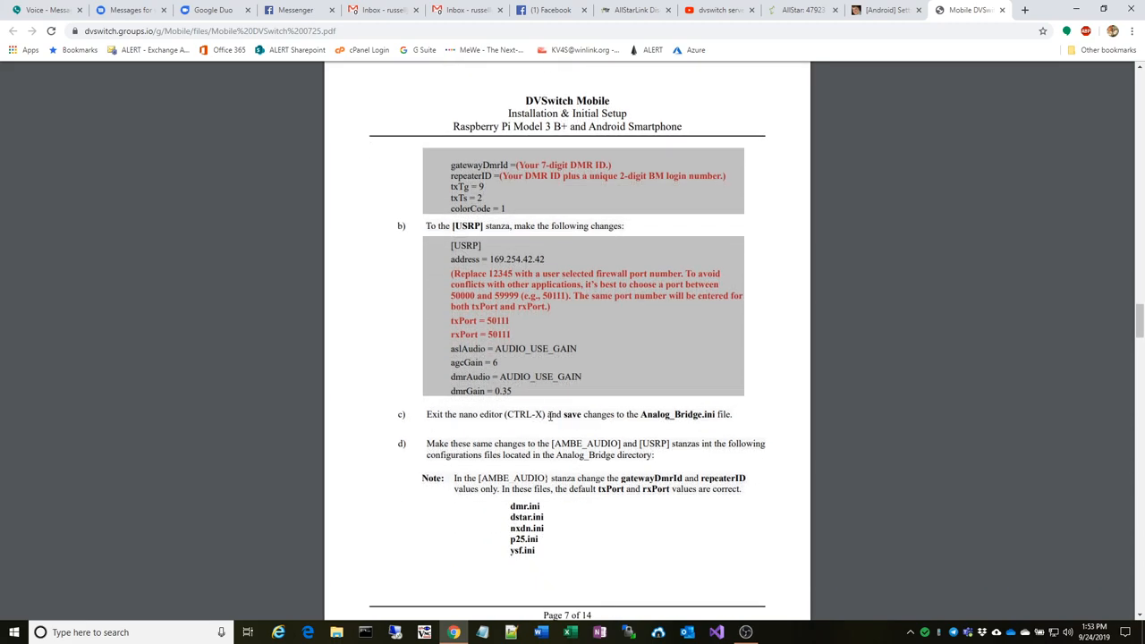
scroll(down, 3)
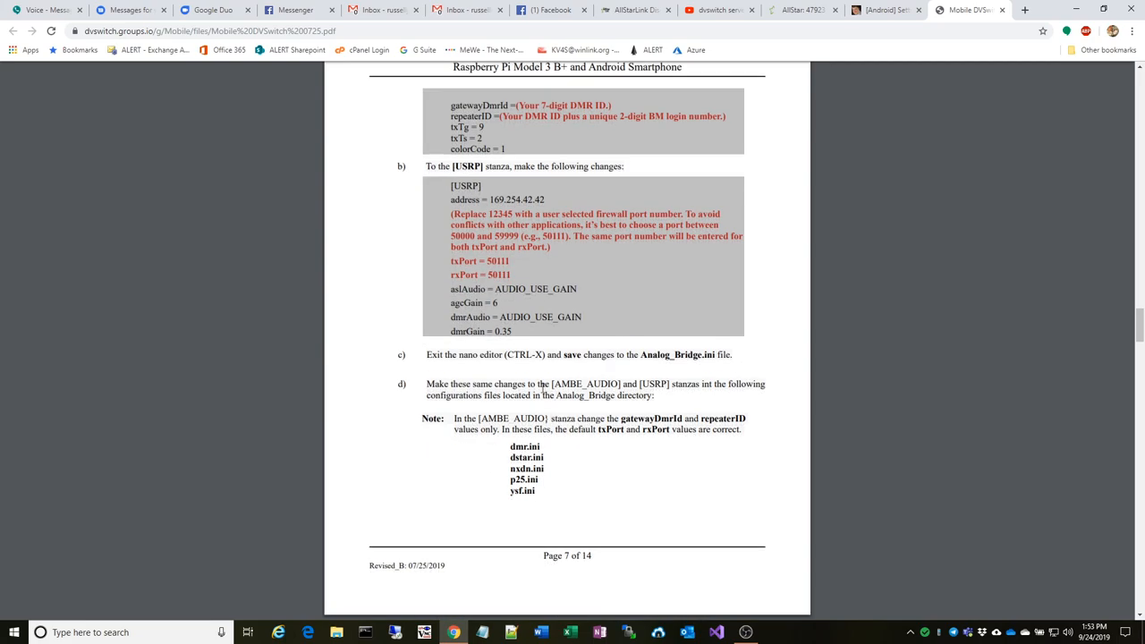
scroll(down, 3)
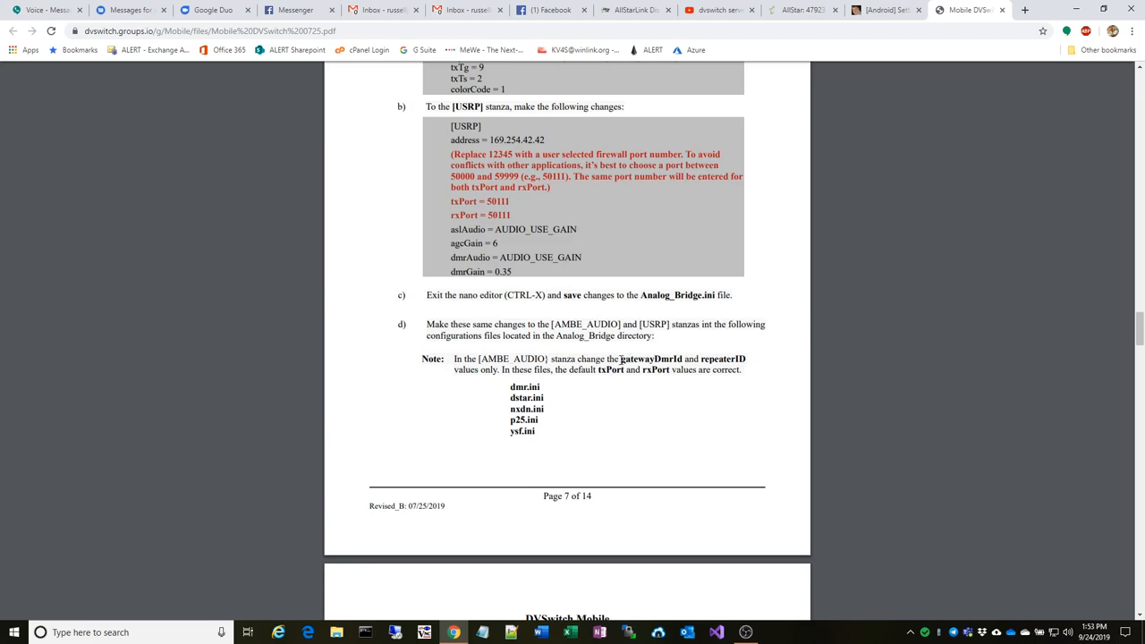
double_click(637, 358)
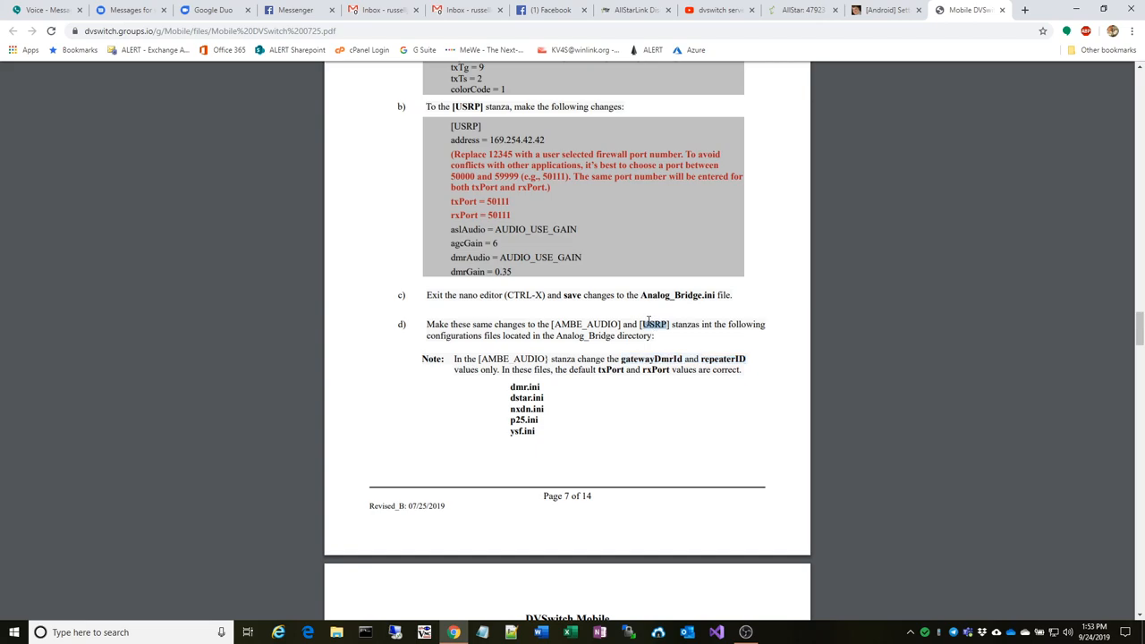
scroll(down, 3)
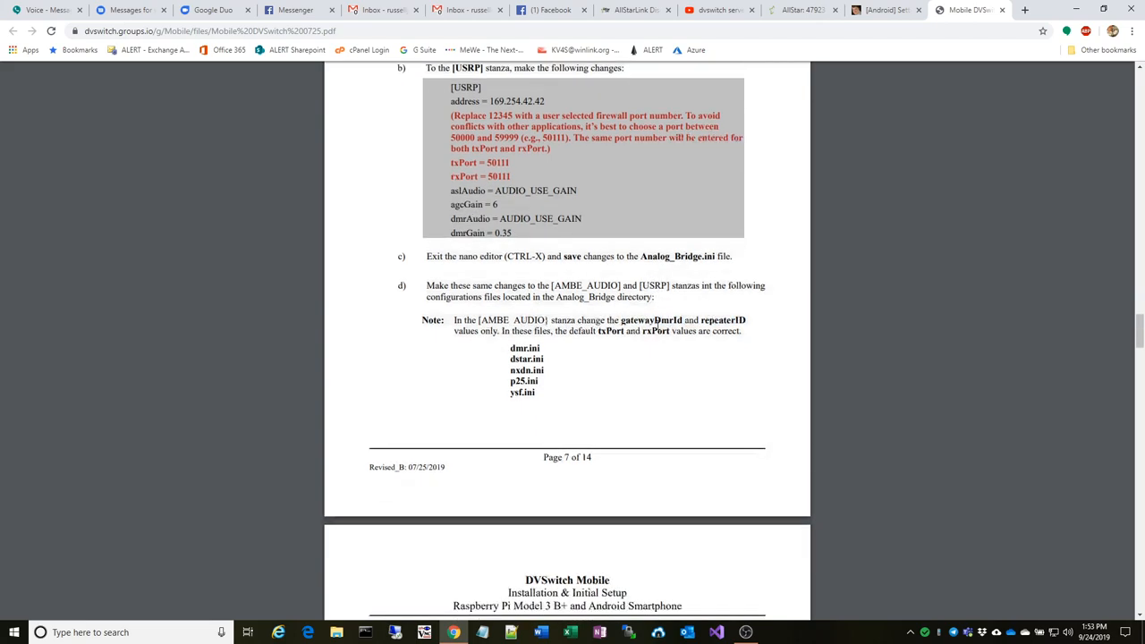
scroll(up, 3)
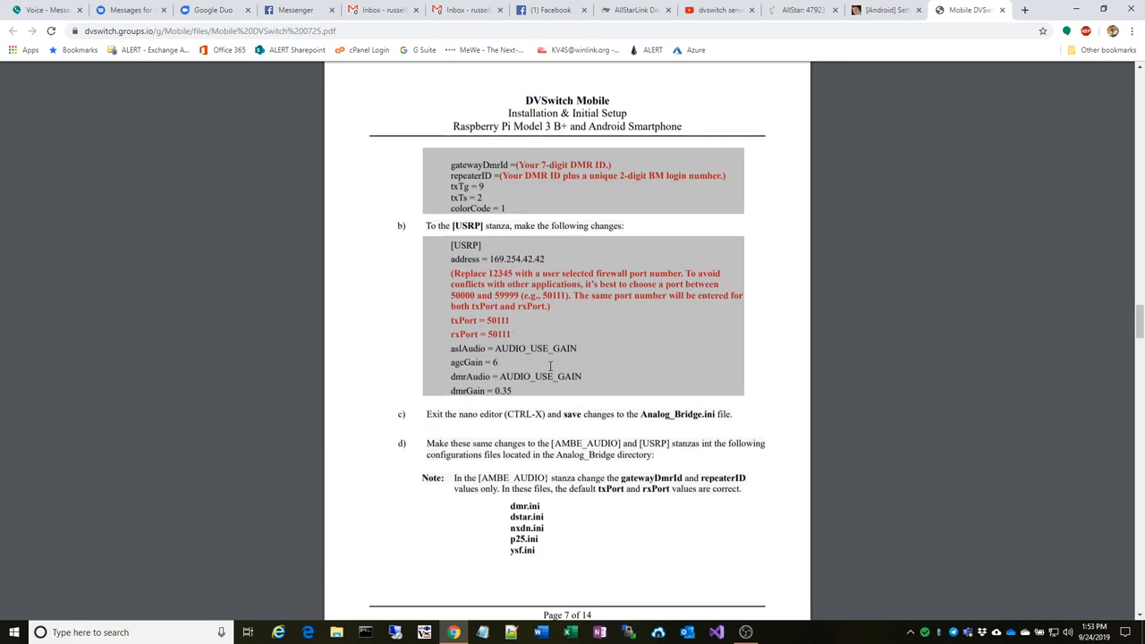
scroll(down, 3)
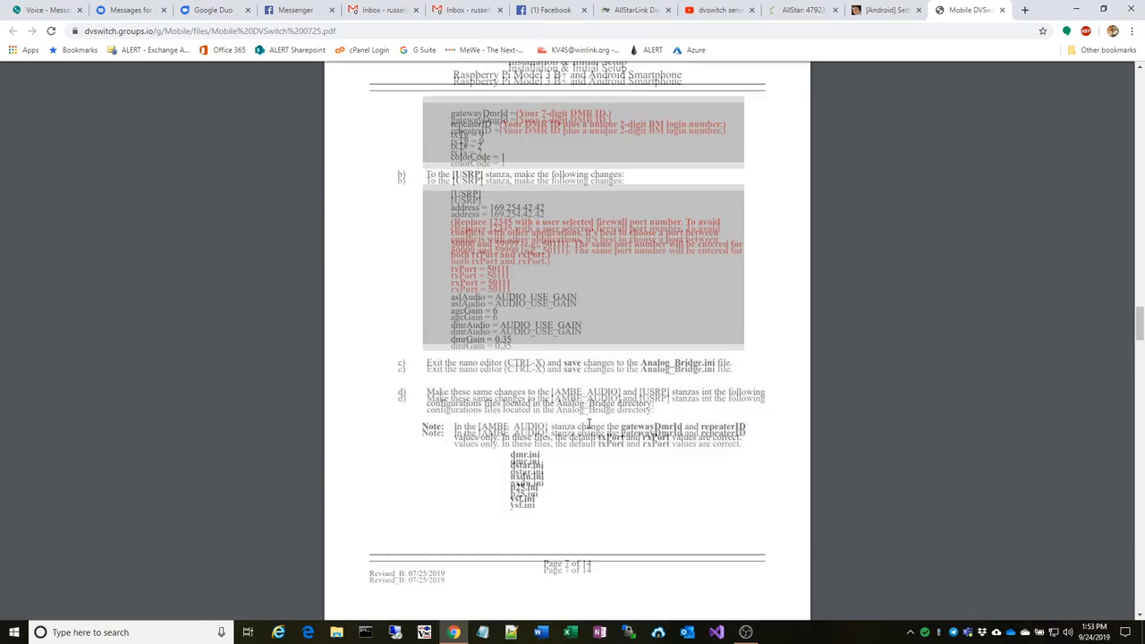
scroll(down, 3)
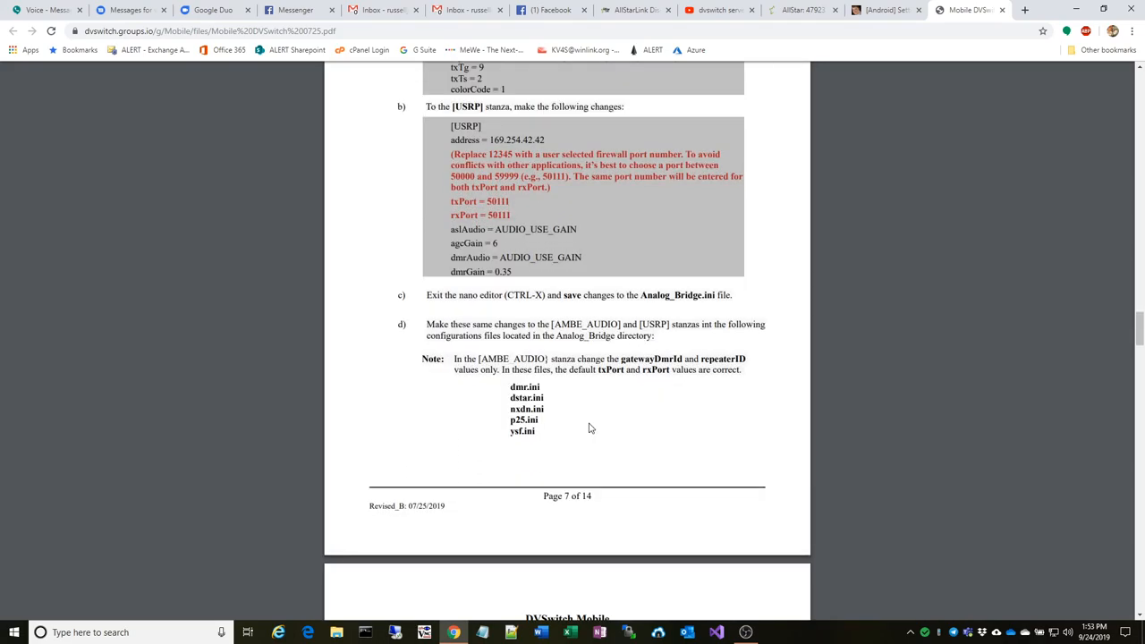
scroll(down, 3)
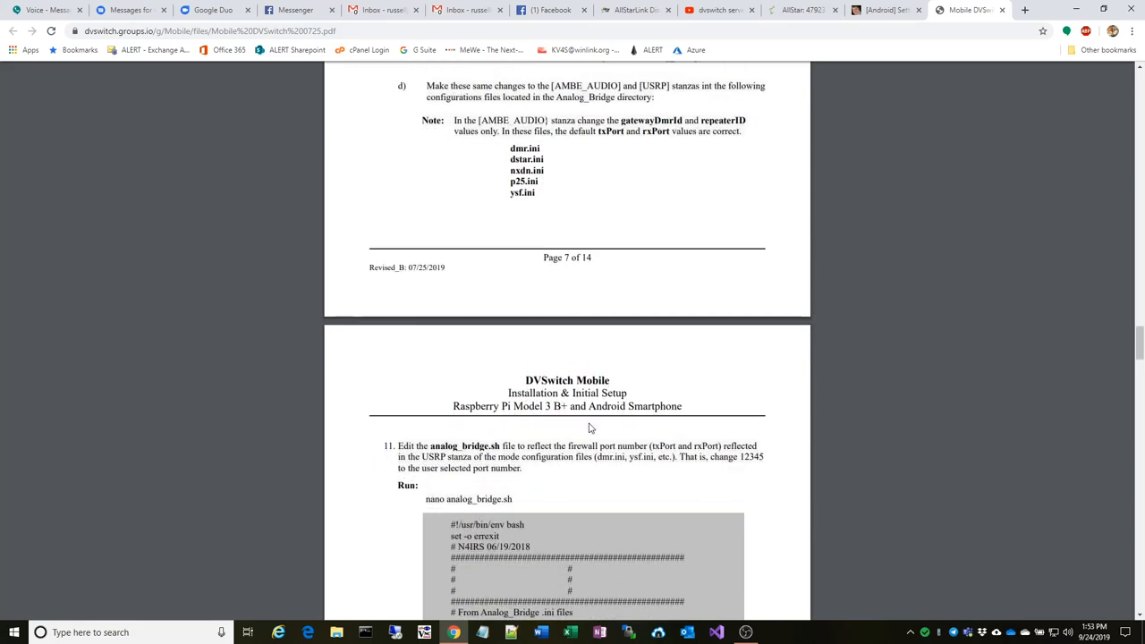
scroll(down, 3)
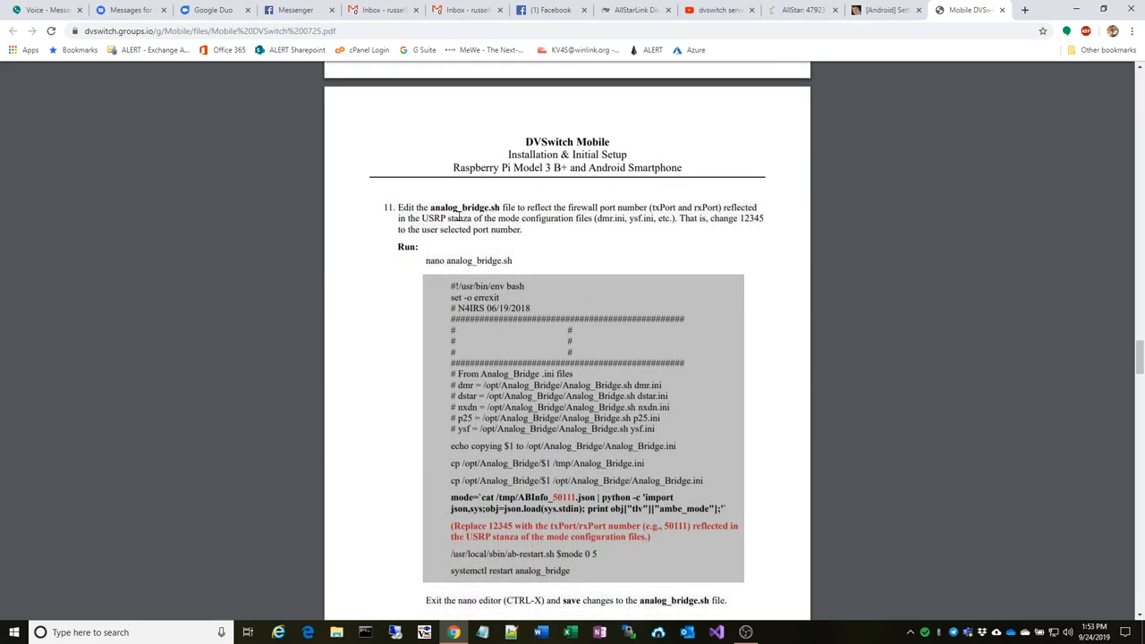
scroll(down, 3)
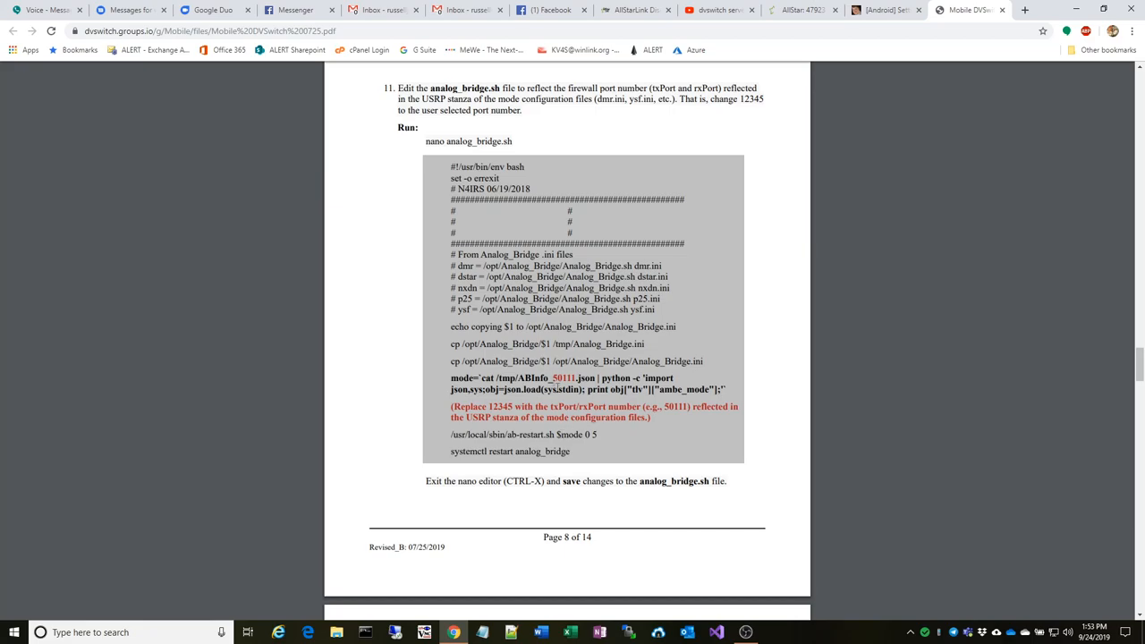
scroll(down, 3)
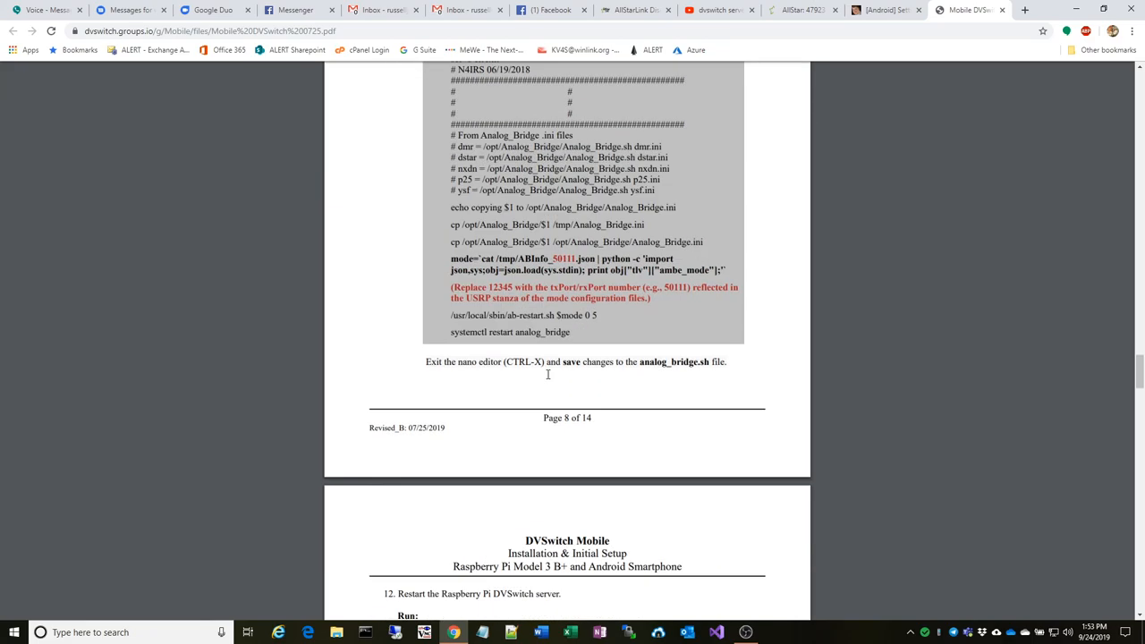
scroll(up, 3)
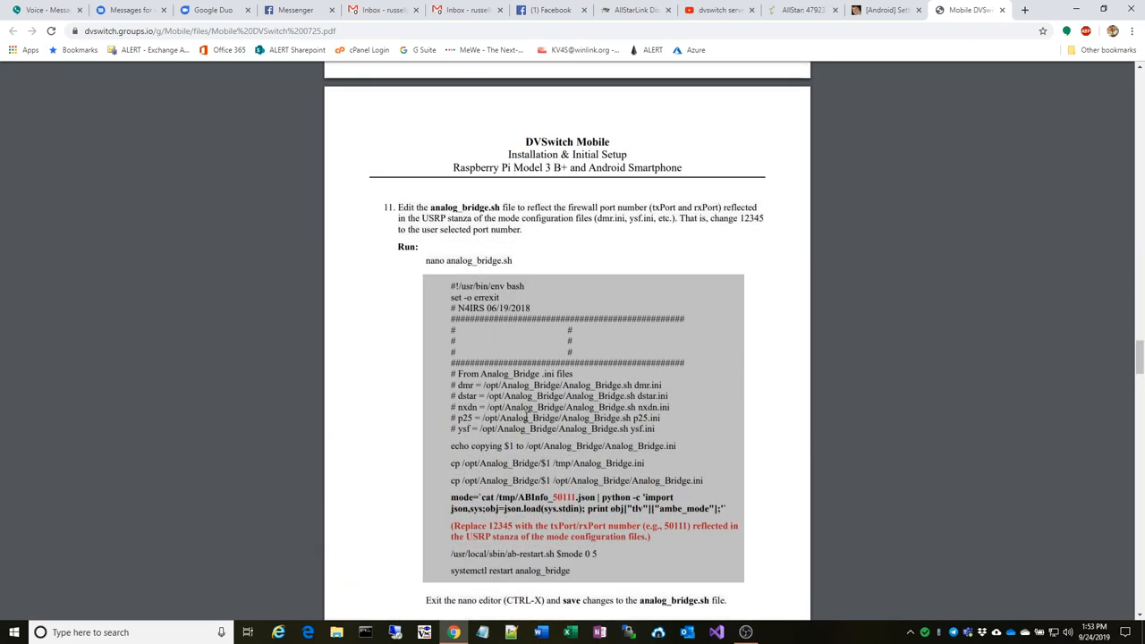
Scroll through the PDF's Android Application section
scroll(down, 3)
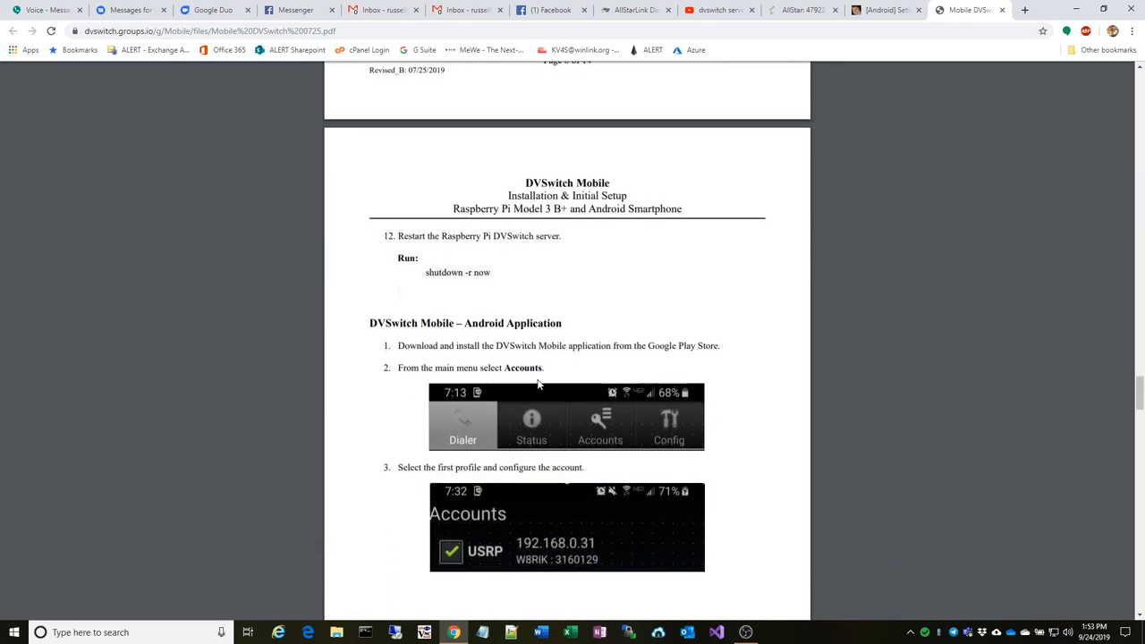
mouse_move(501, 283)
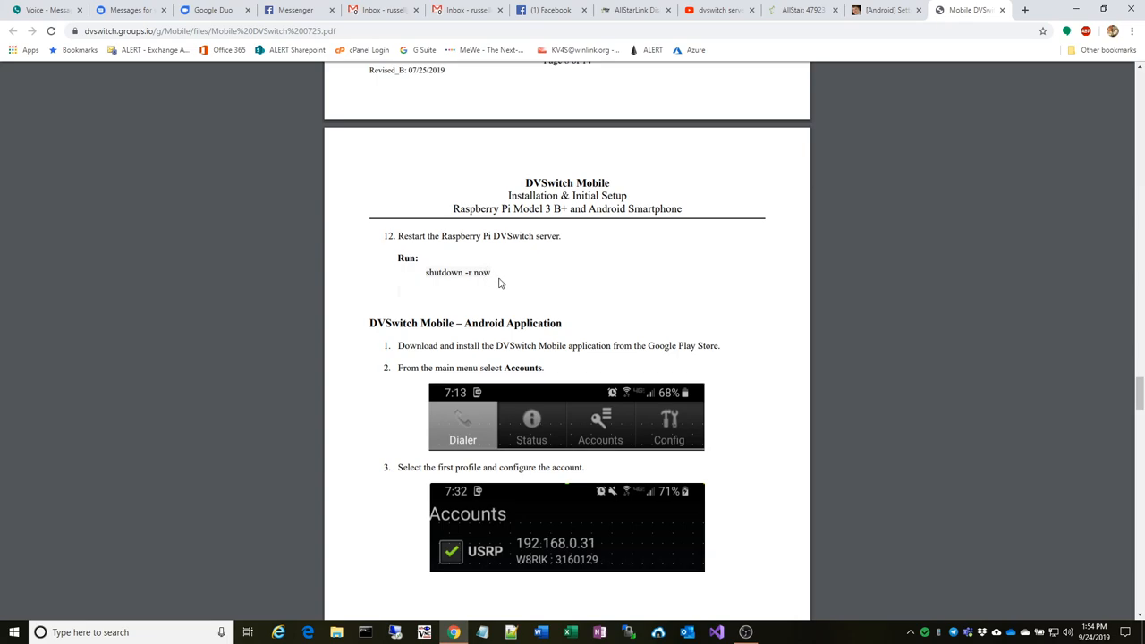
scroll(up, 3)
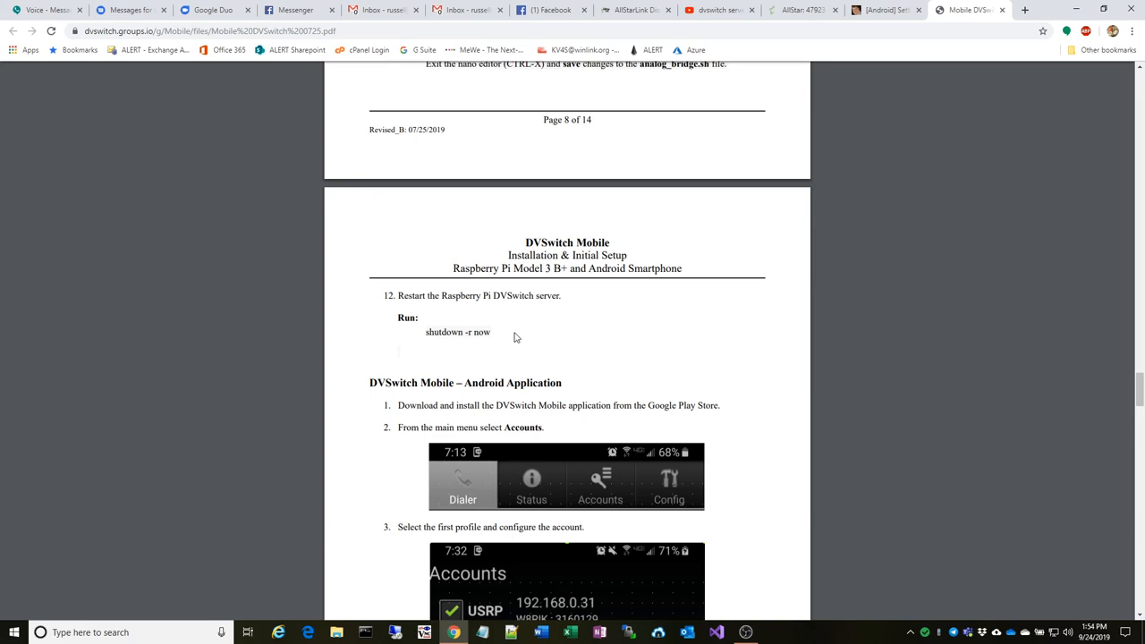
mouse_move(512, 329)
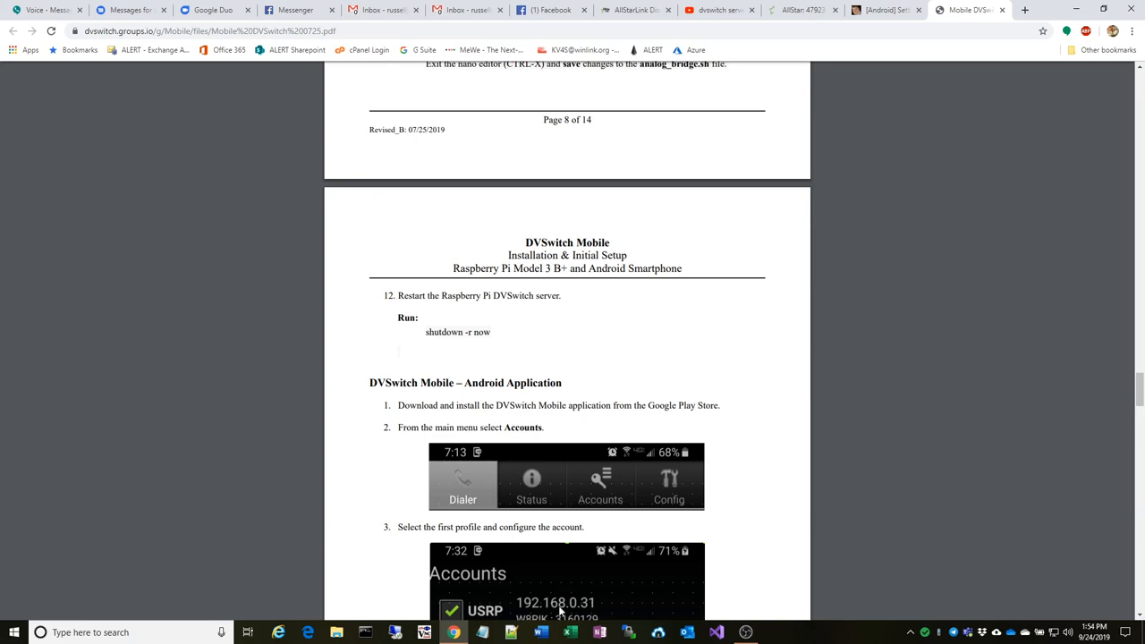
scroll(down, 3)
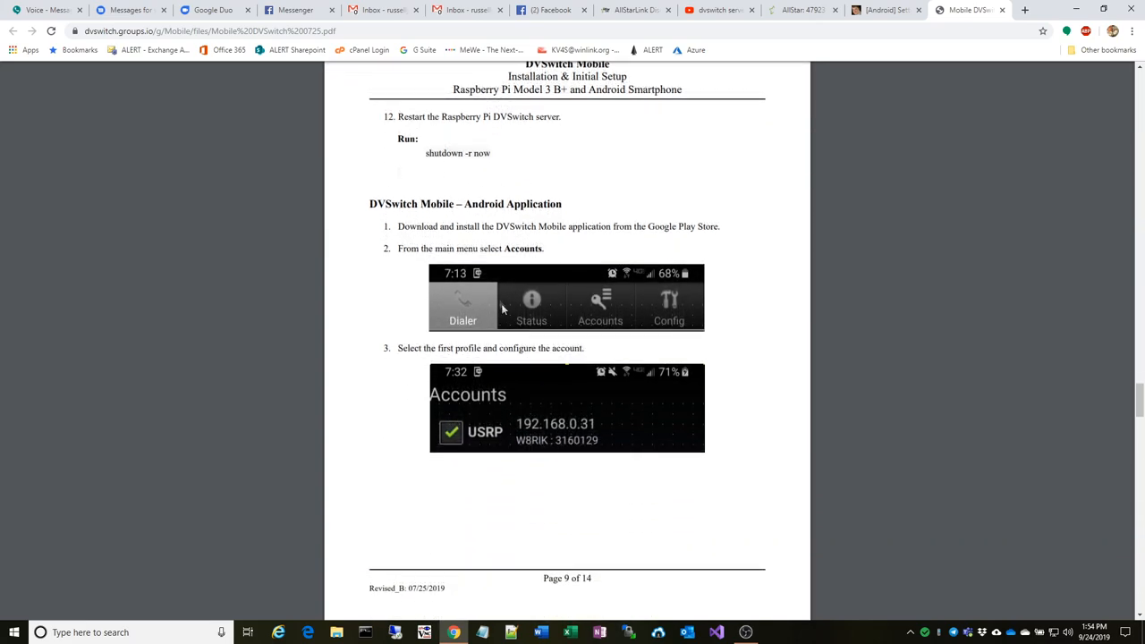
mouse_move(508, 255)
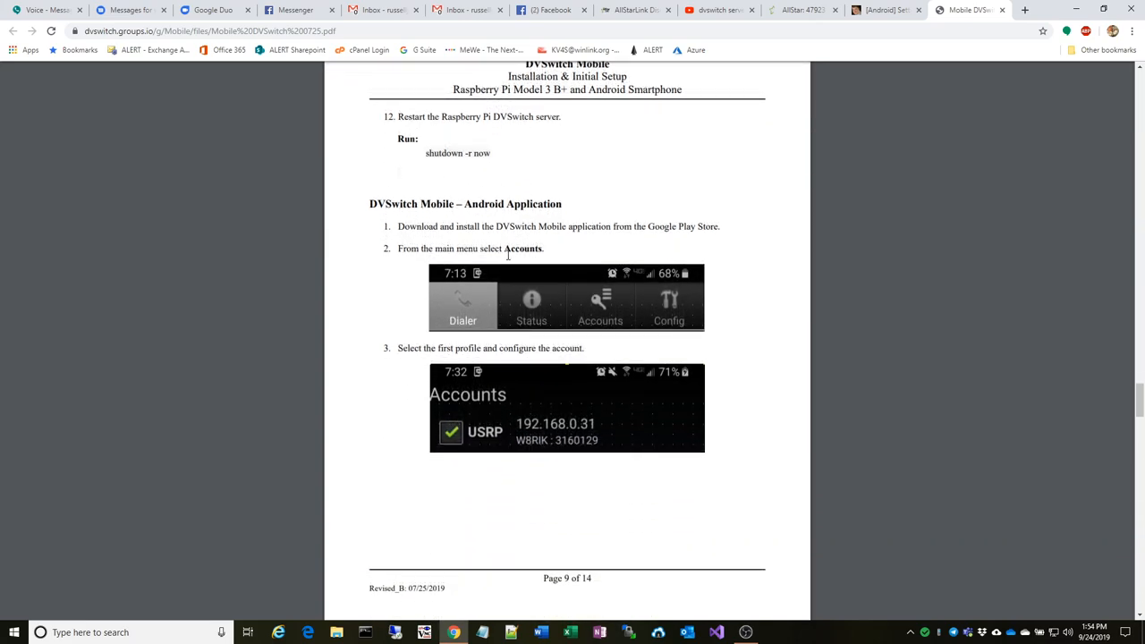
scroll(down, 3)
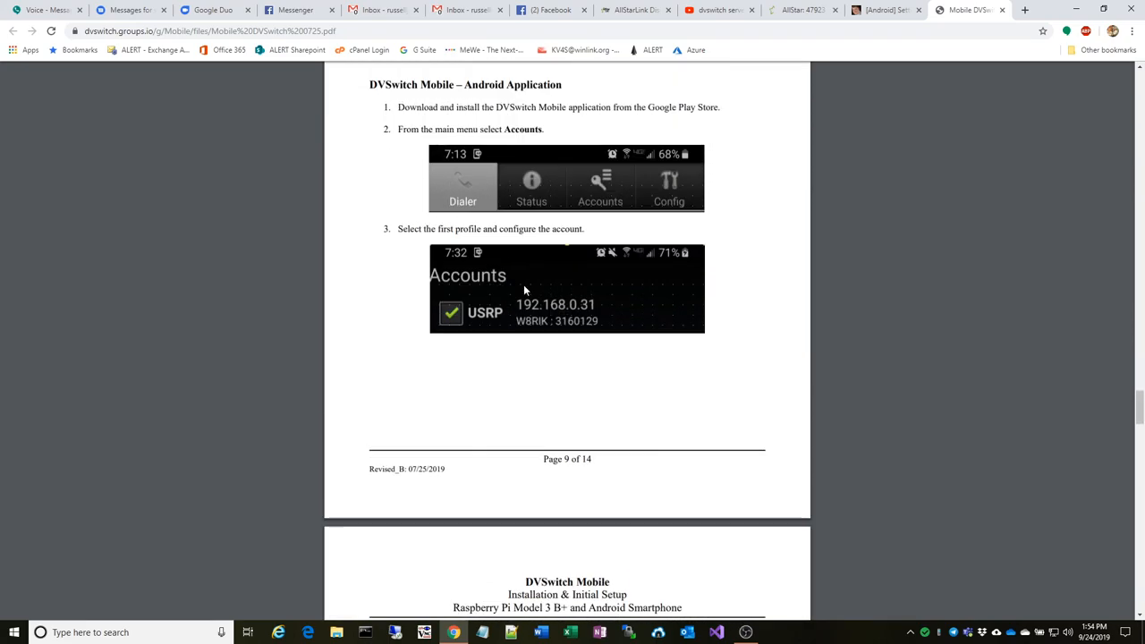
scroll(down, 3)
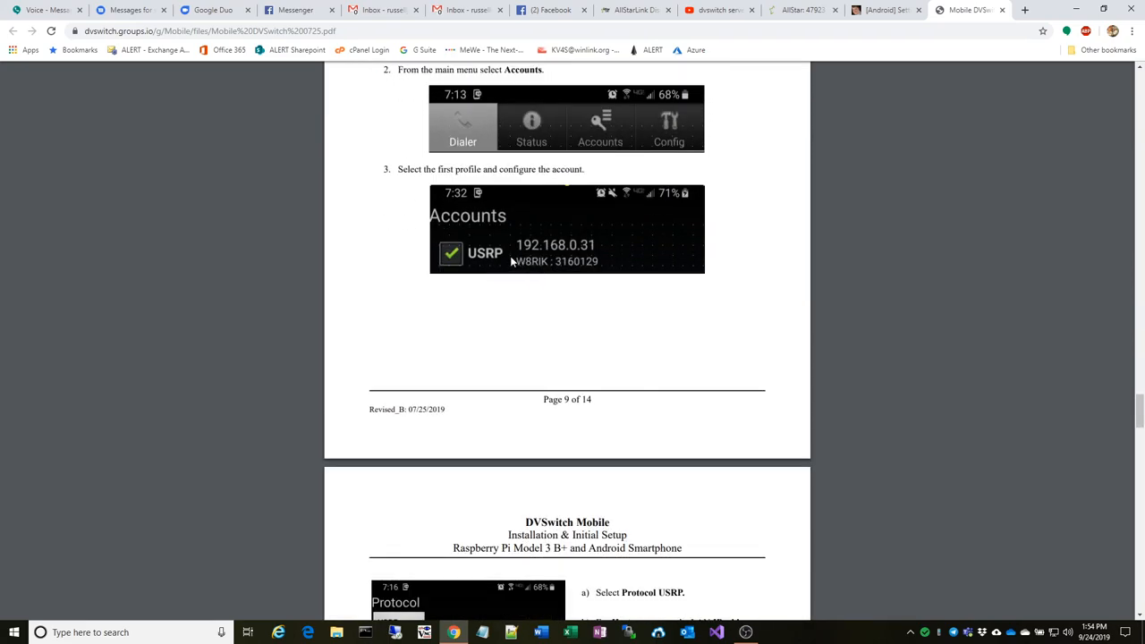
Continue to page 10's app account steps: USRP protocol, hostname, ports, callsign, DMR ID
scroll(down, 3)
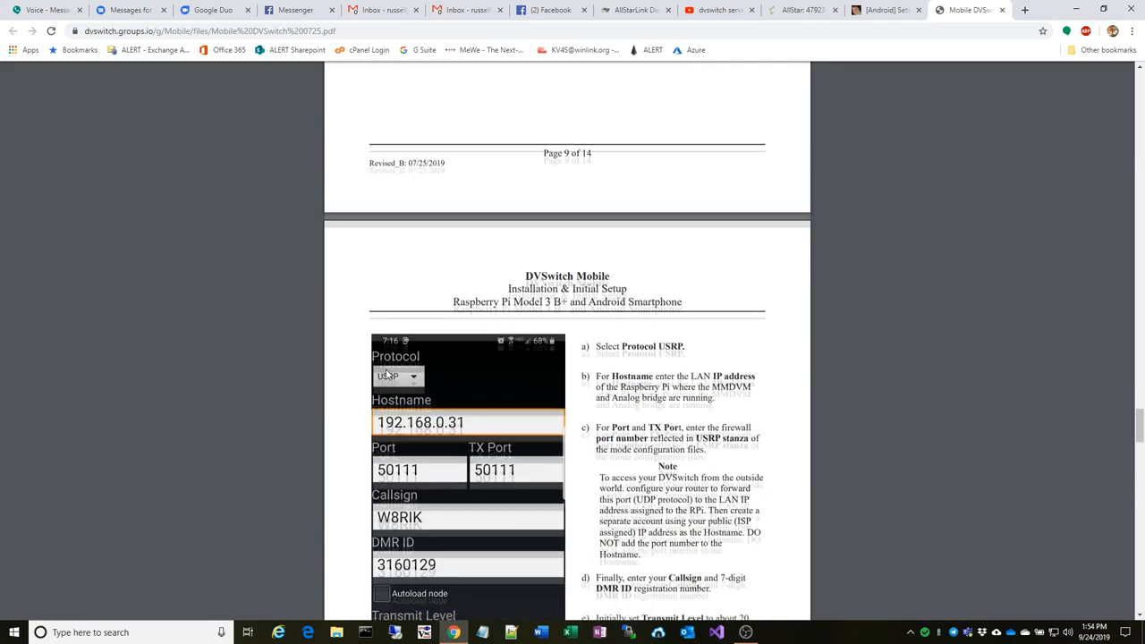
scroll(down, 3)
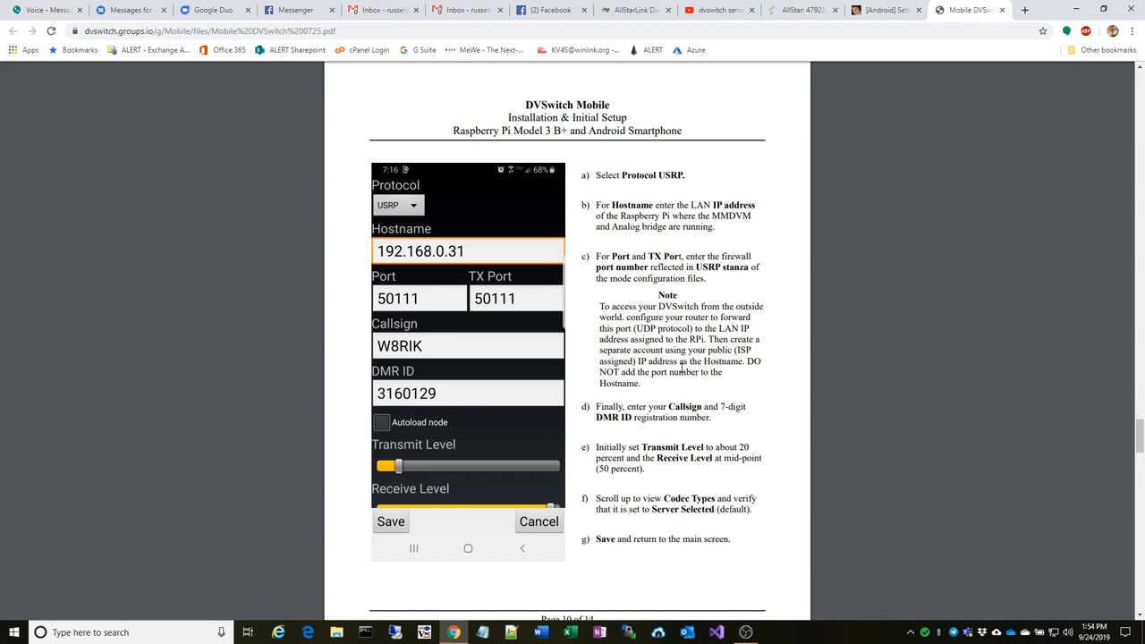
mouse_move(438, 348)
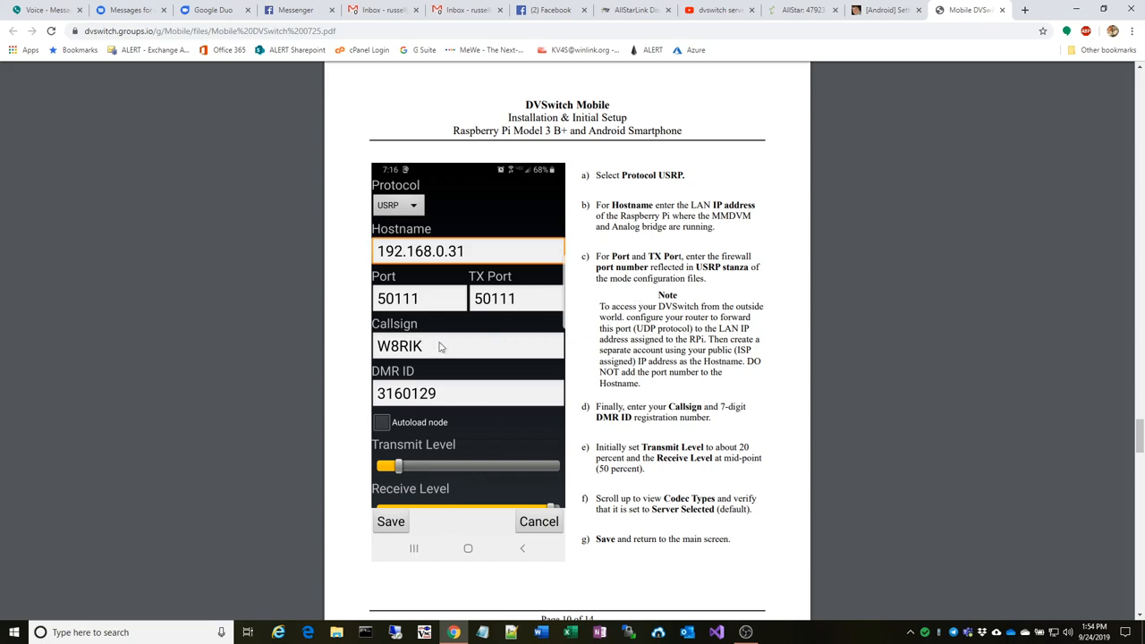
mouse_move(457, 405)
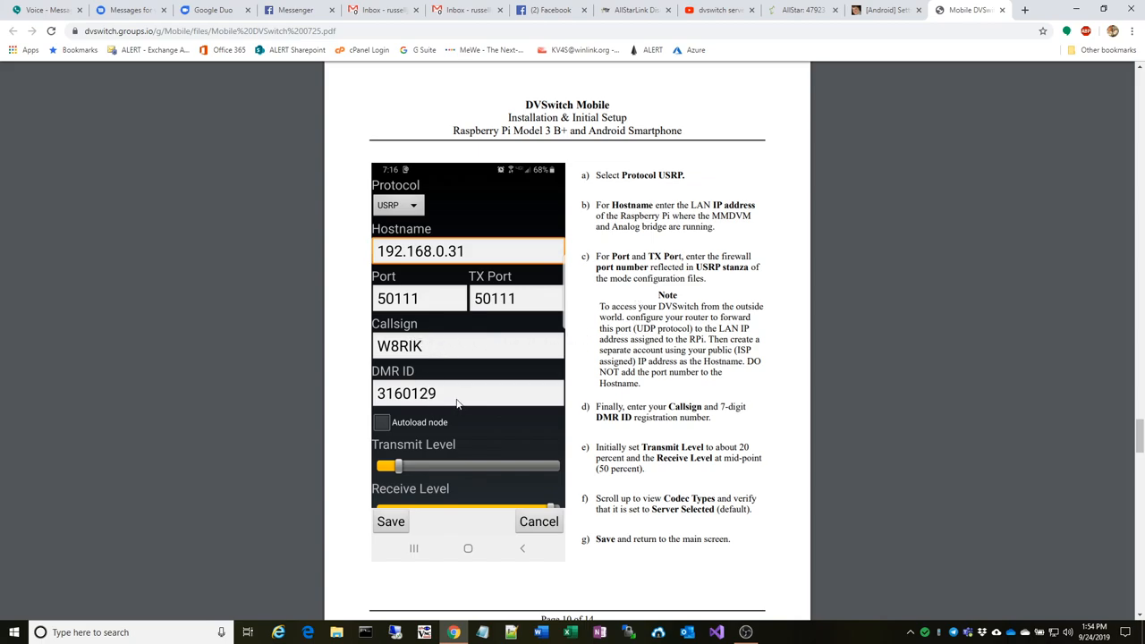
mouse_move(452, 394)
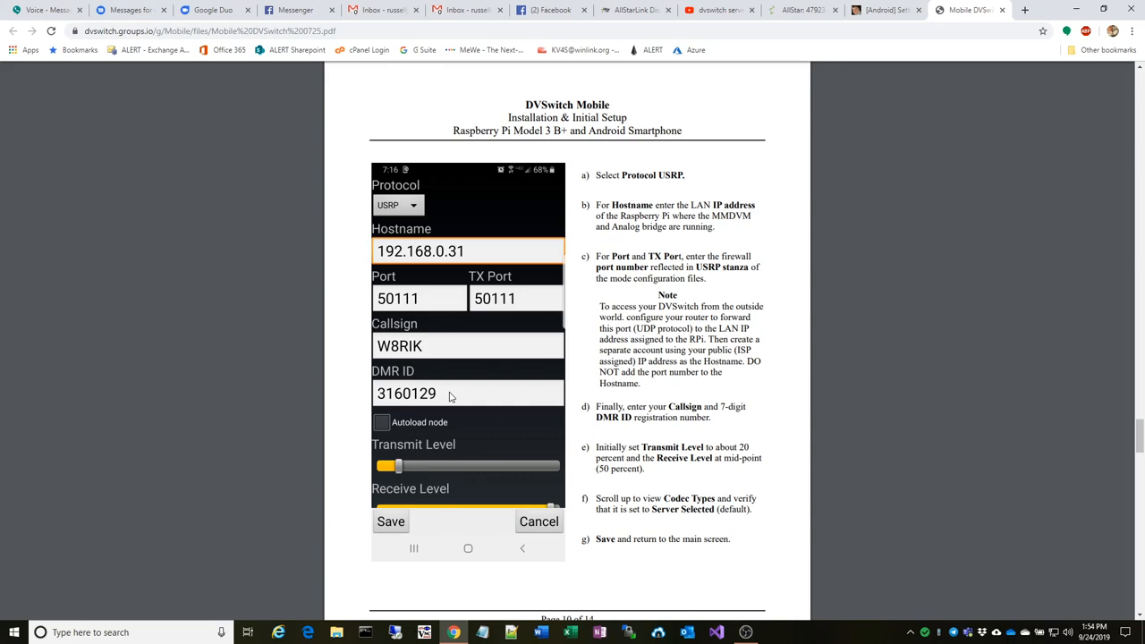
scroll(down, 3)
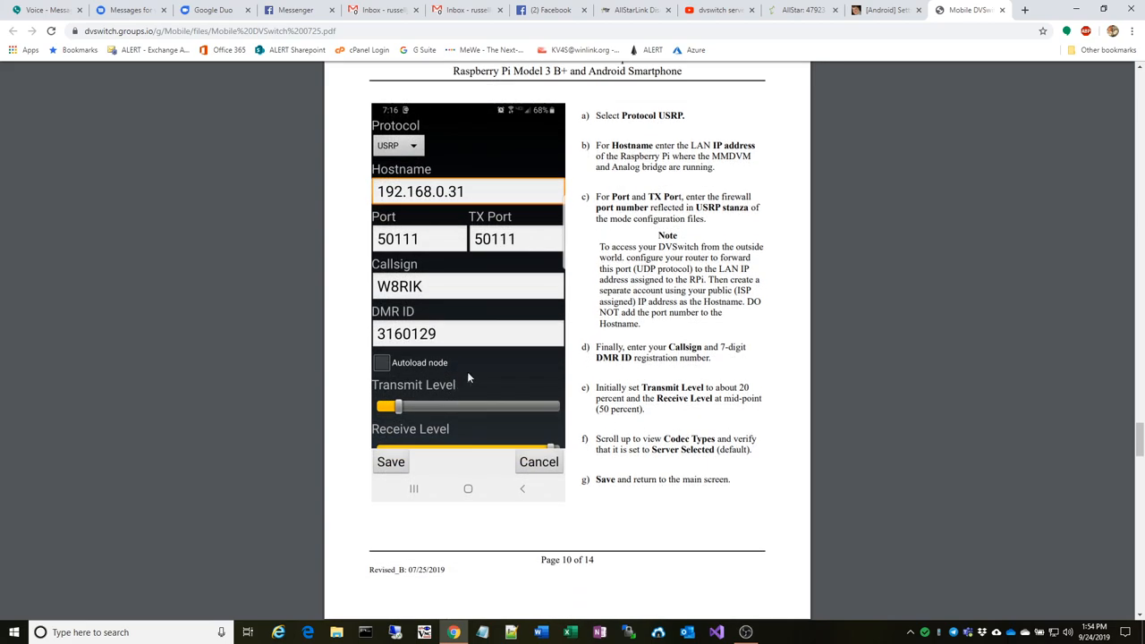
scroll(up, 3)
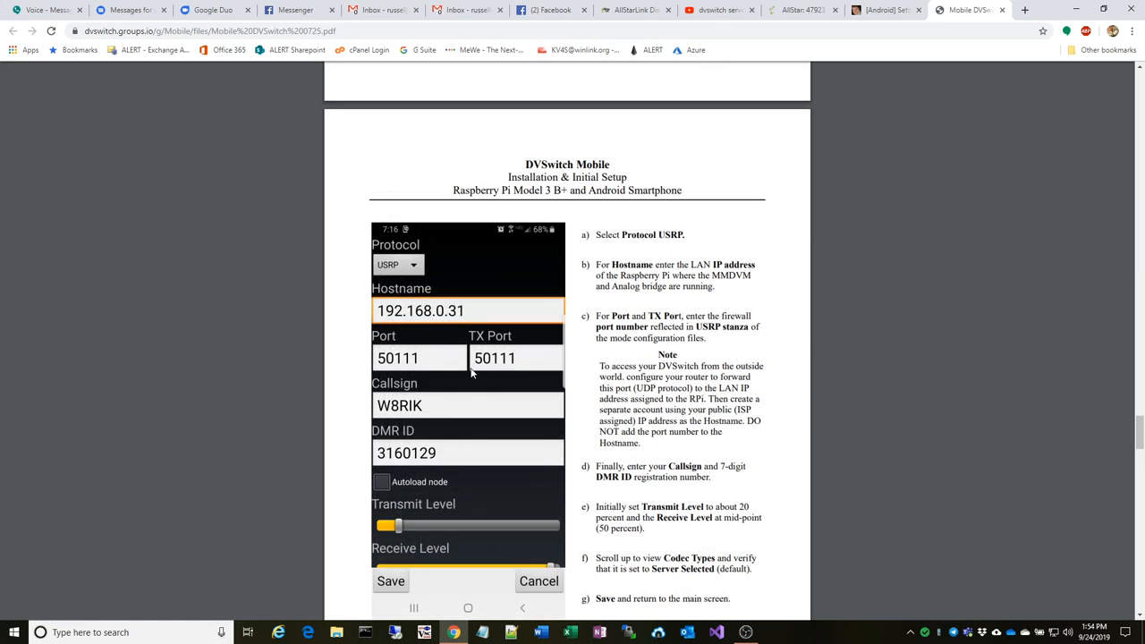
scroll(down, 3)
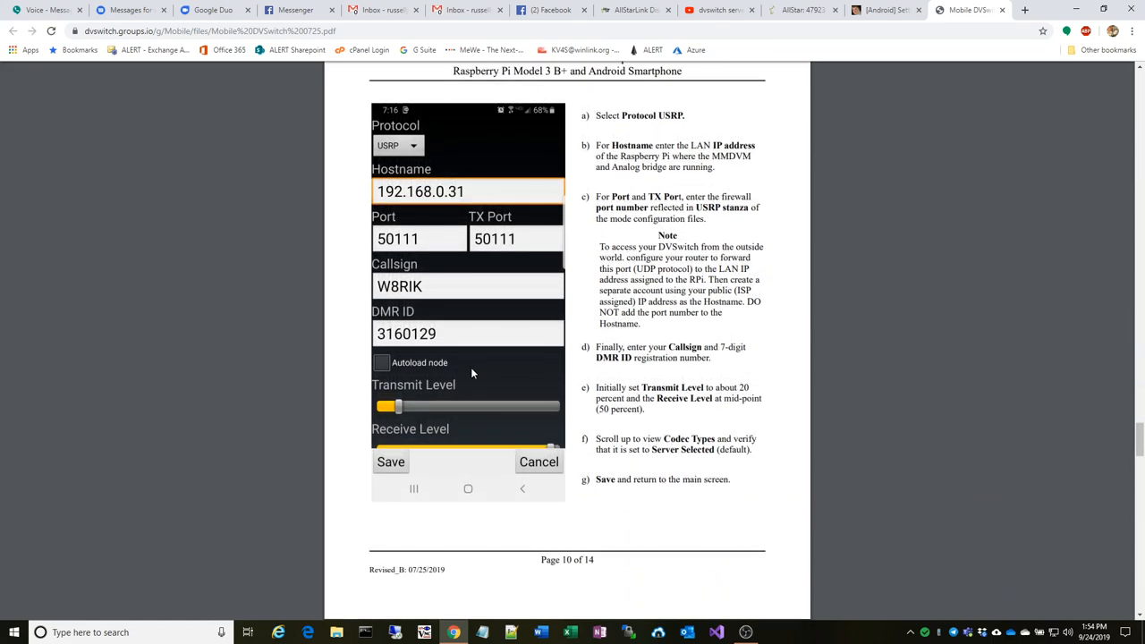
mouse_move(465, 369)
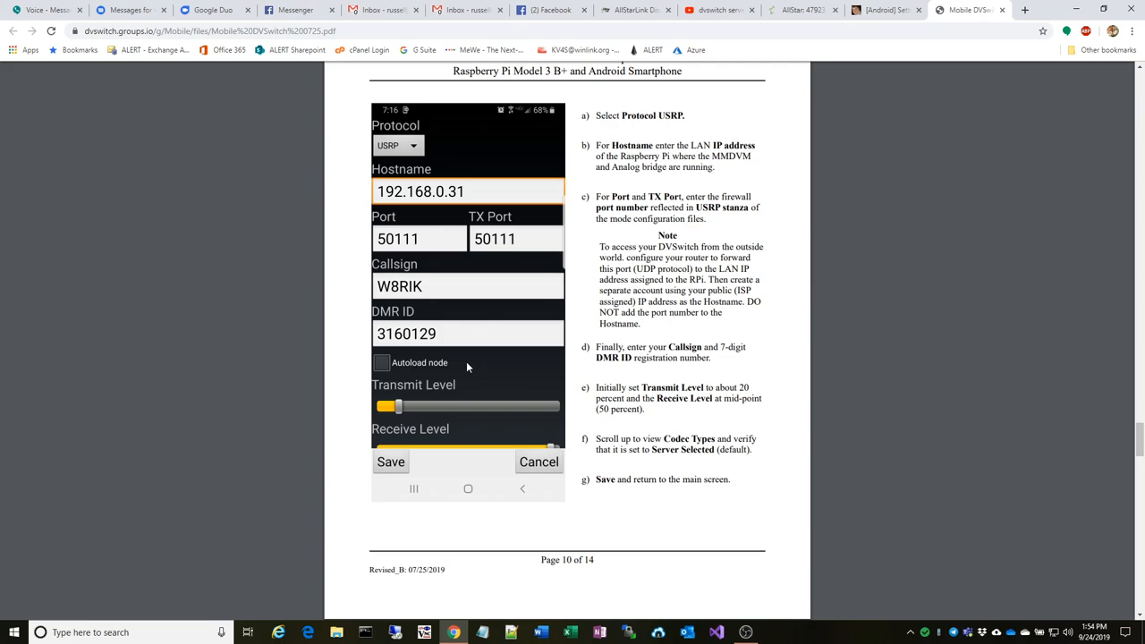
mouse_move(487, 358)
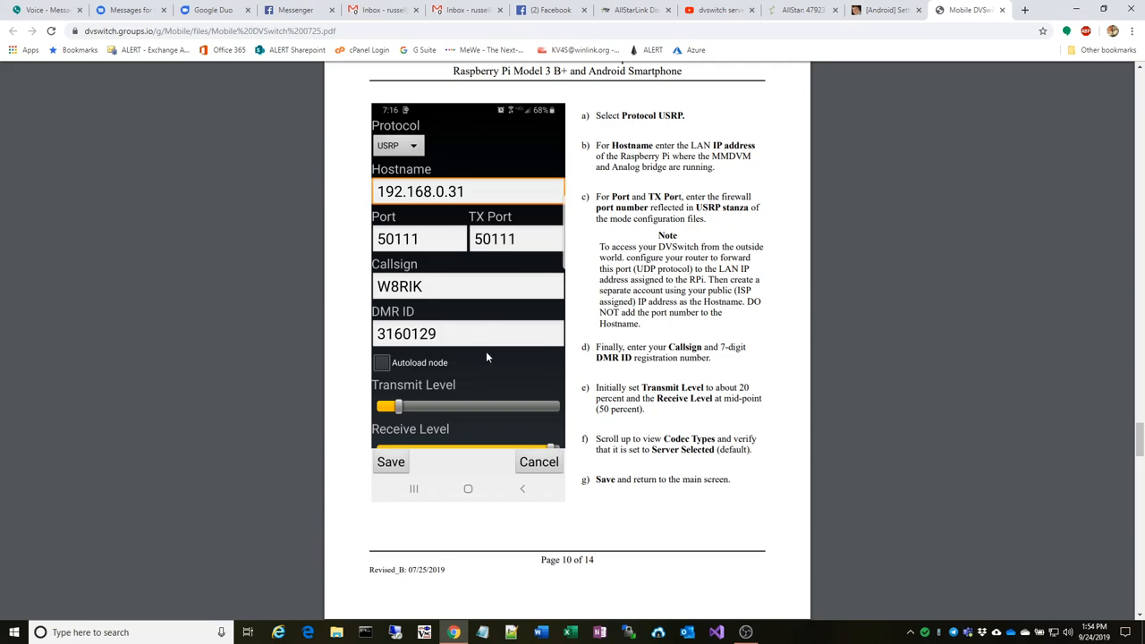
mouse_move(491, 351)
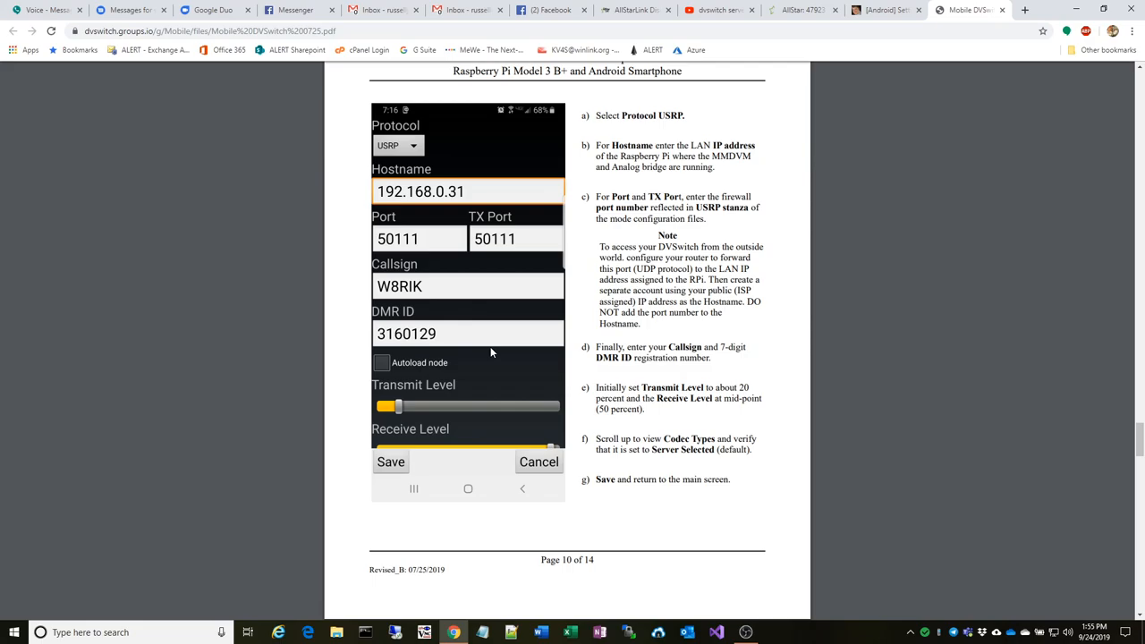
Scroll around page 10's USRP hostname, port, callsign and DMR ID steps before switching to the app
scroll(down, 3)
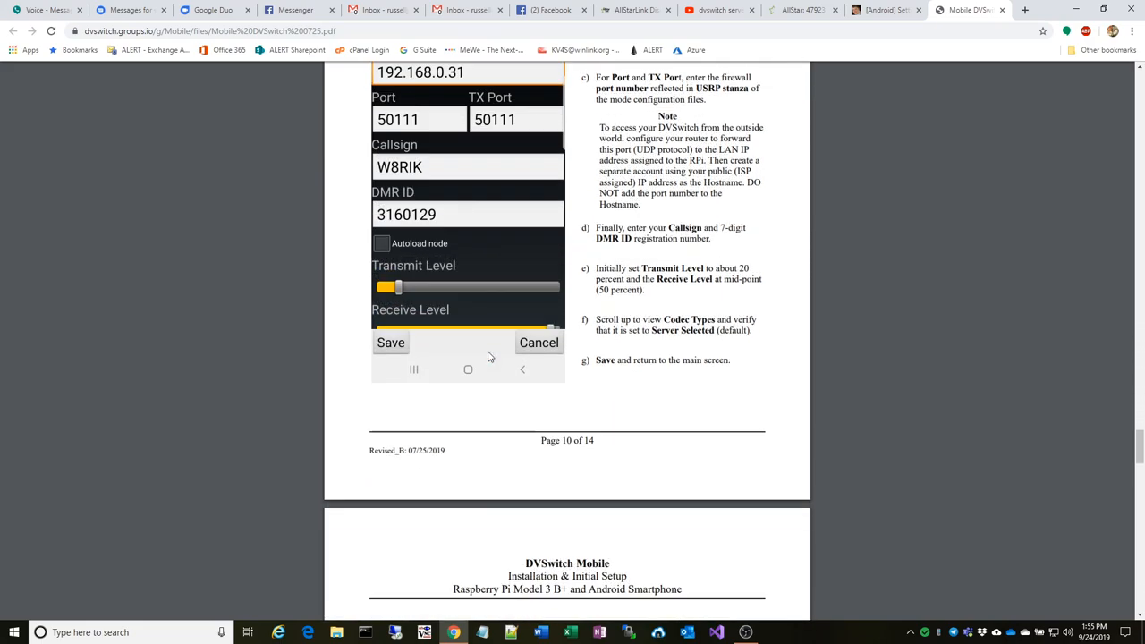
scroll(down, 3)
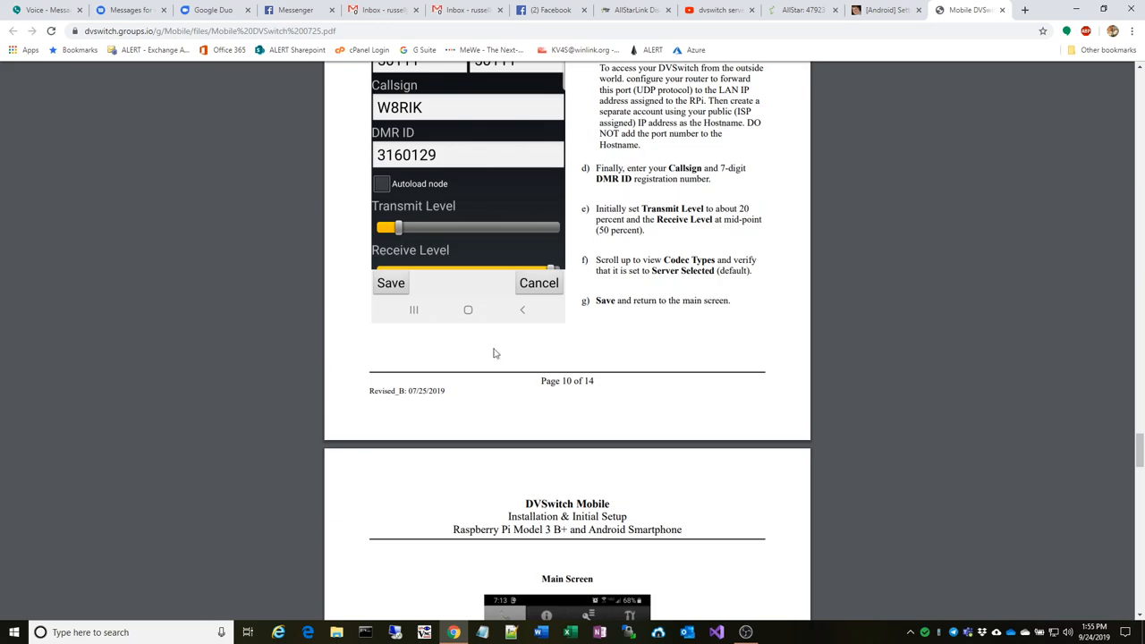
scroll(down, 3)
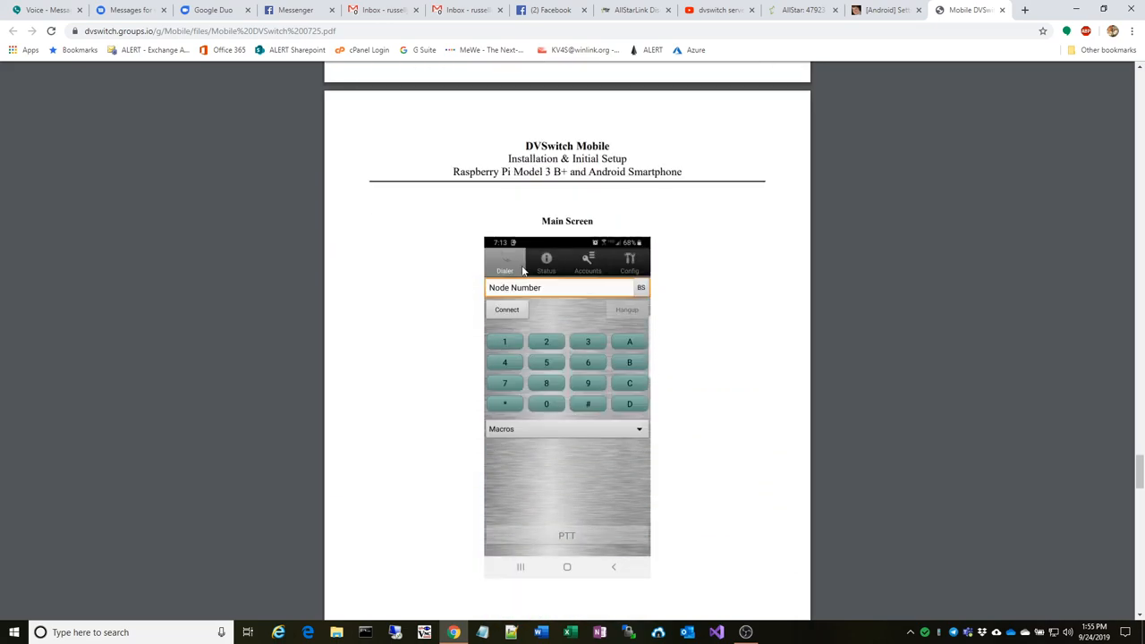
scroll(down, 3)
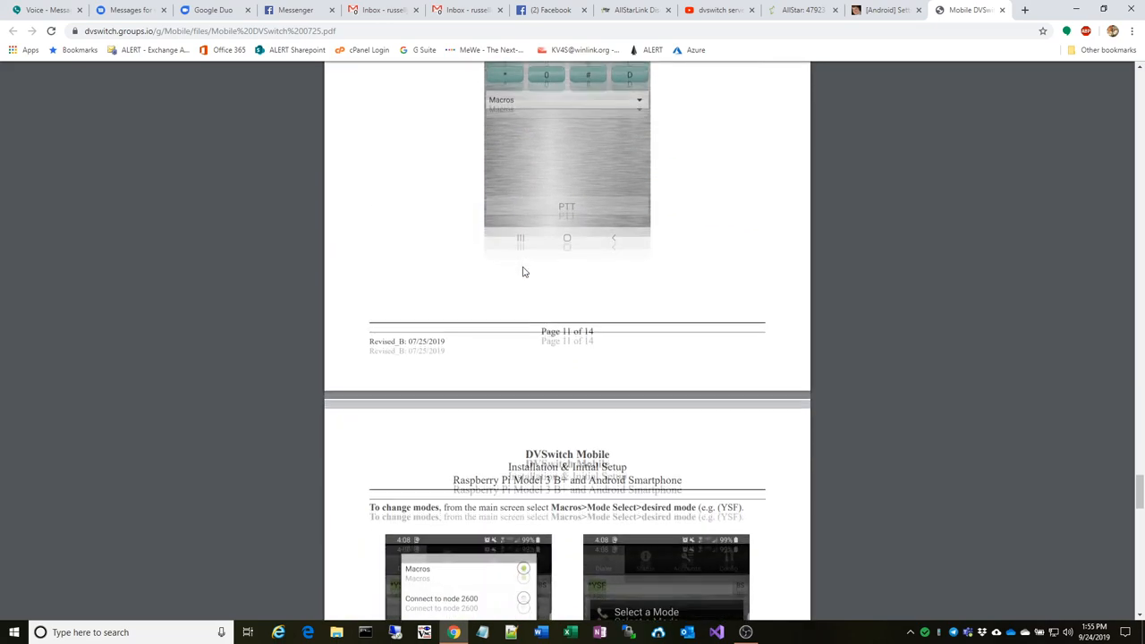
scroll(up, 3)
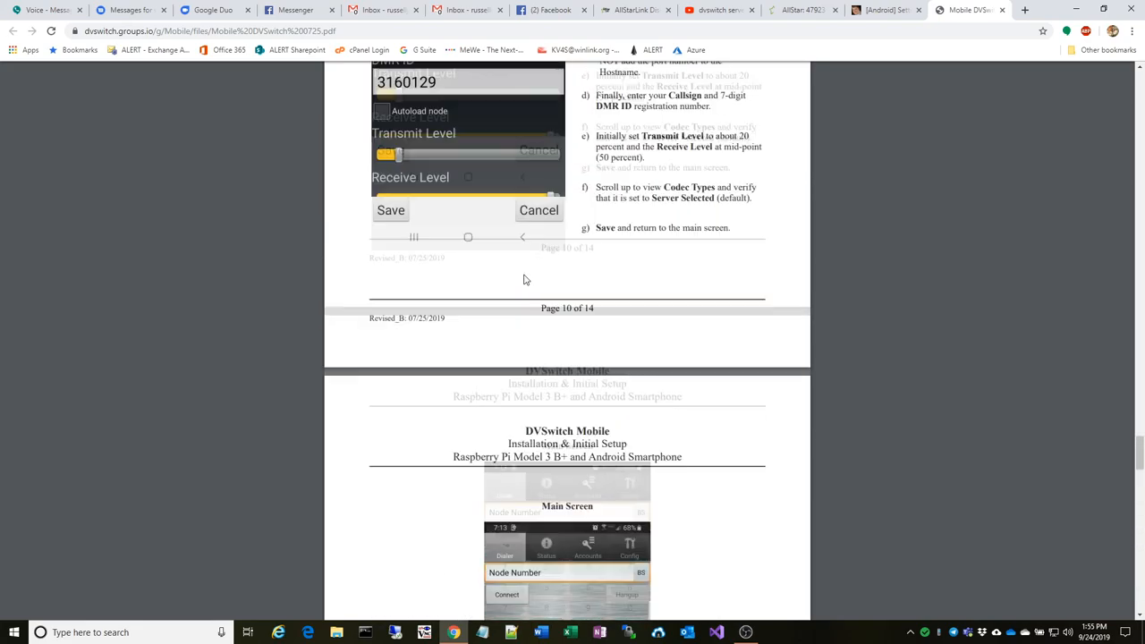
scroll(up, 3)
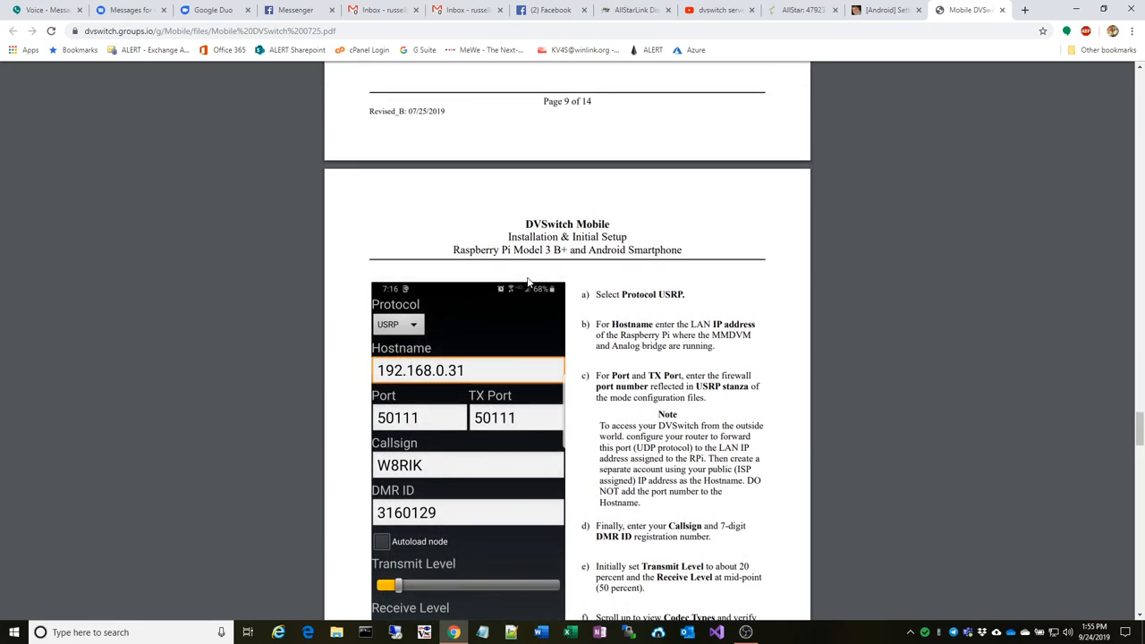
scroll(down, 3)
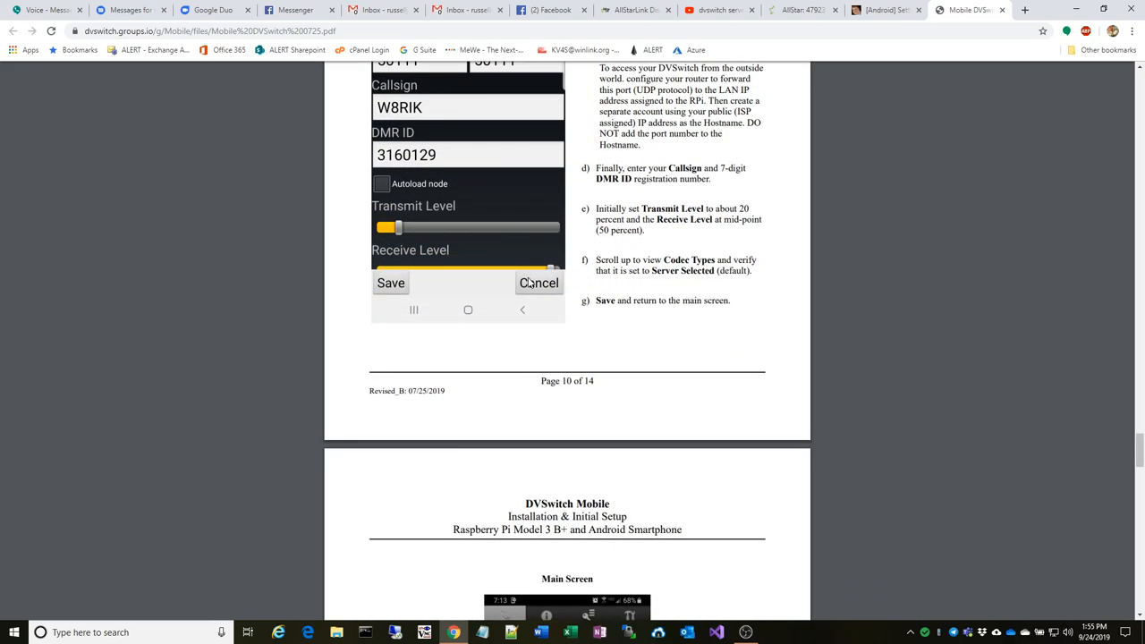
scroll(up, 3)
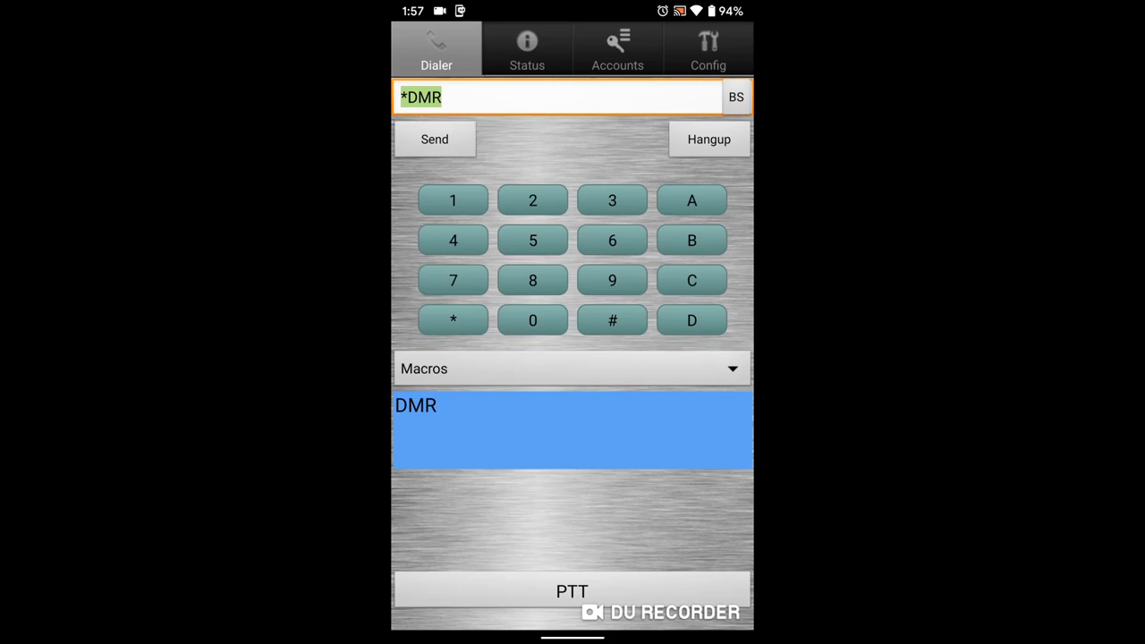
Pick talkgroup 240218 from the Select a DMR Talkgroup list into the dialer
click(573, 368)
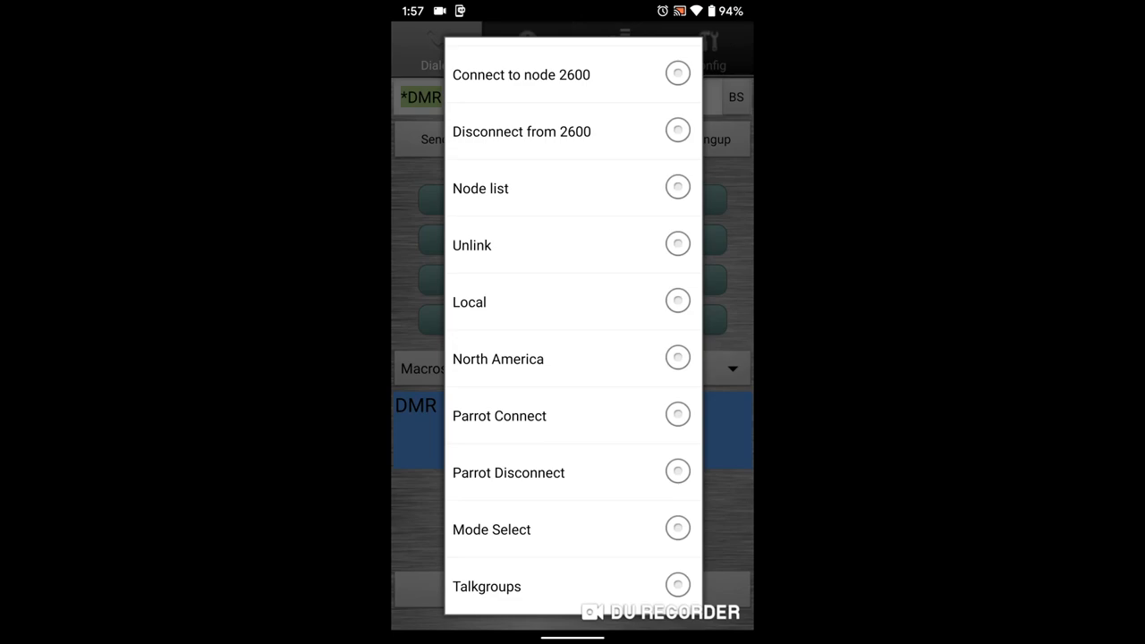
click(491, 530)
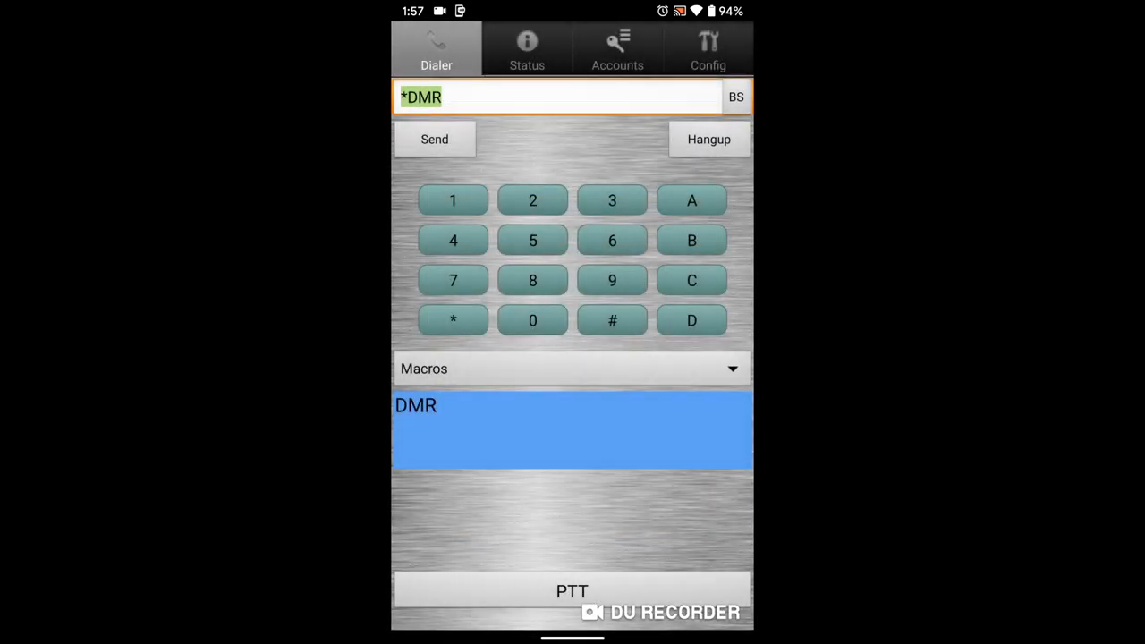
click(571, 368)
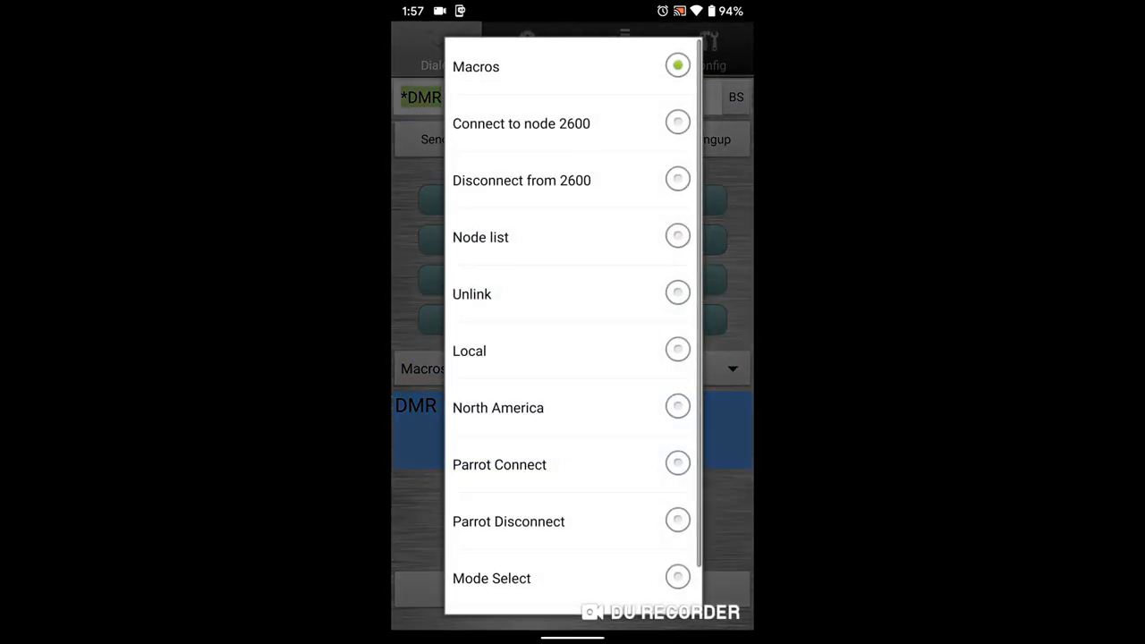
scroll(up, 3)
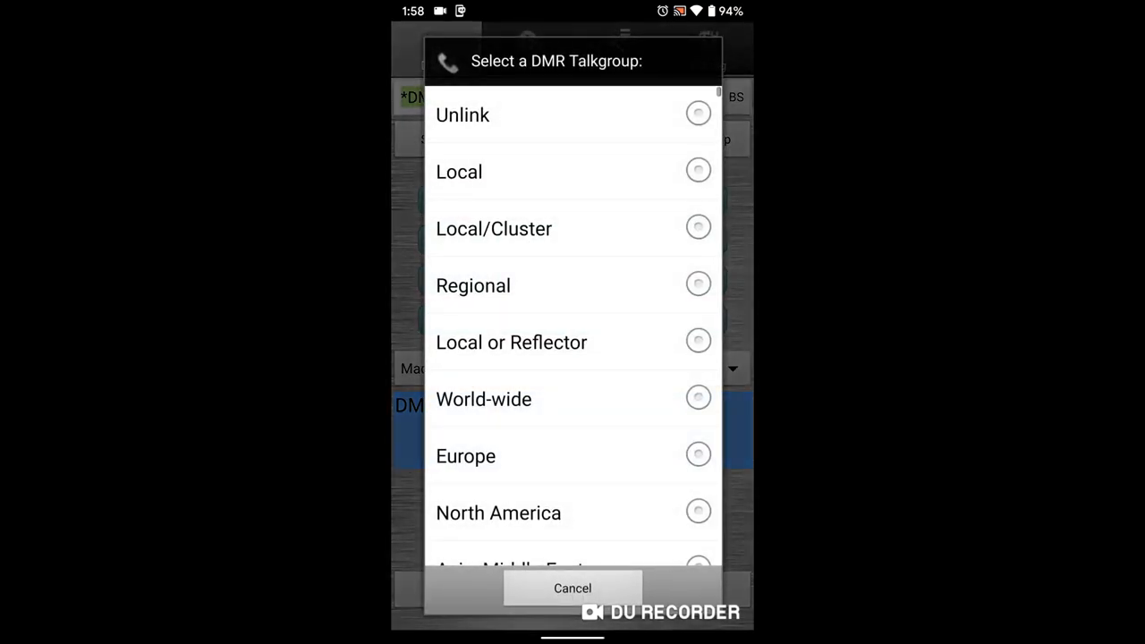
scroll(down, 3)
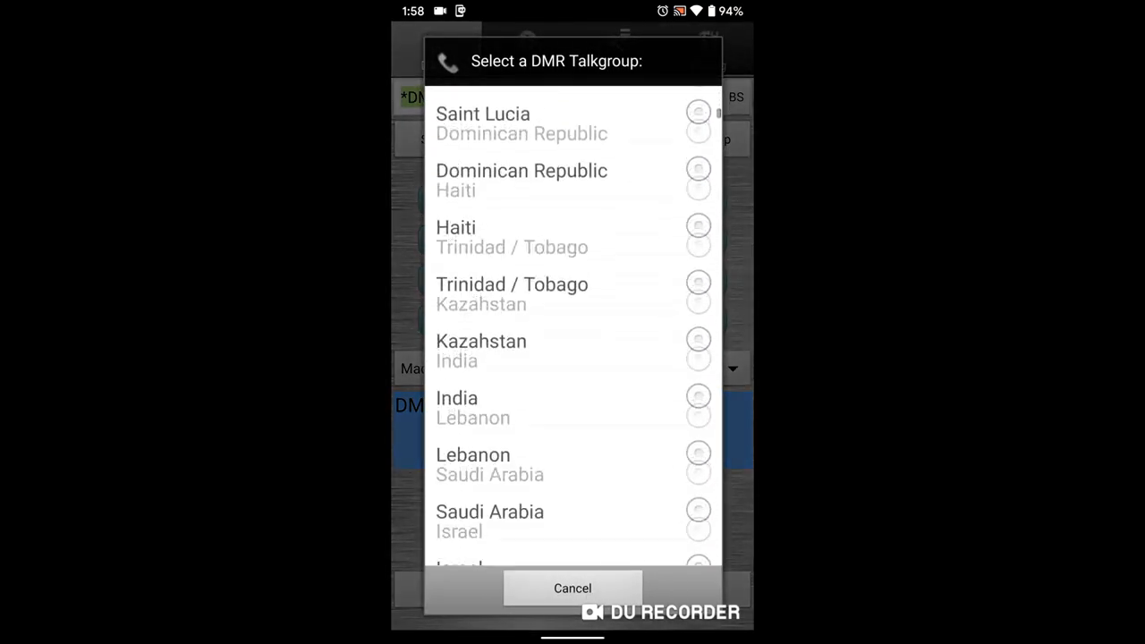
scroll(up, 3)
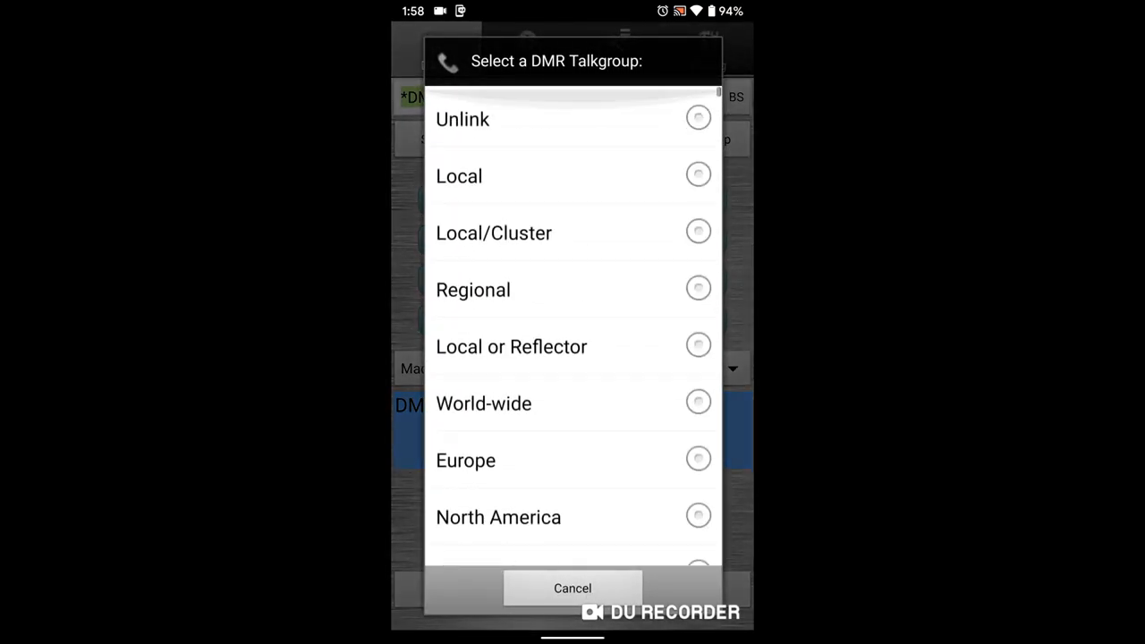
scroll(down, 3)
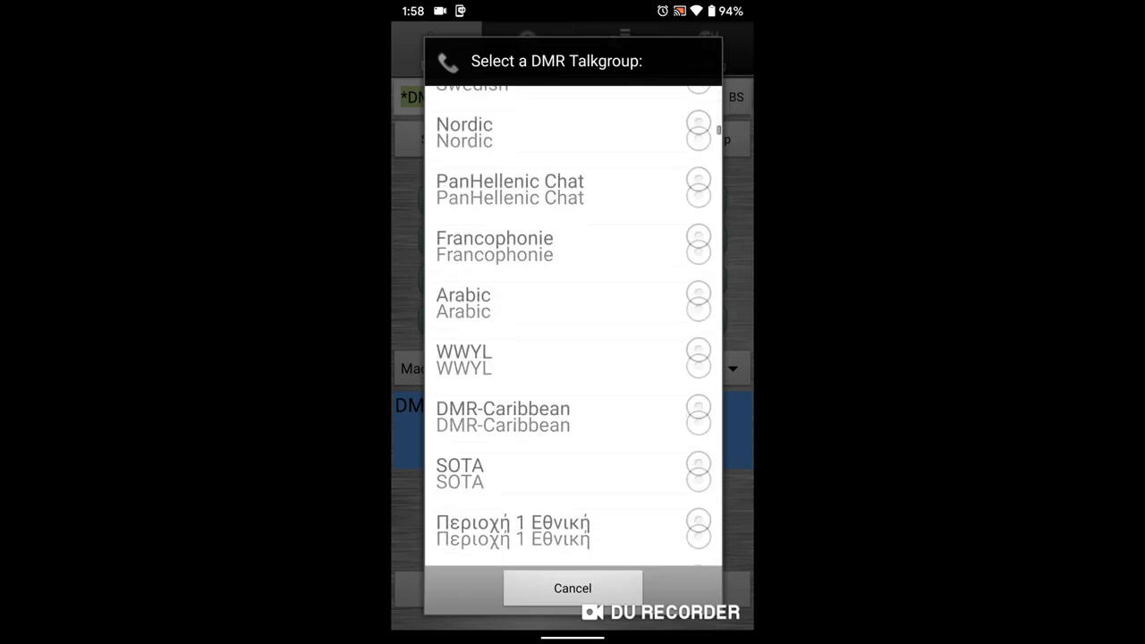
click(573, 587)
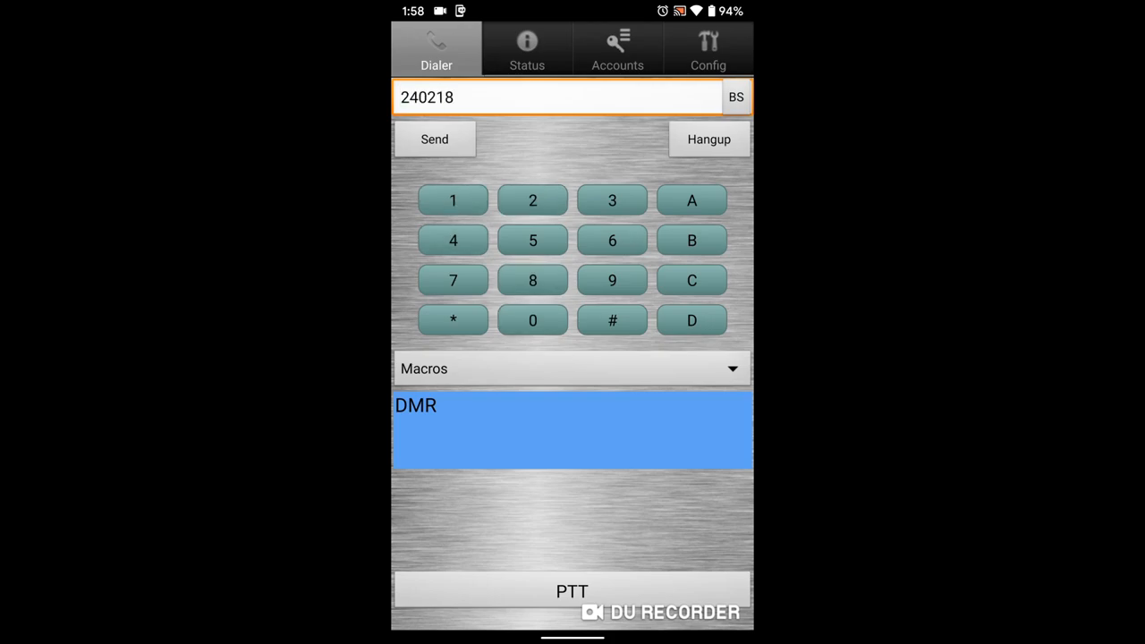
Run the Unlink macro (TG 4000) and put 31010 in the dial field
click(433, 140)
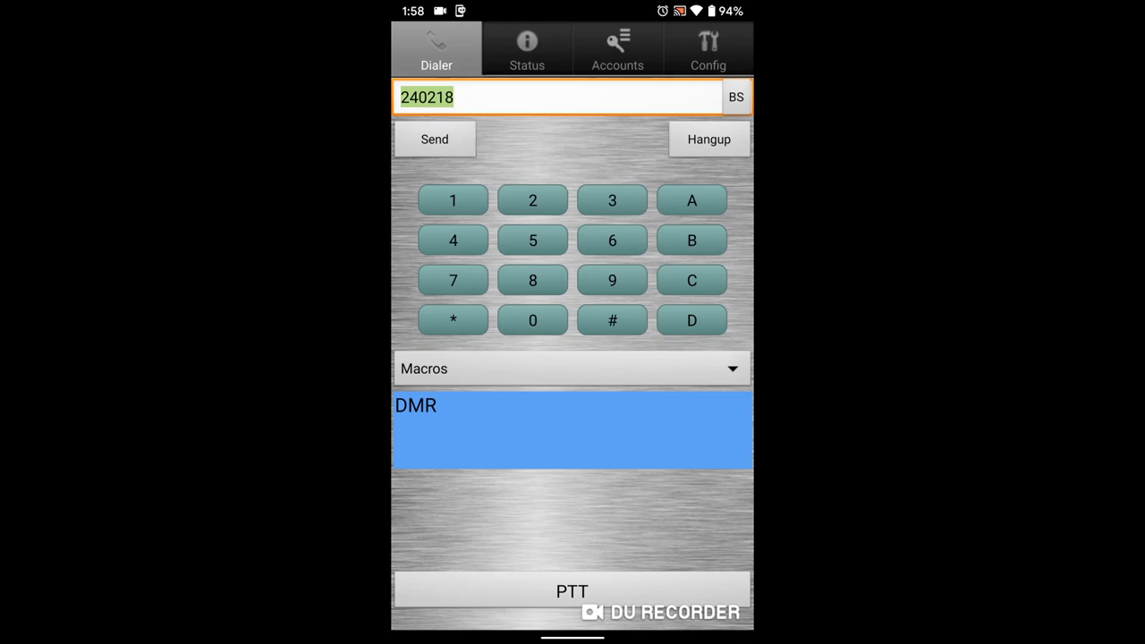
click(573, 591)
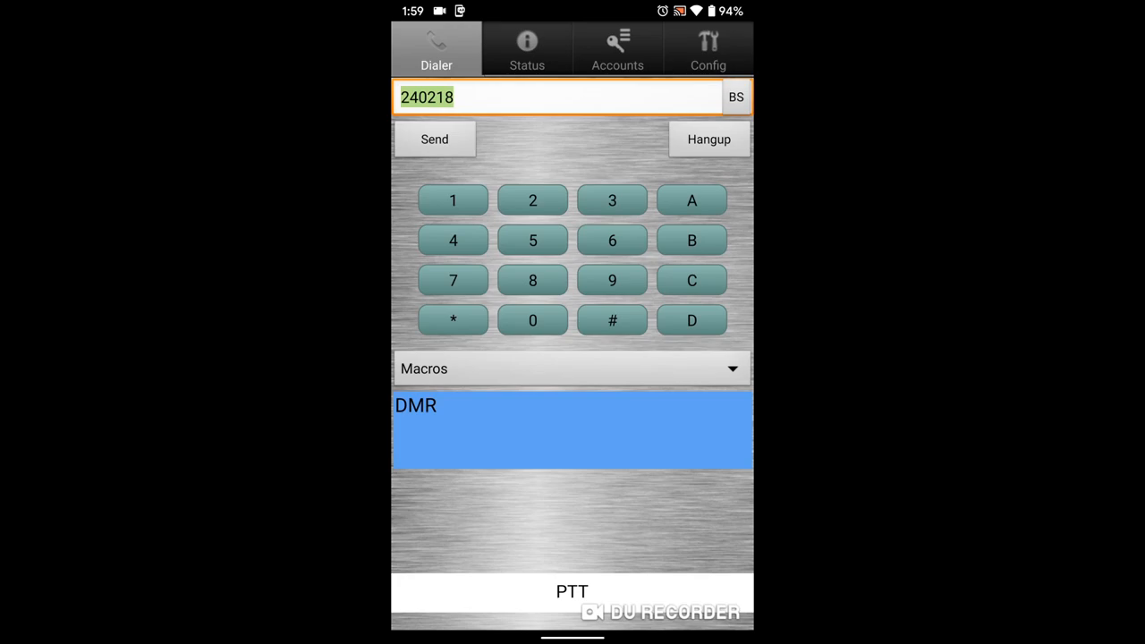
click(571, 369)
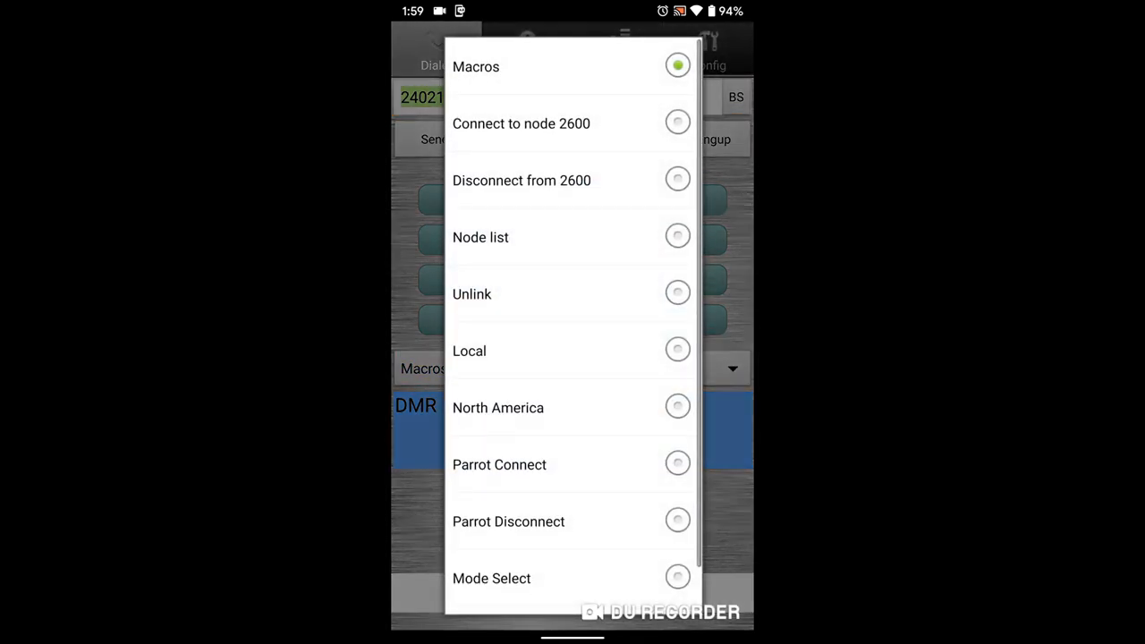
scroll(up, 3)
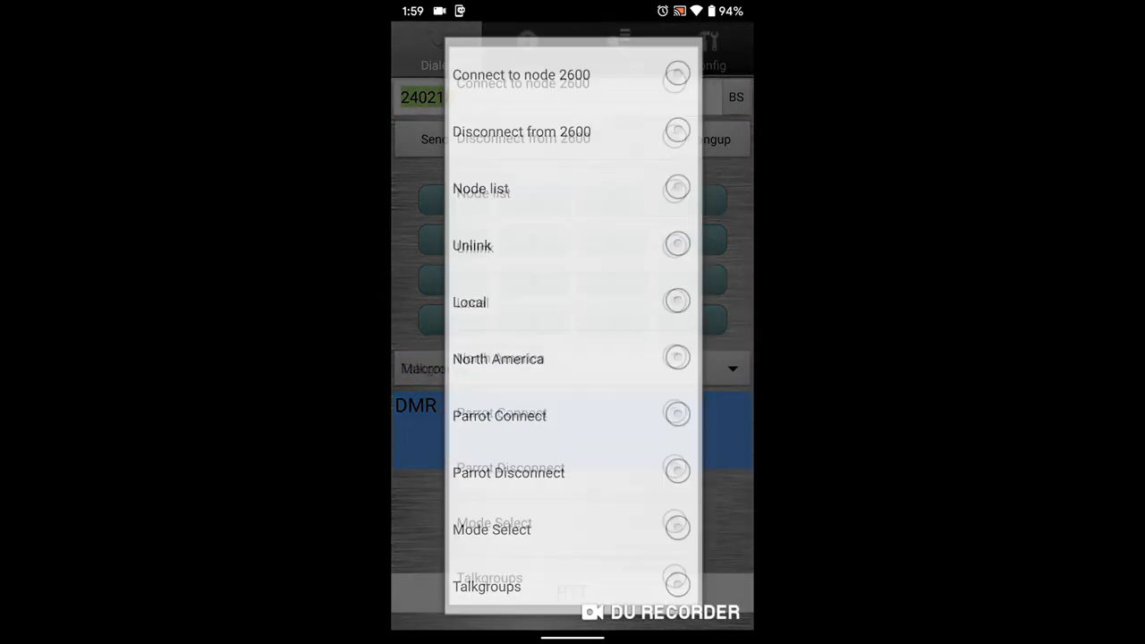
click(486, 587)
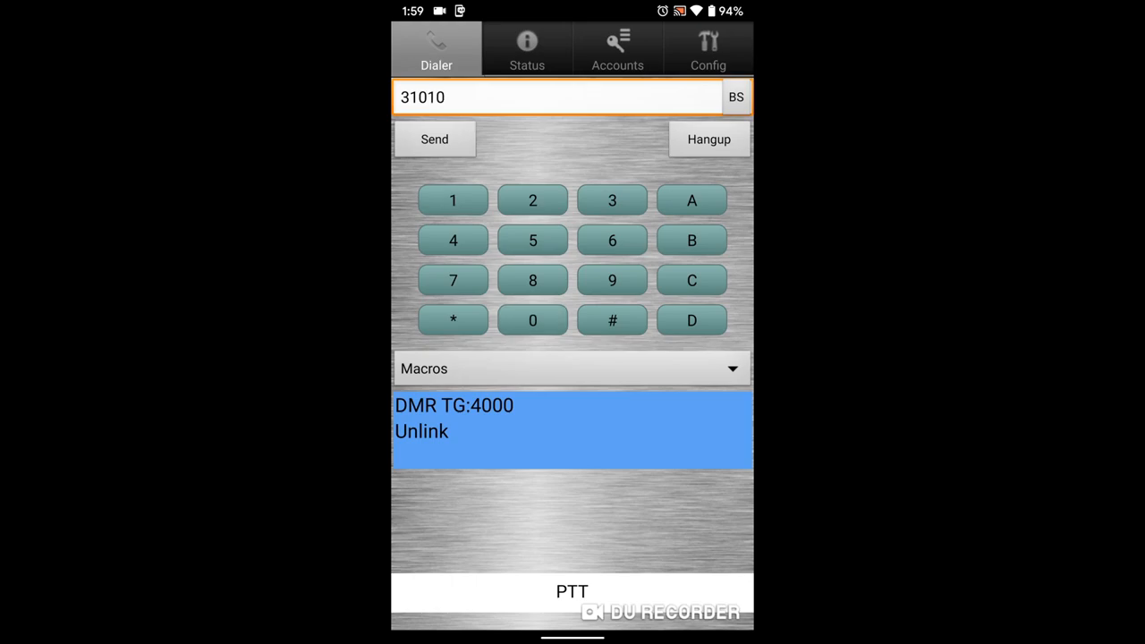
Send TG 31010 to link Alabama Link, then send 4000 to unlink again
click(433, 140)
text(400)
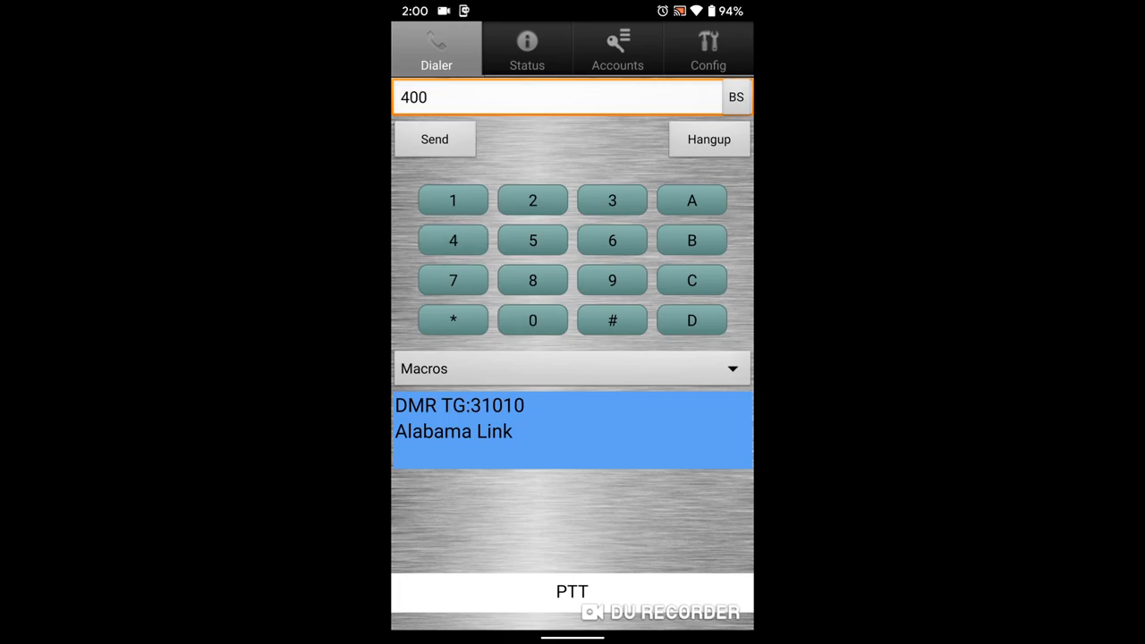
click(534, 318)
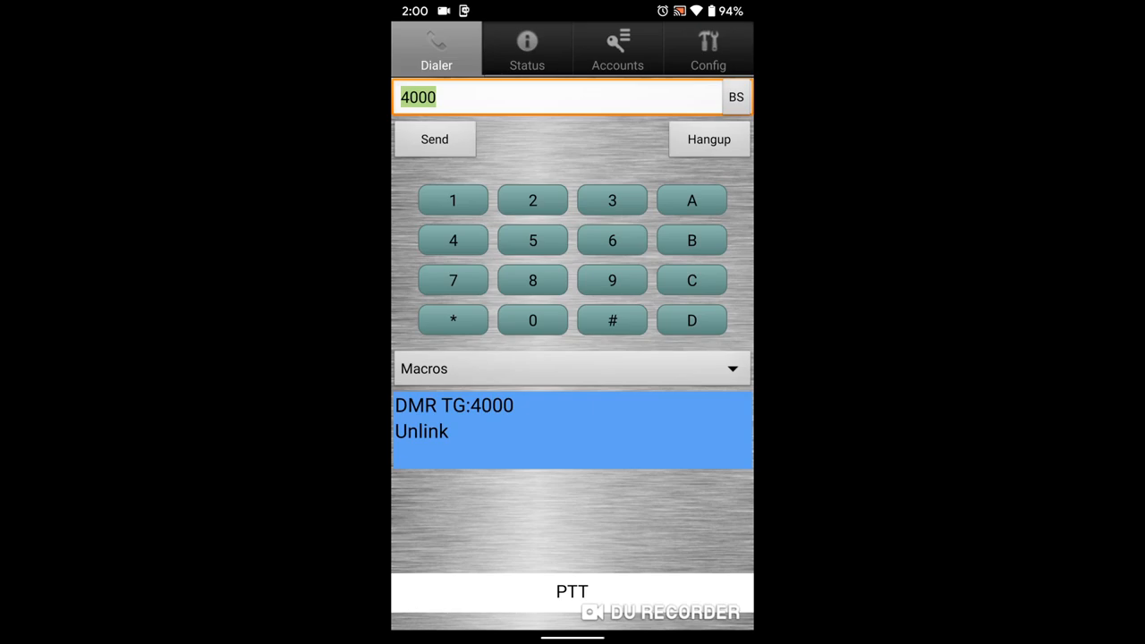
click(573, 419)
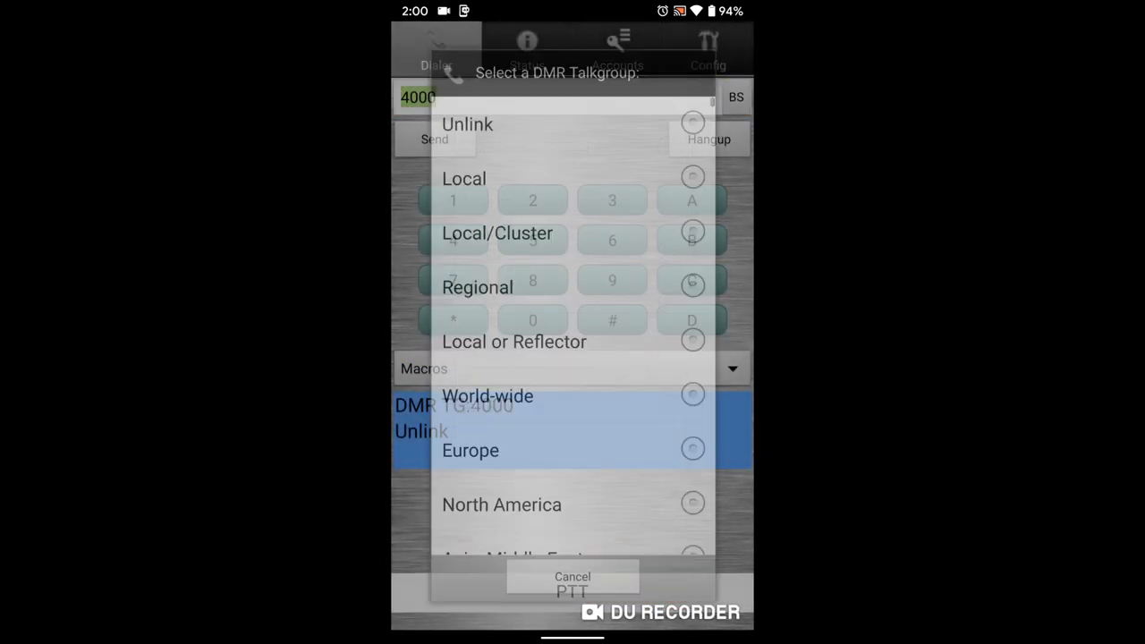
Dismiss the talkgroup list and reopen the Macros dropdown
click(573, 576)
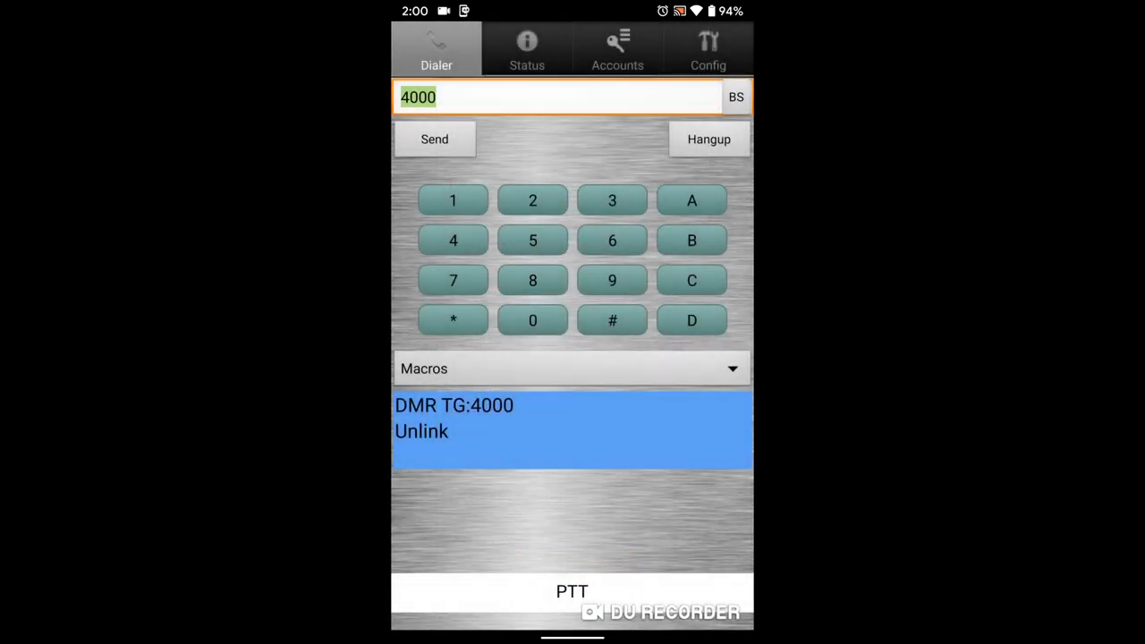
click(573, 369)
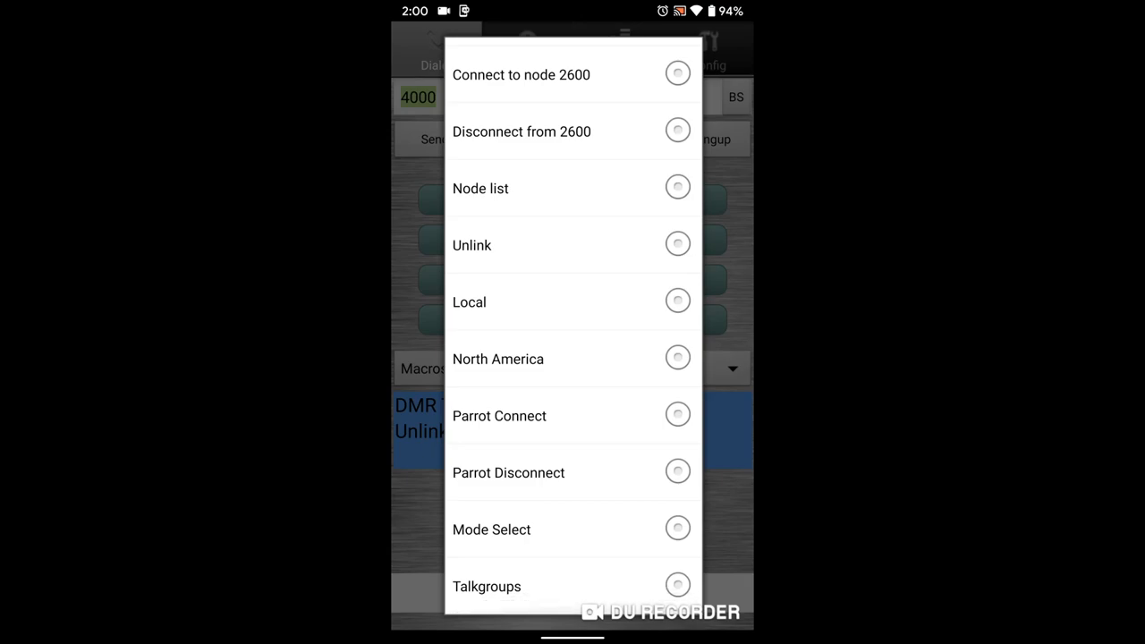
scroll(down, 3)
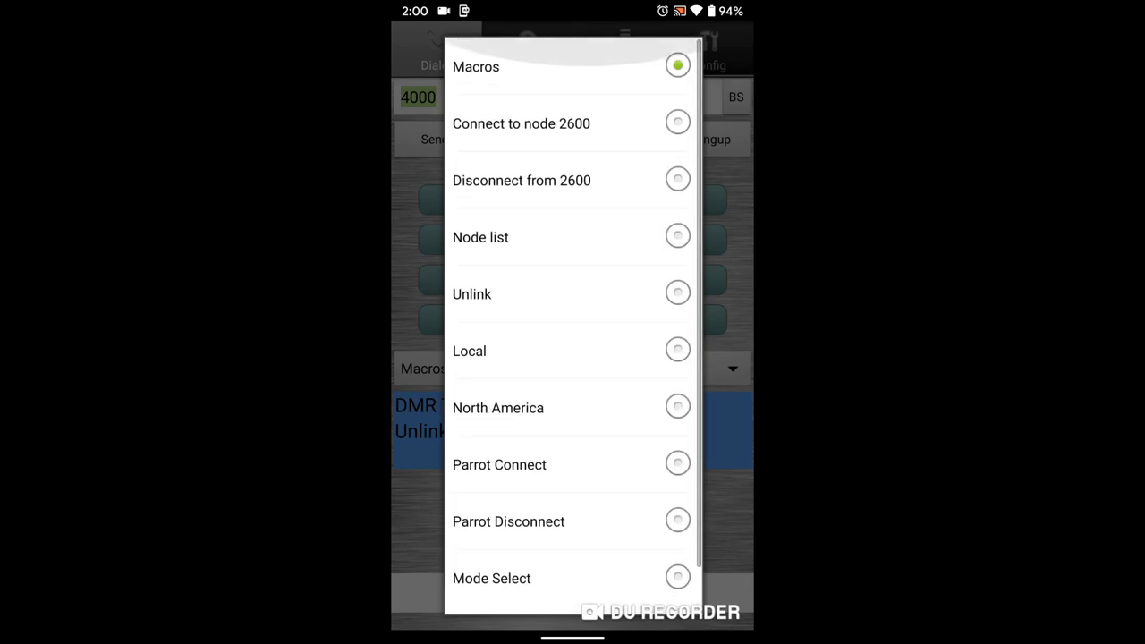
Dismiss the Macros dropdown, leaving the dialer on 4000 with DMR TG:4000 Unlink
scroll(up, 3)
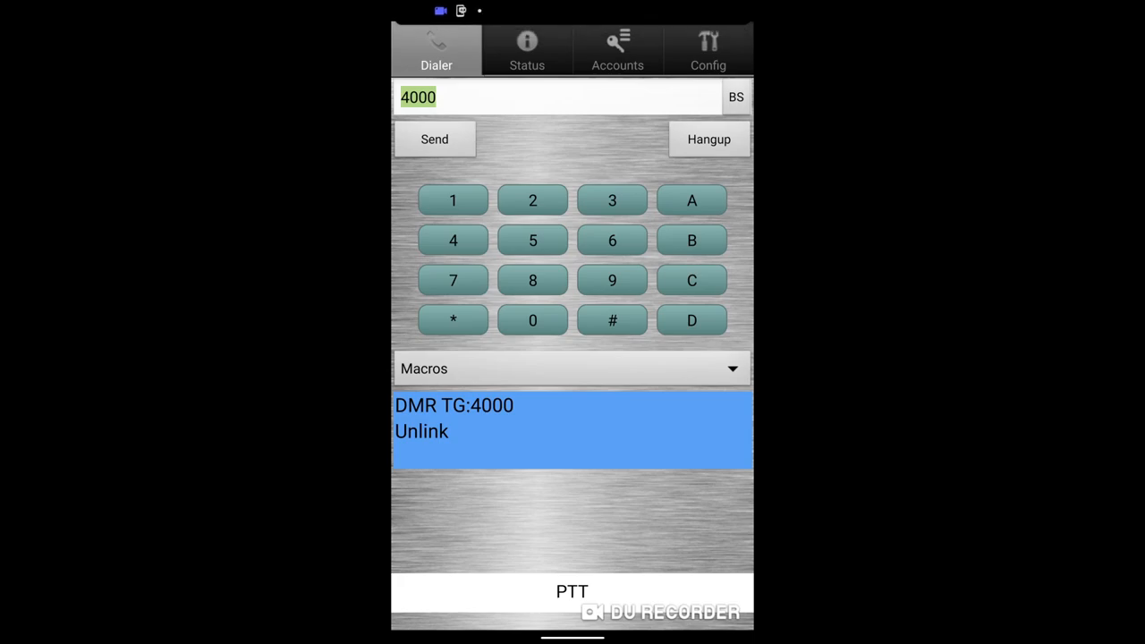
click(555, 97)
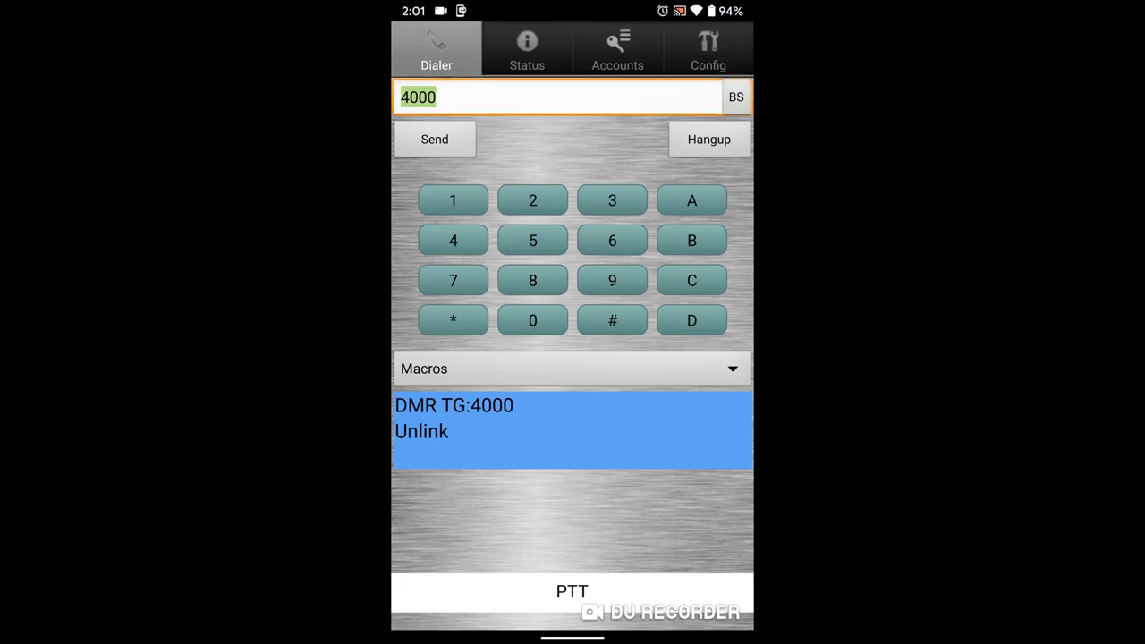